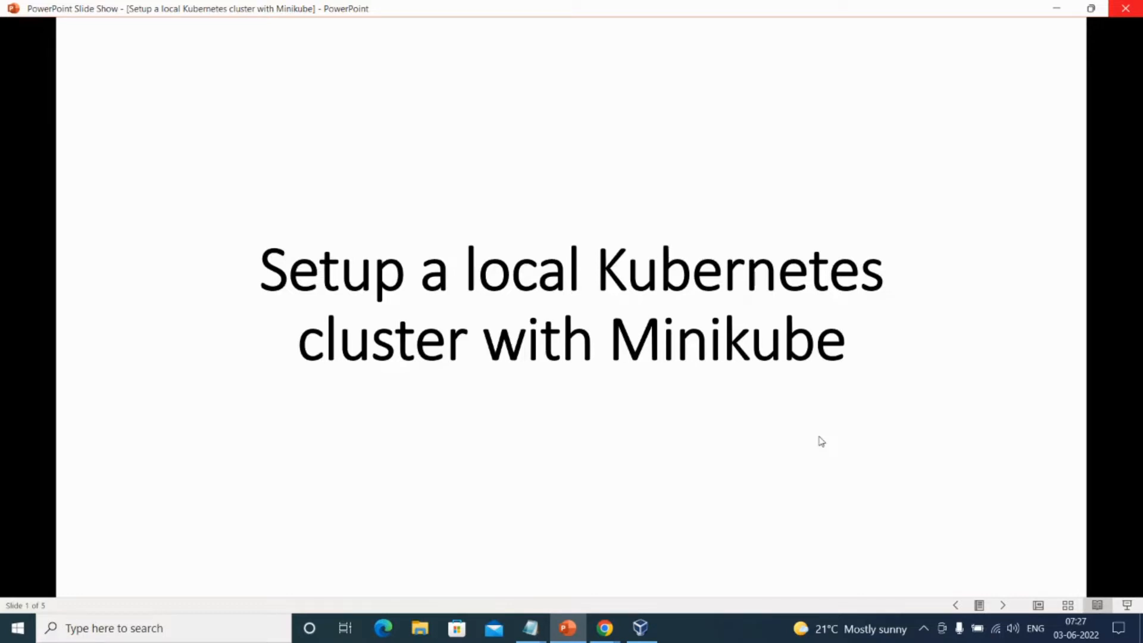
pyautogui.moveTo(613, 368)
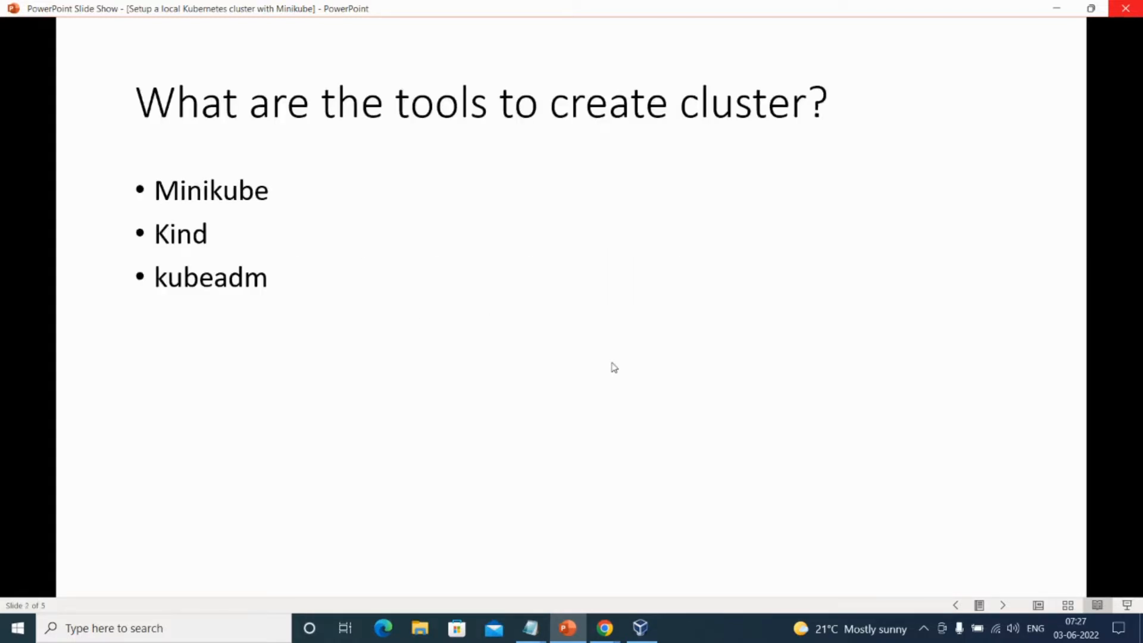
pyautogui.moveTo(564, 235)
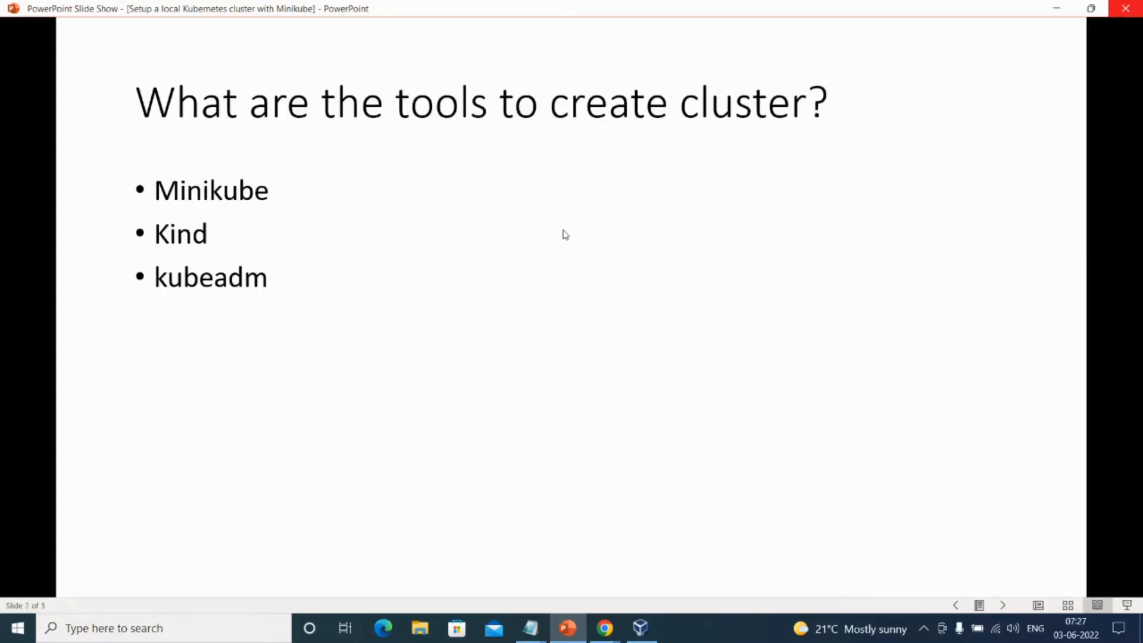
pyautogui.moveTo(327, 278)
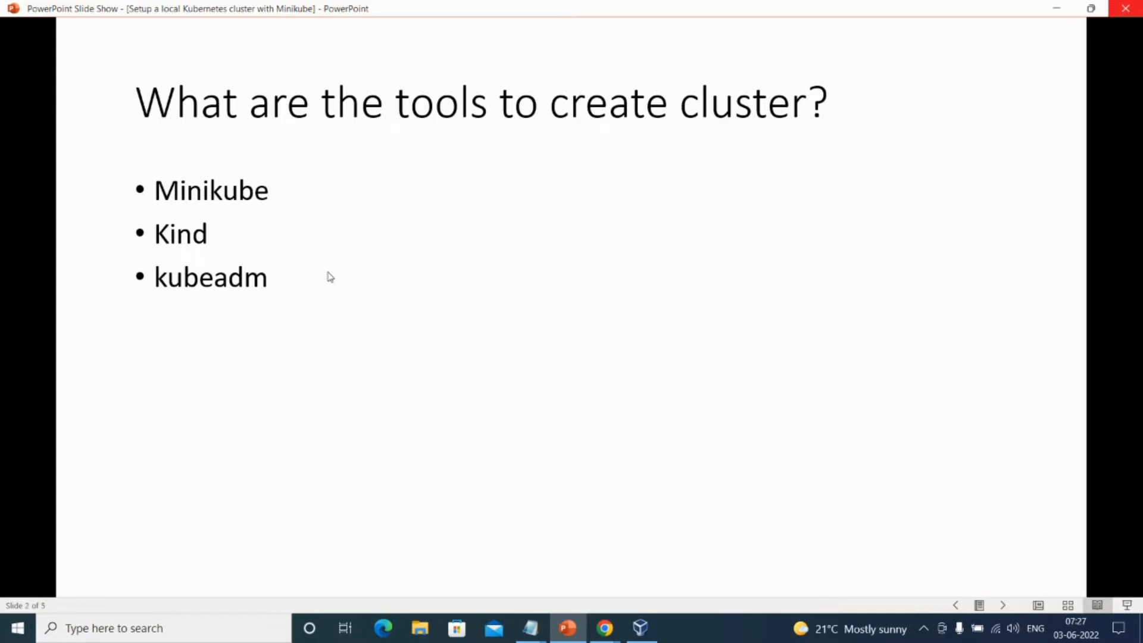
pyautogui.moveTo(276, 212)
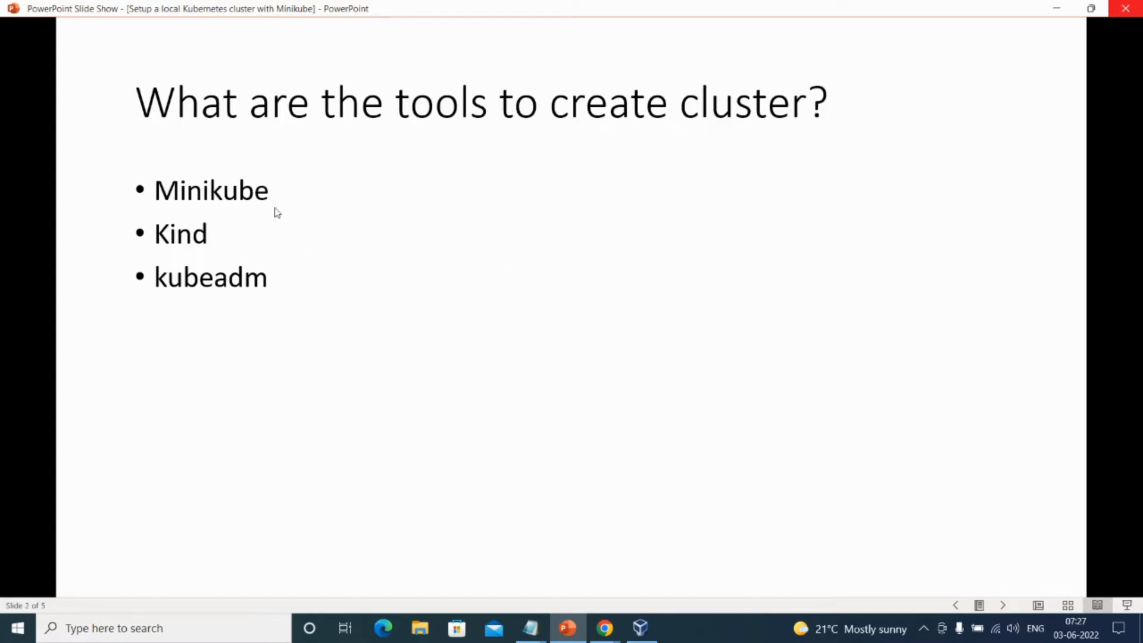
pyautogui.moveTo(284, 301)
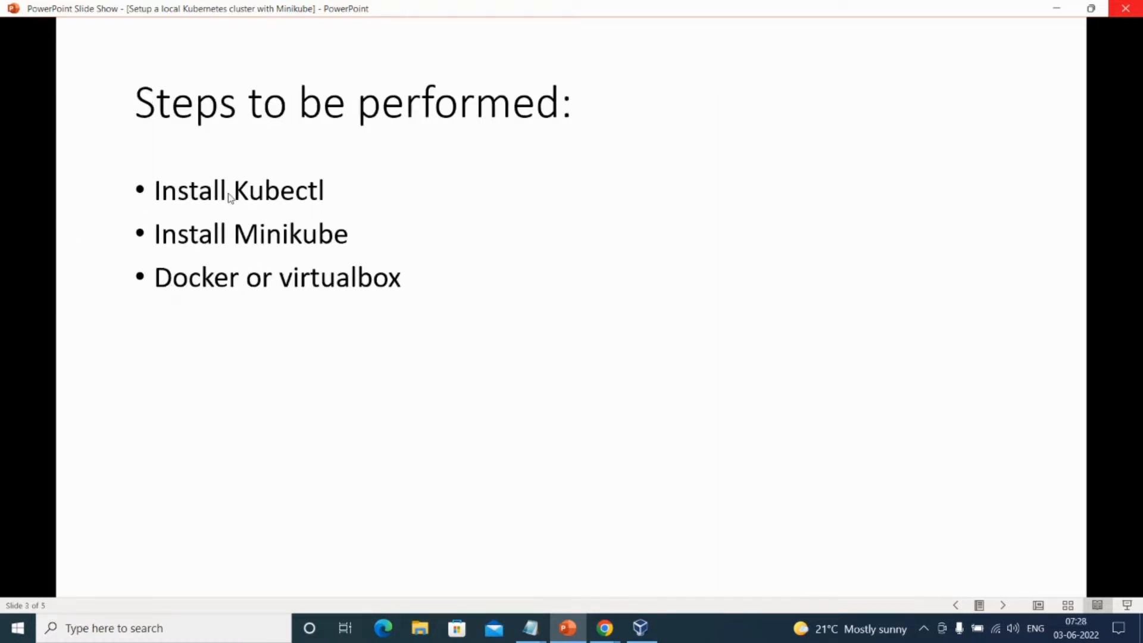
pyautogui.moveTo(330, 193)
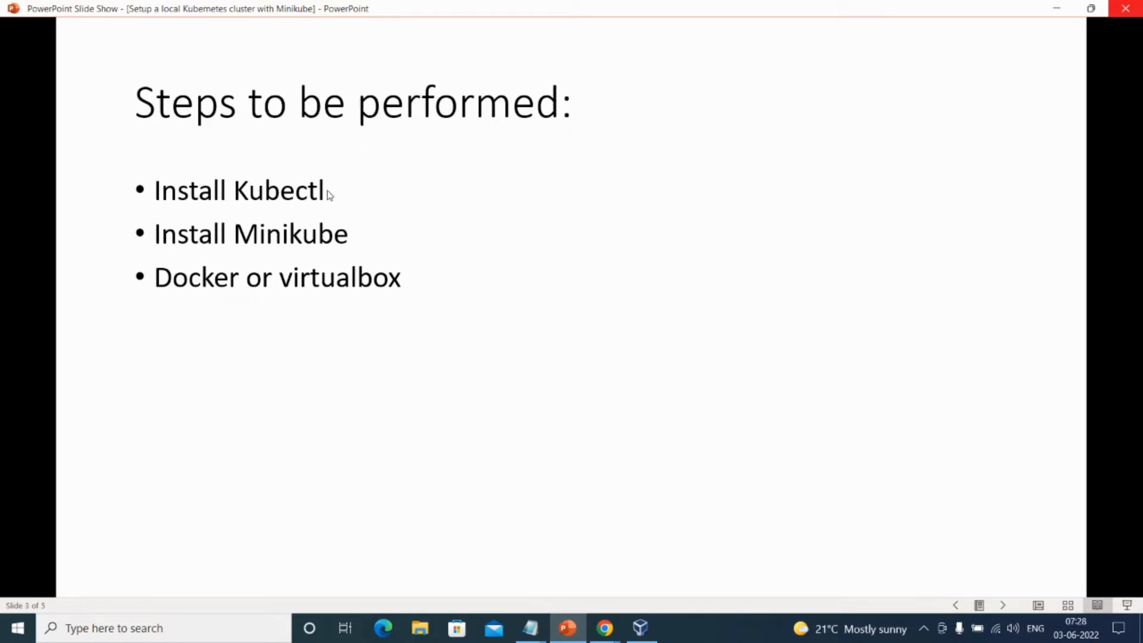
pyautogui.moveTo(337, 240)
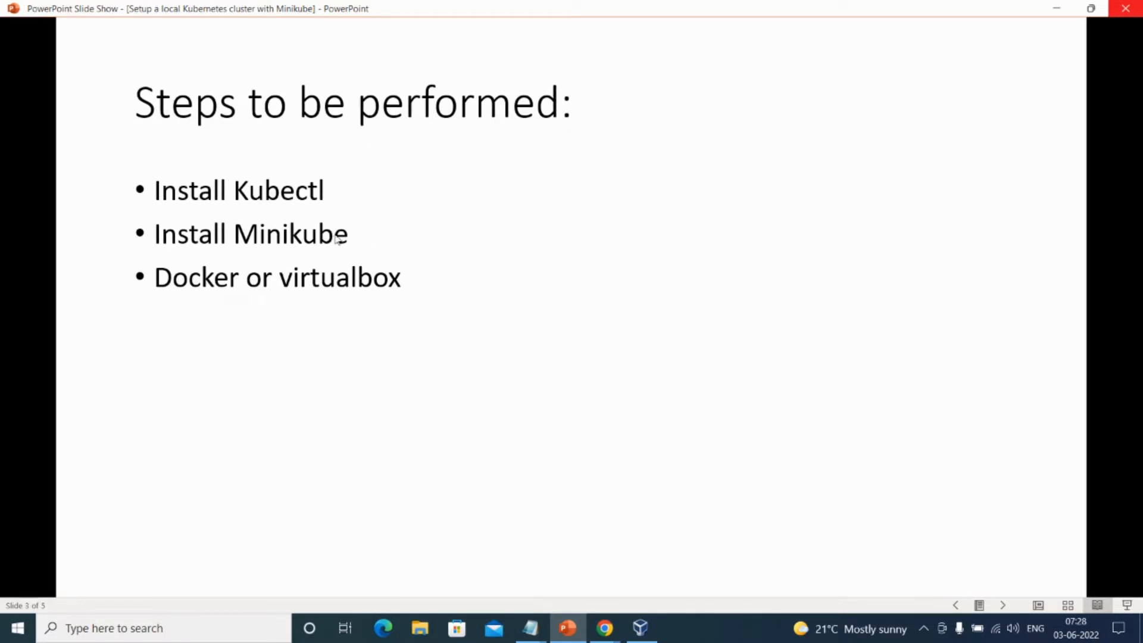
pyautogui.moveTo(346, 290)
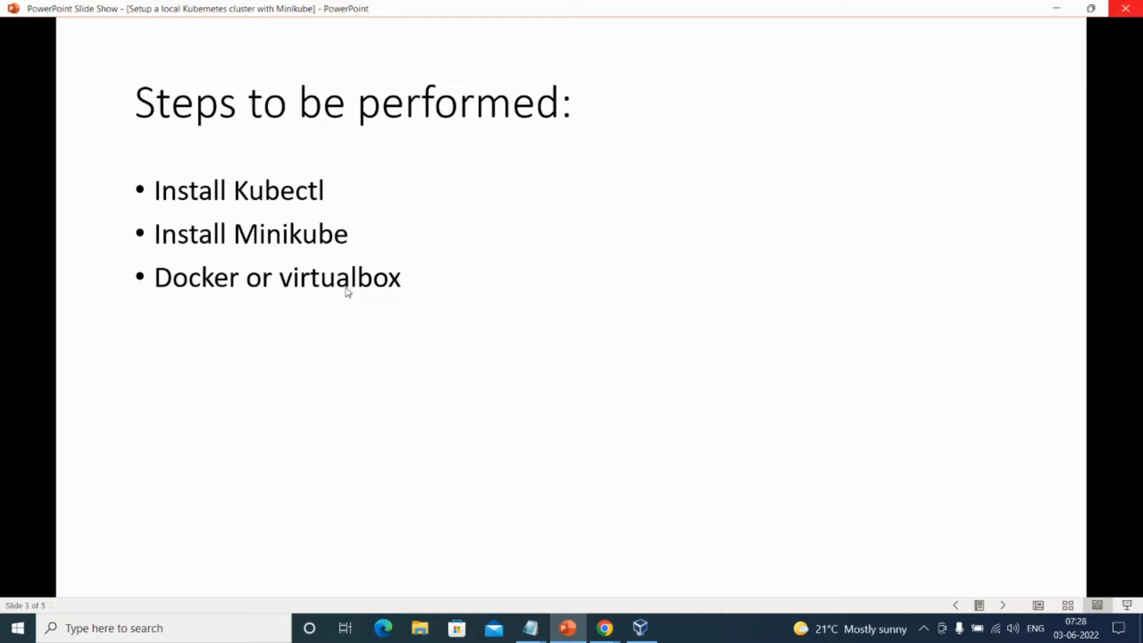
pyautogui.moveTo(381, 285)
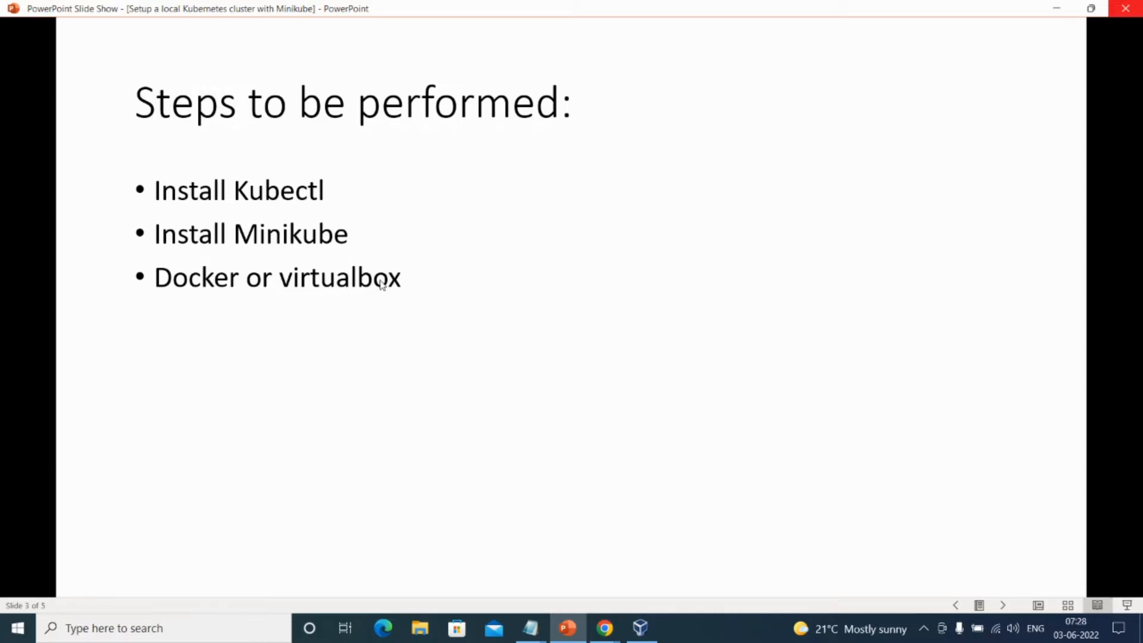
pyautogui.moveTo(410, 288)
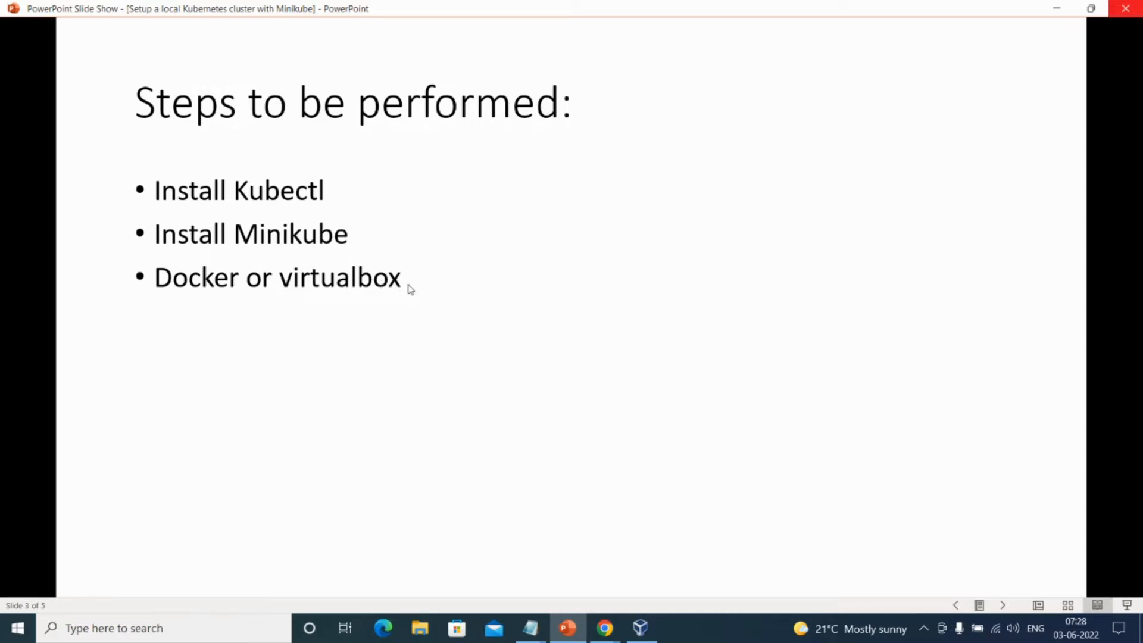
pyautogui.moveTo(312, 214)
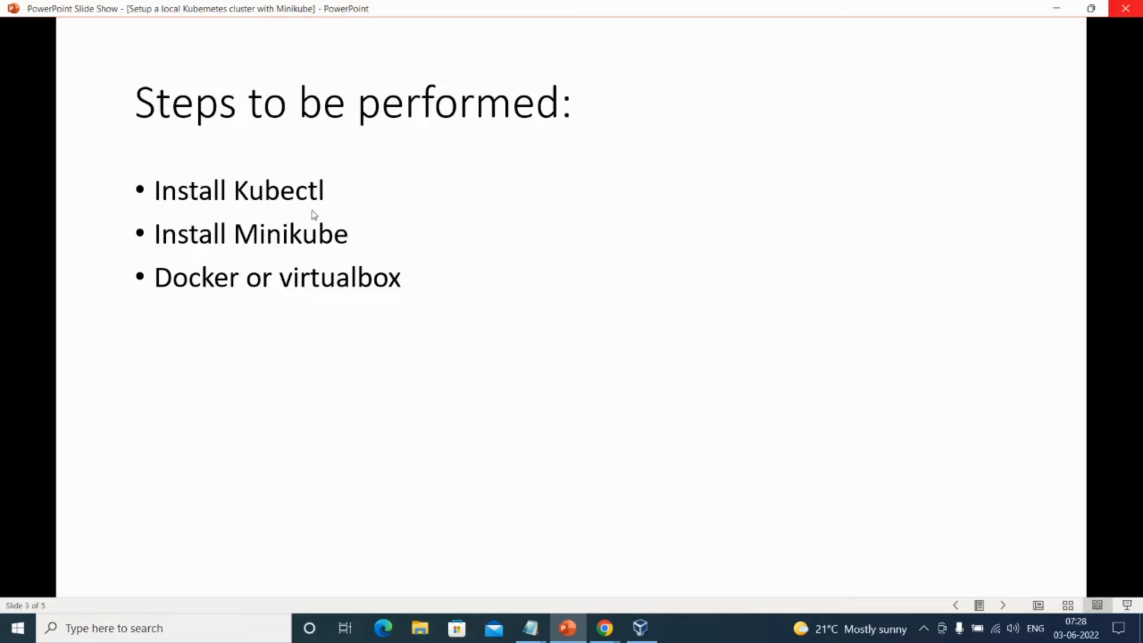
pyautogui.moveTo(339, 202)
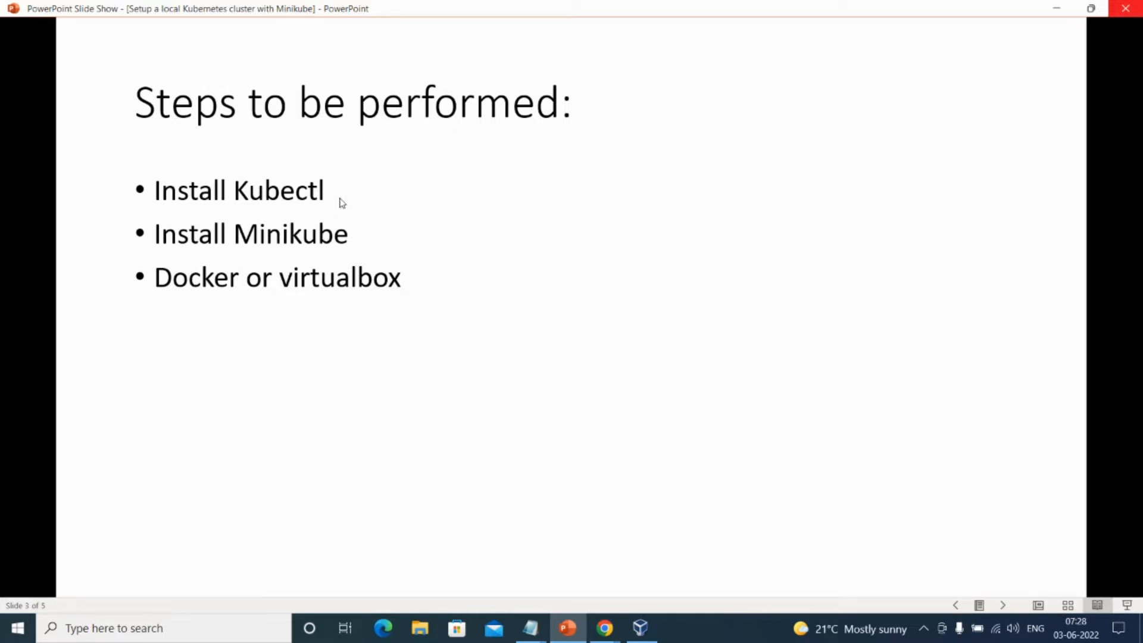
pyautogui.moveTo(296, 242)
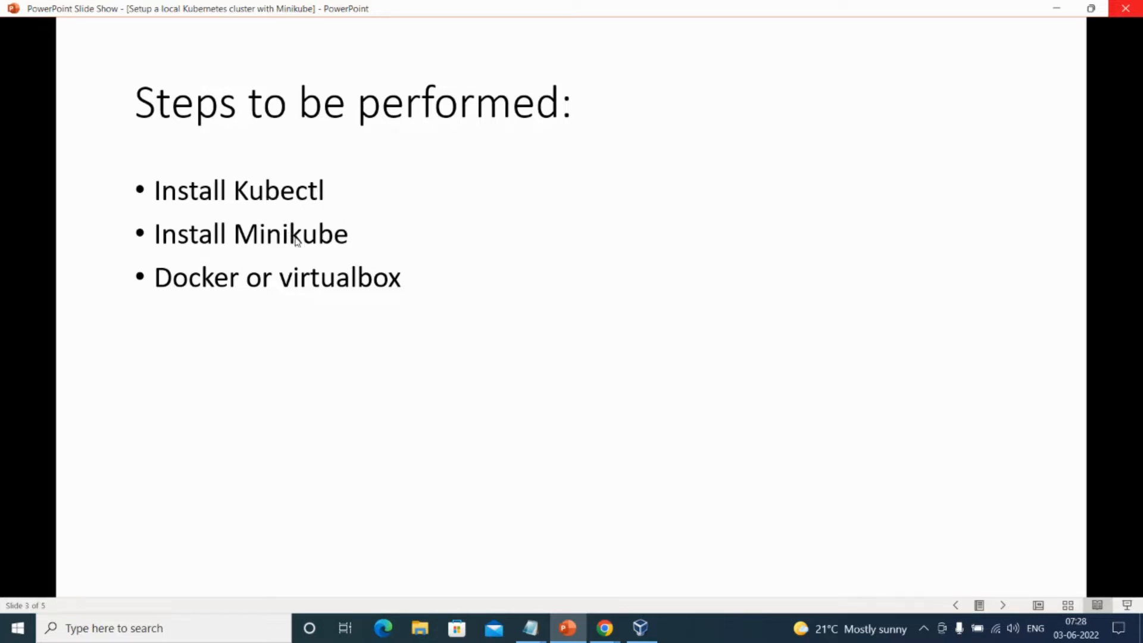
pyautogui.moveTo(531, 628)
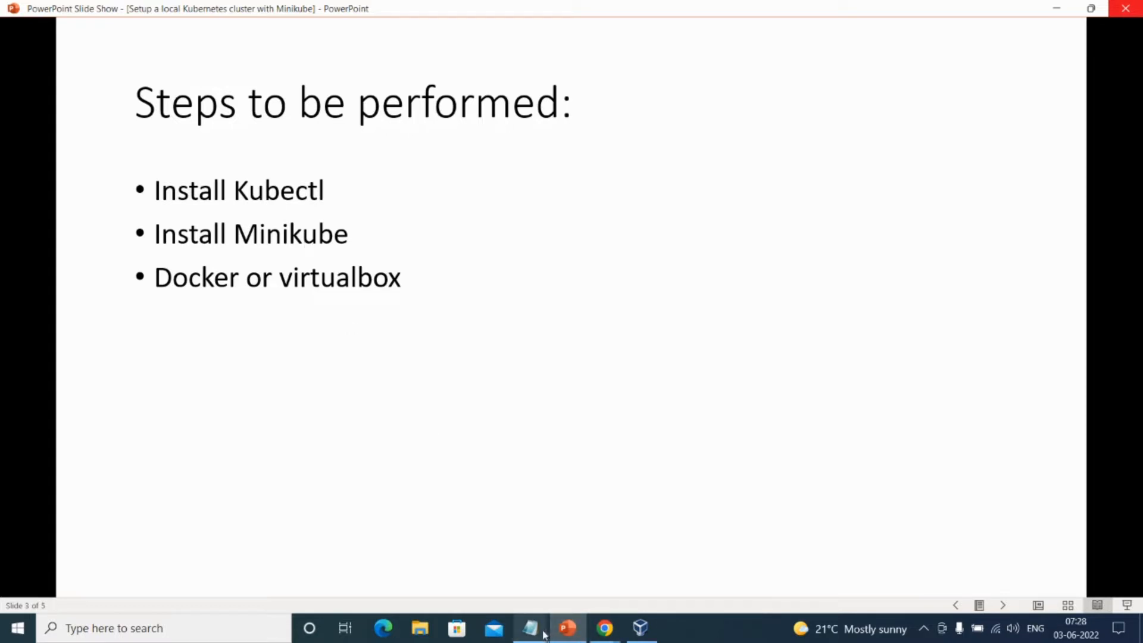
# Write 'one node cluster' under the Minikube question in the notes.
pyautogui.click(531, 627)
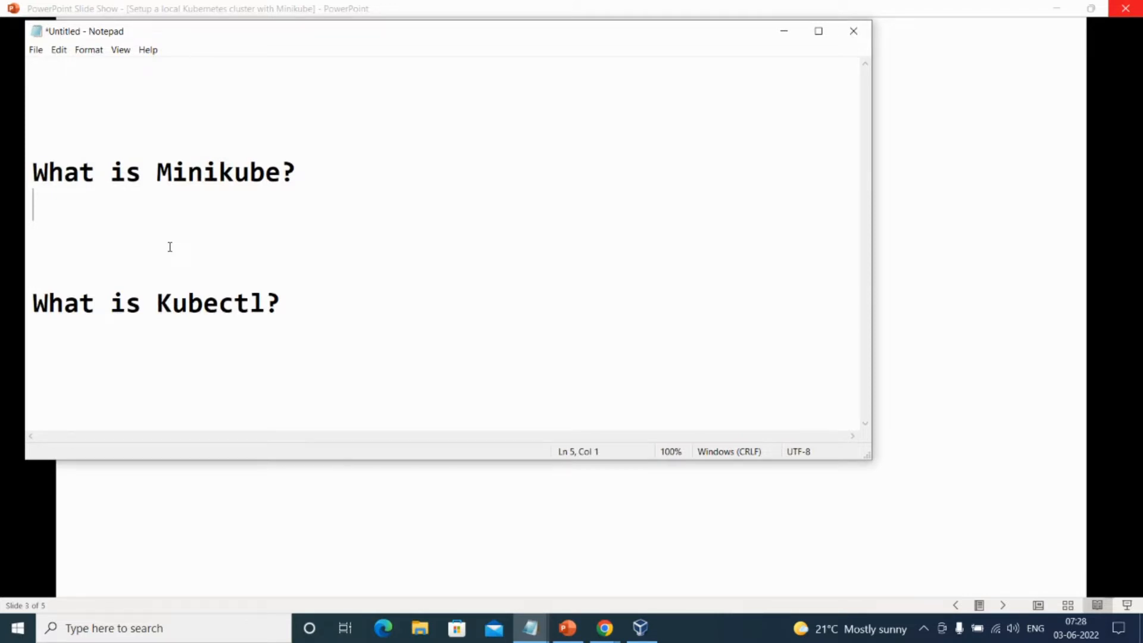
pyautogui.write('one node c')
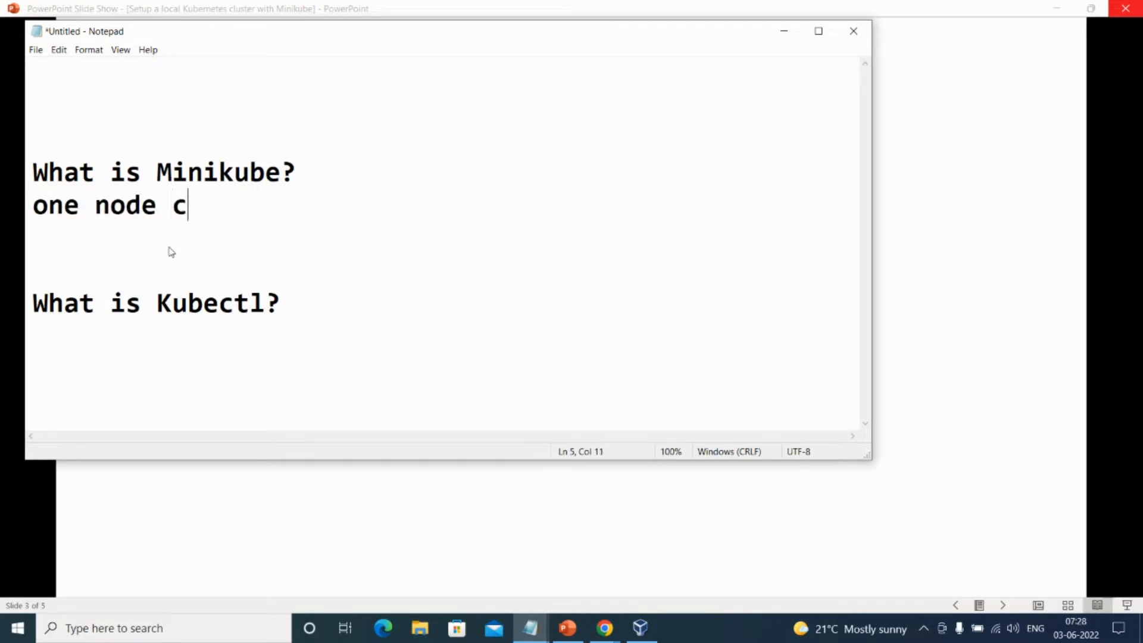
pyautogui.write('luster')
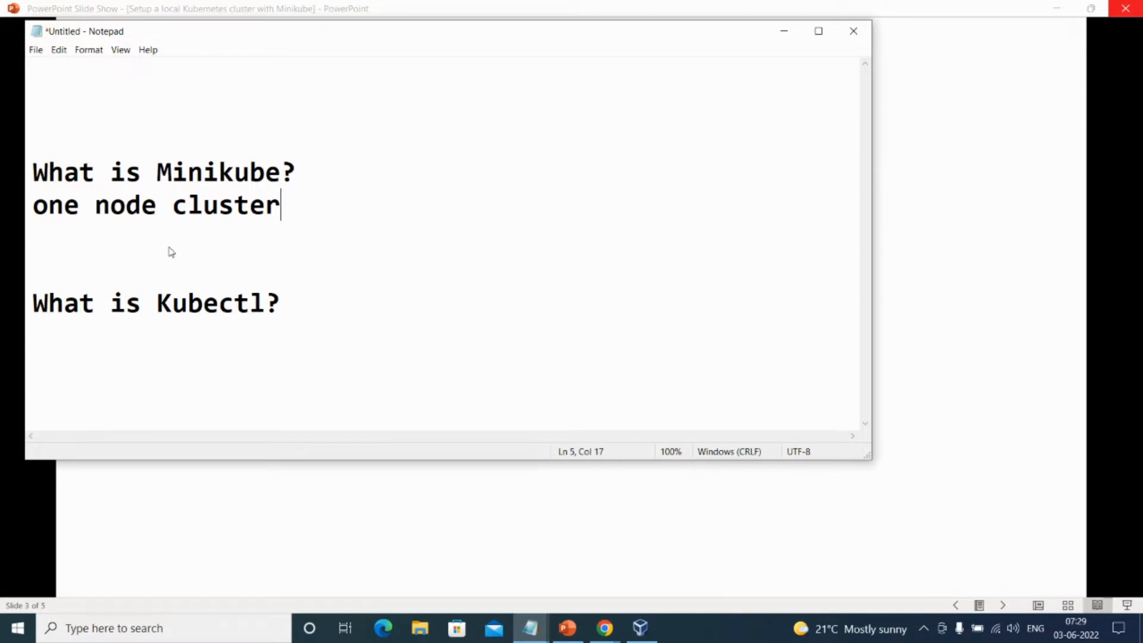
pyautogui.moveTo(339, 363)
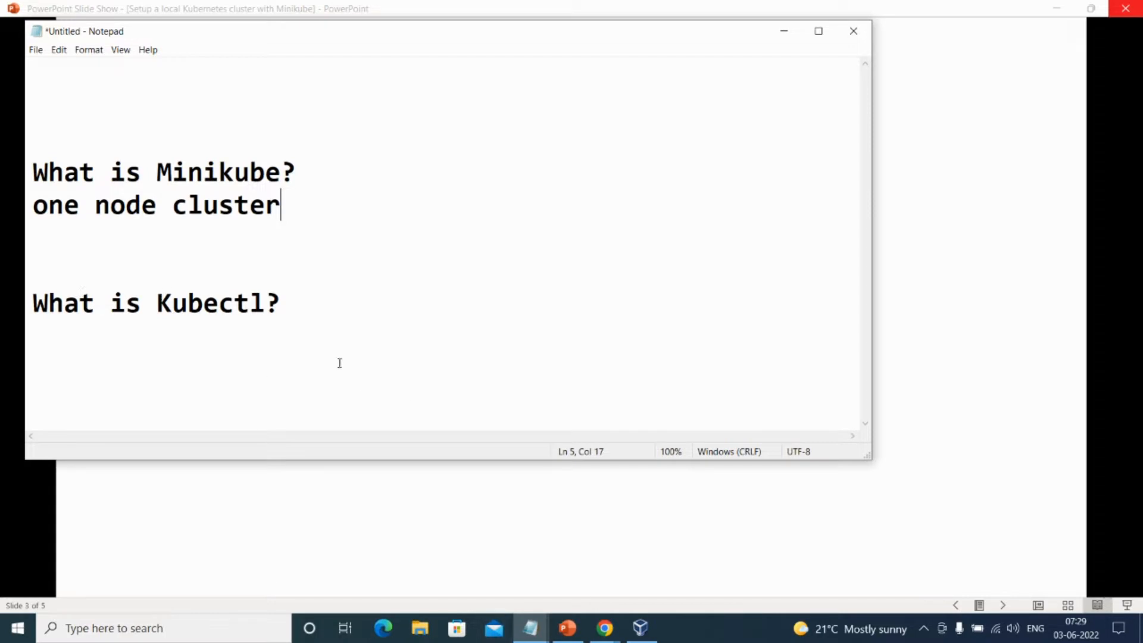
pyautogui.moveTo(190, 457)
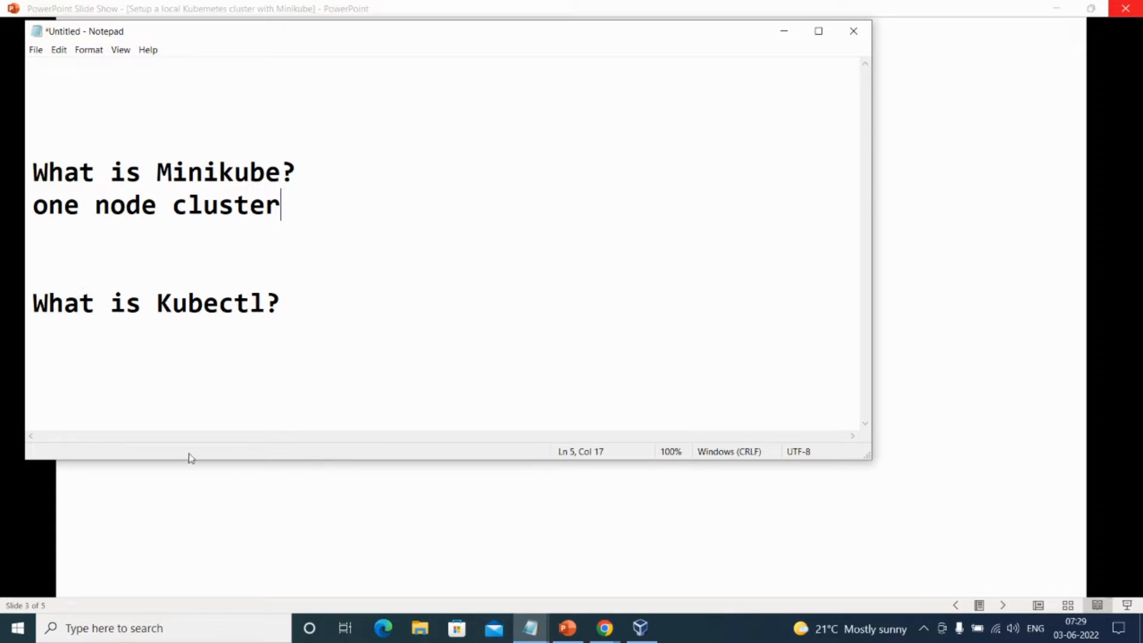
pyautogui.moveTo(326, 300)
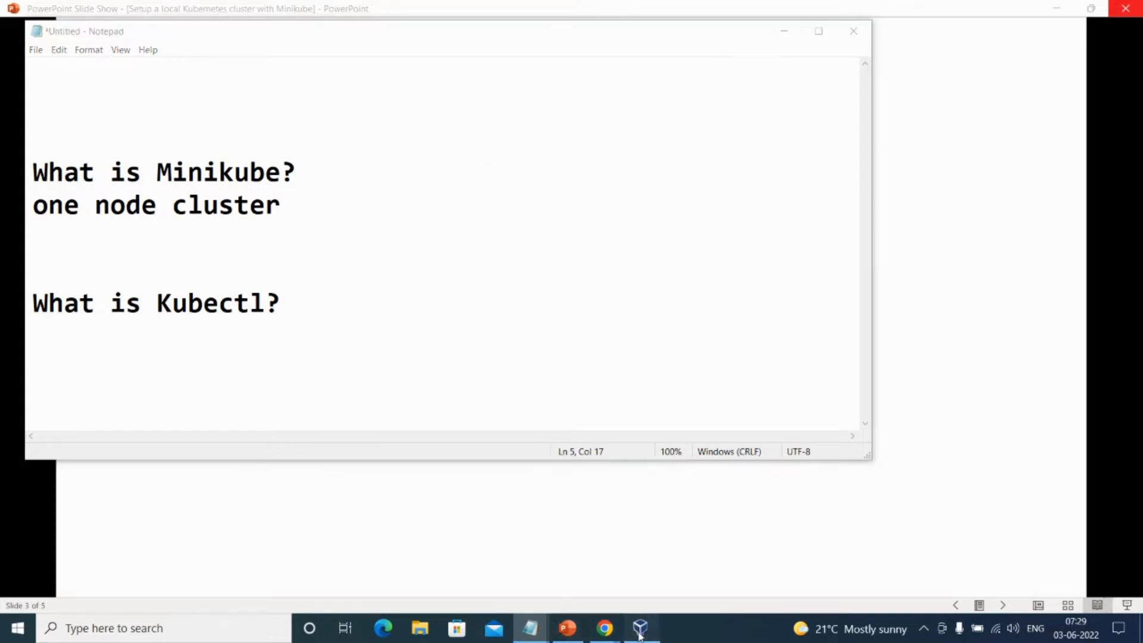
# Write 'command line' as the start of the Kubectl answer in the notes.
pyautogui.click(640, 627)
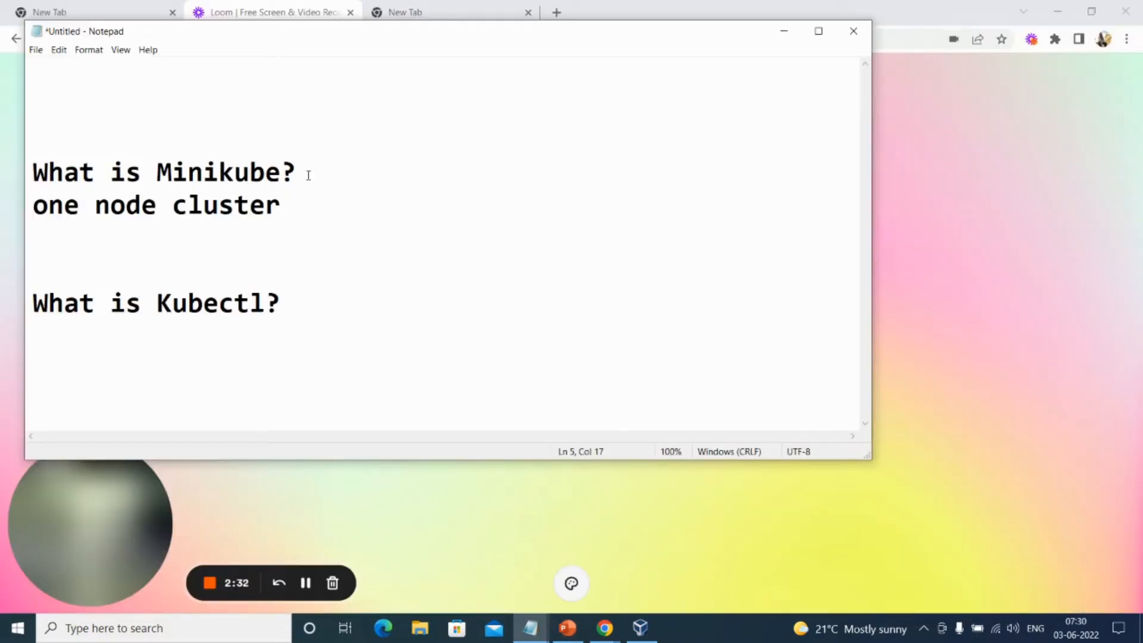
pyautogui.moveTo(336, 307)
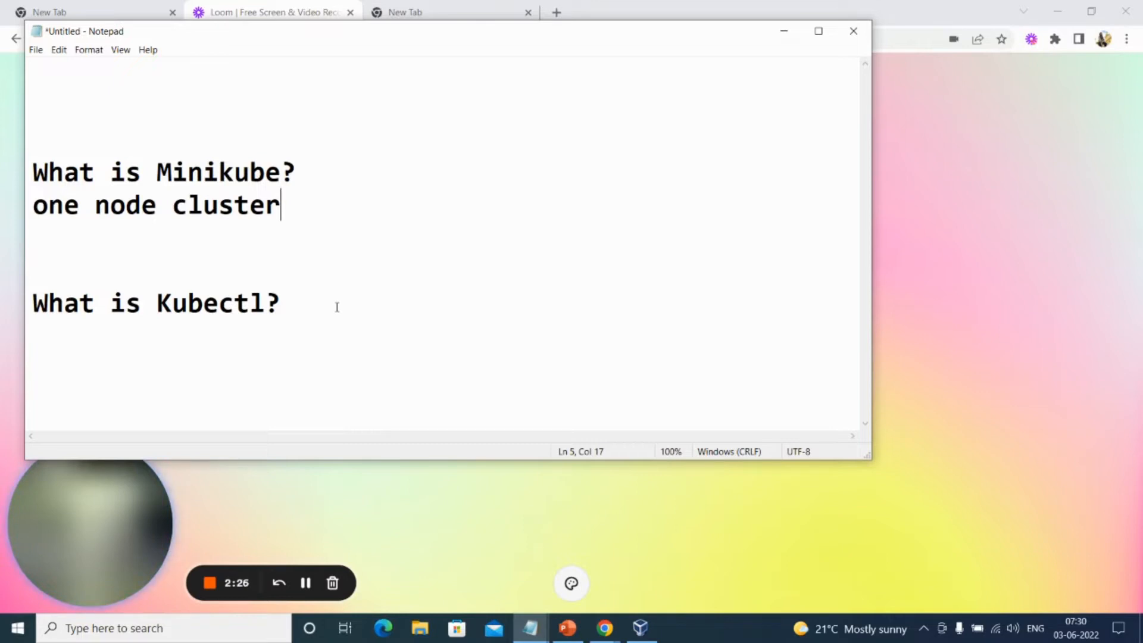
pyautogui.moveTo(55, 334)
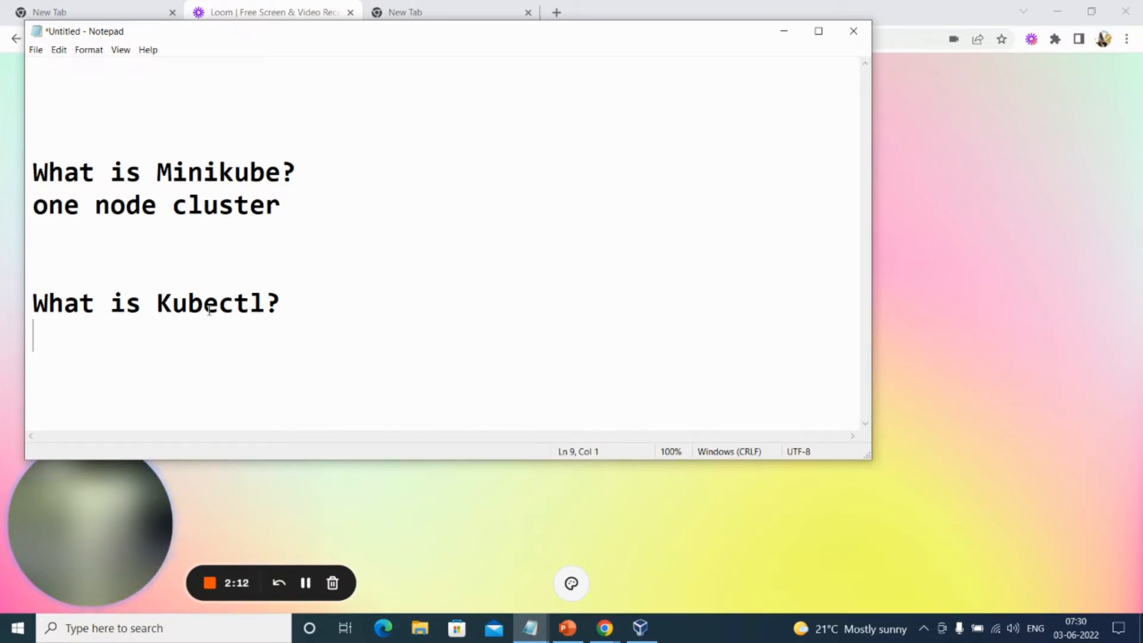
pyautogui.write('command line')
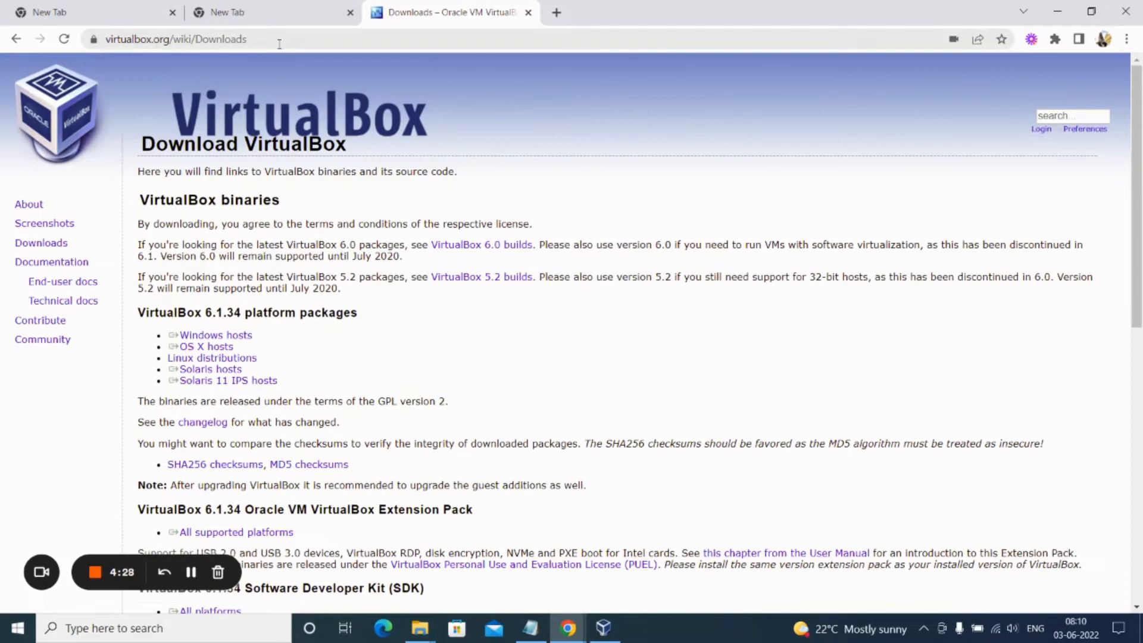
pyautogui.moveTo(349, 240)
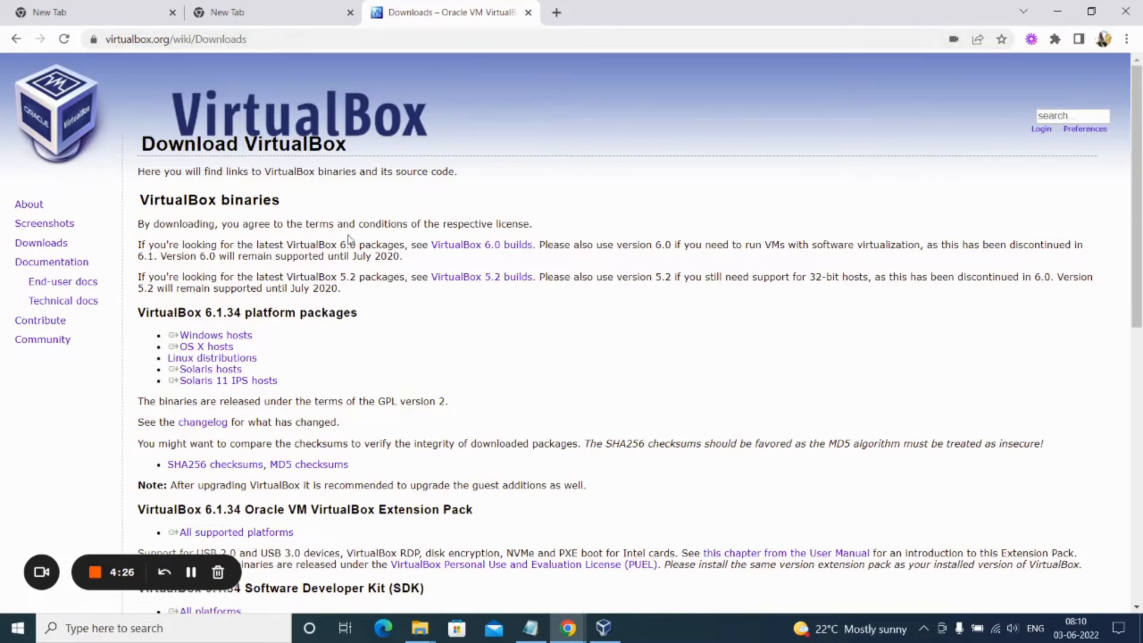
# Bring up the VirtualBox Manager showing the existing minikube machine.
pyautogui.click(603, 628)
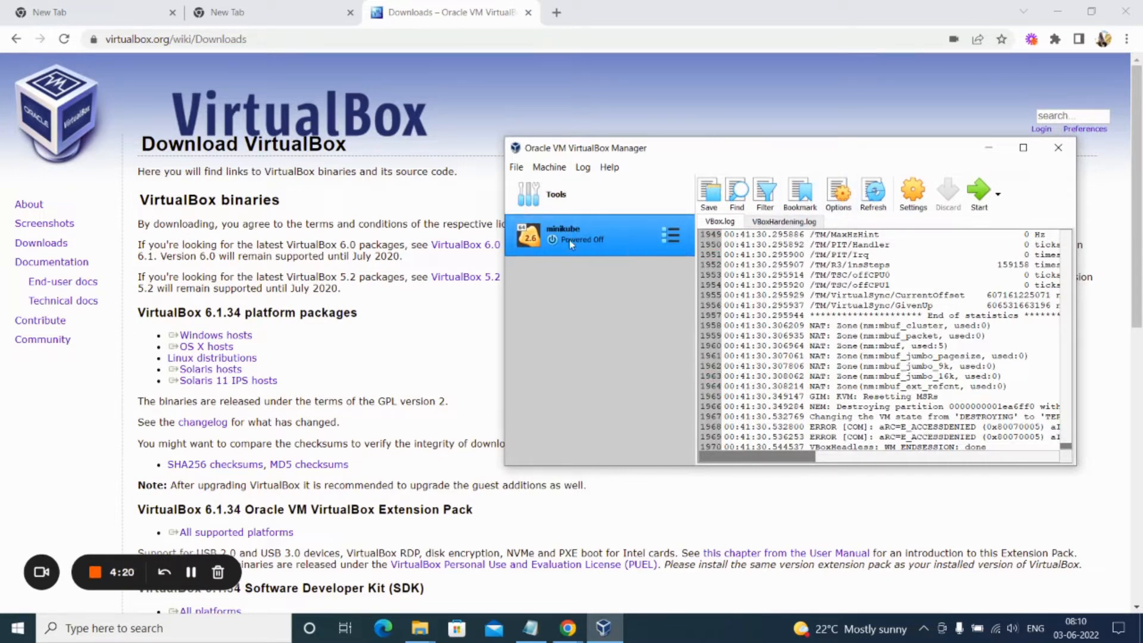
pyautogui.moveTo(611, 242)
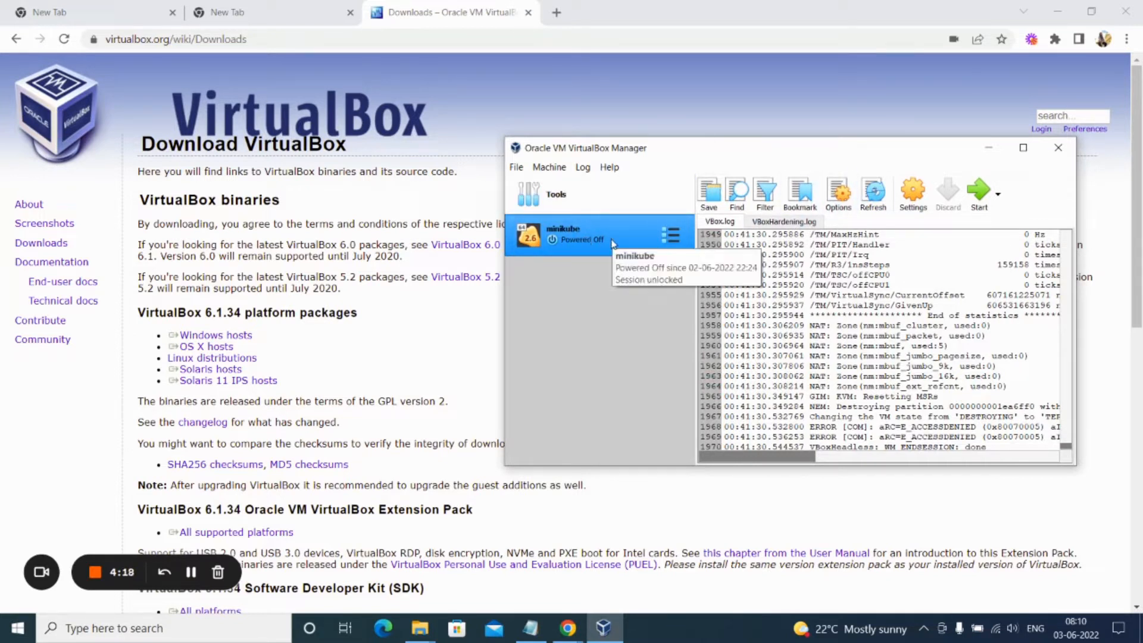
pyautogui.moveTo(492, 291)
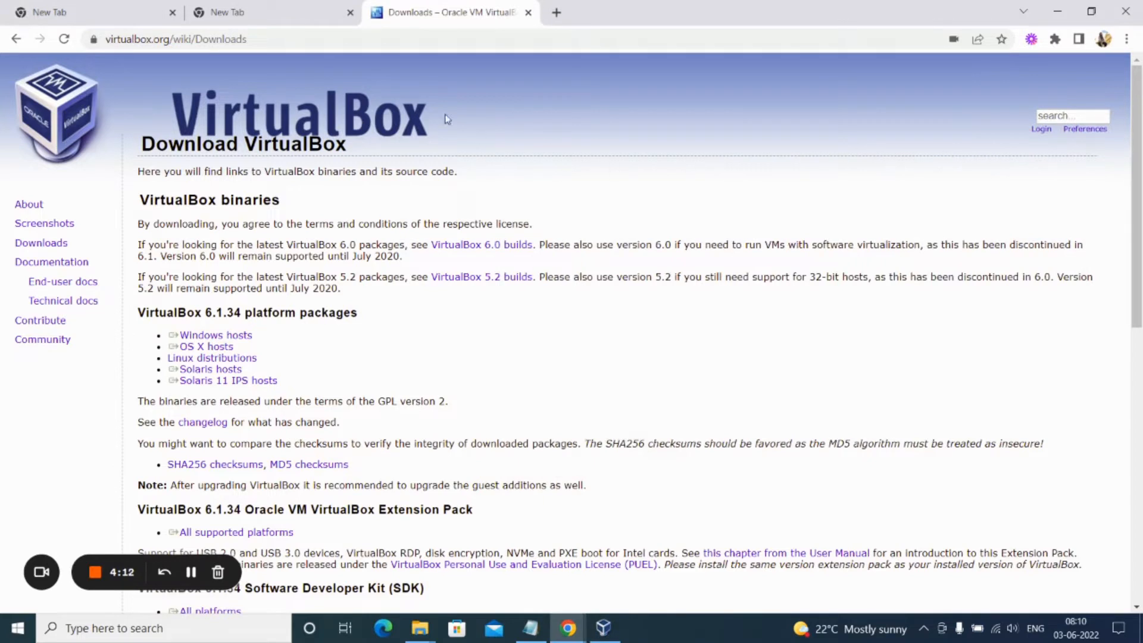
pyautogui.moveTo(511, 499)
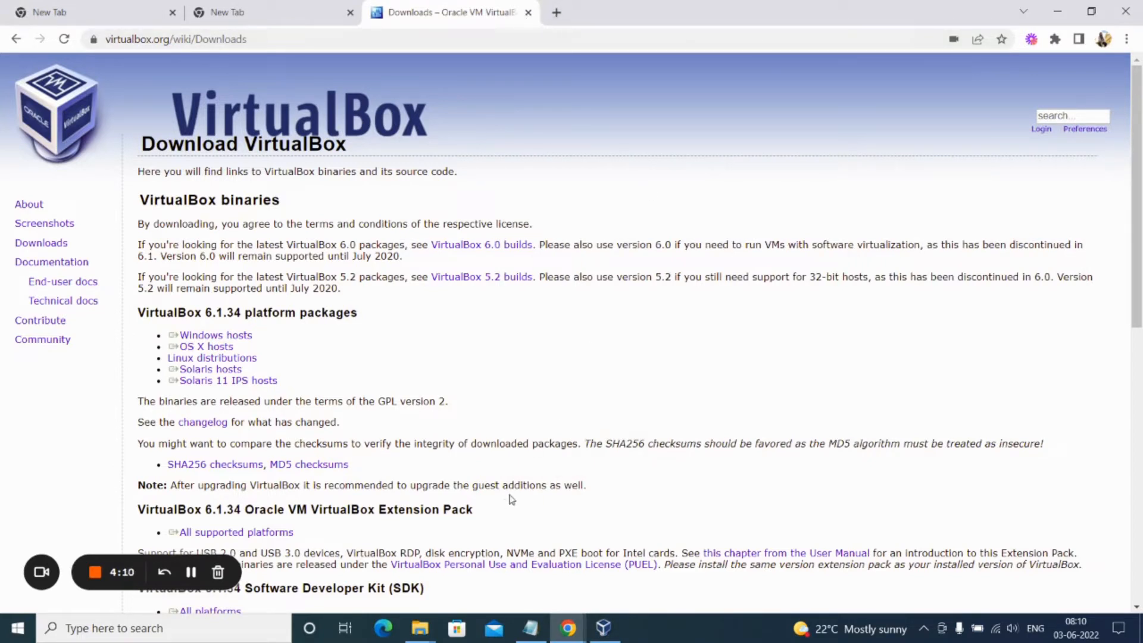
pyautogui.moveTo(529, 474)
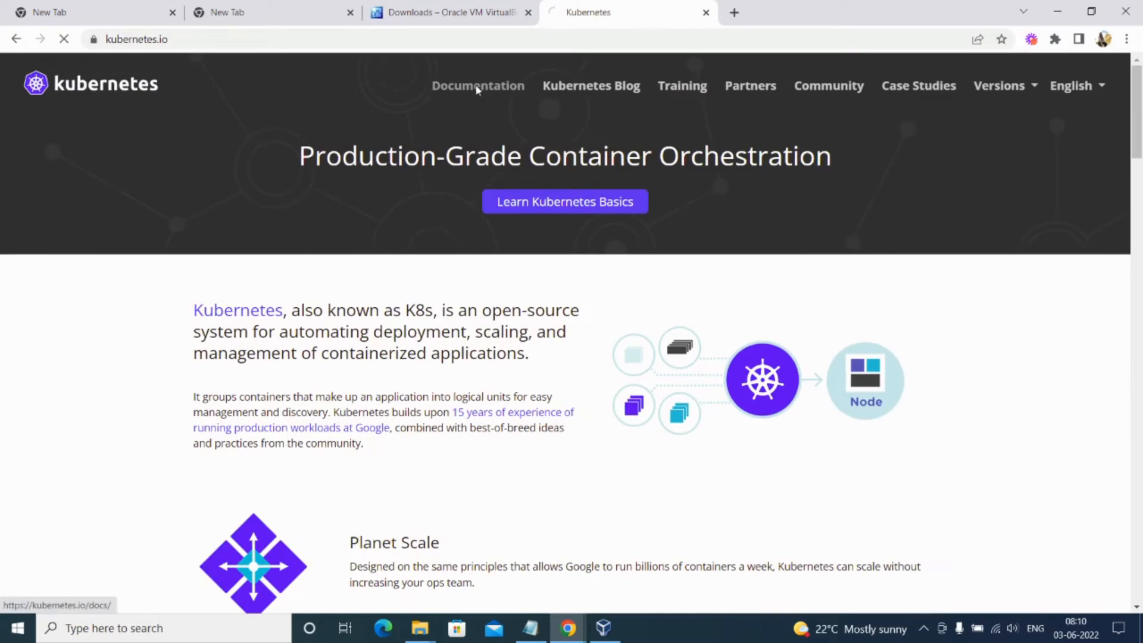
# Reach the kubectl installation guide for Windows from the Kubernetes Documentation.
pyautogui.click(477, 86)
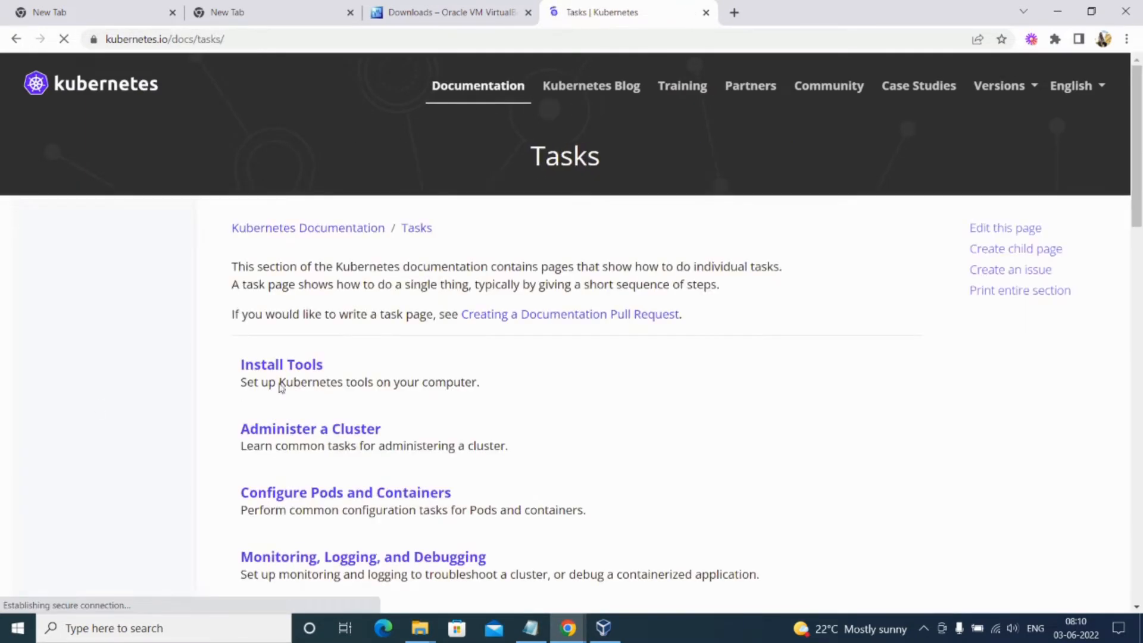
pyautogui.click(281, 364)
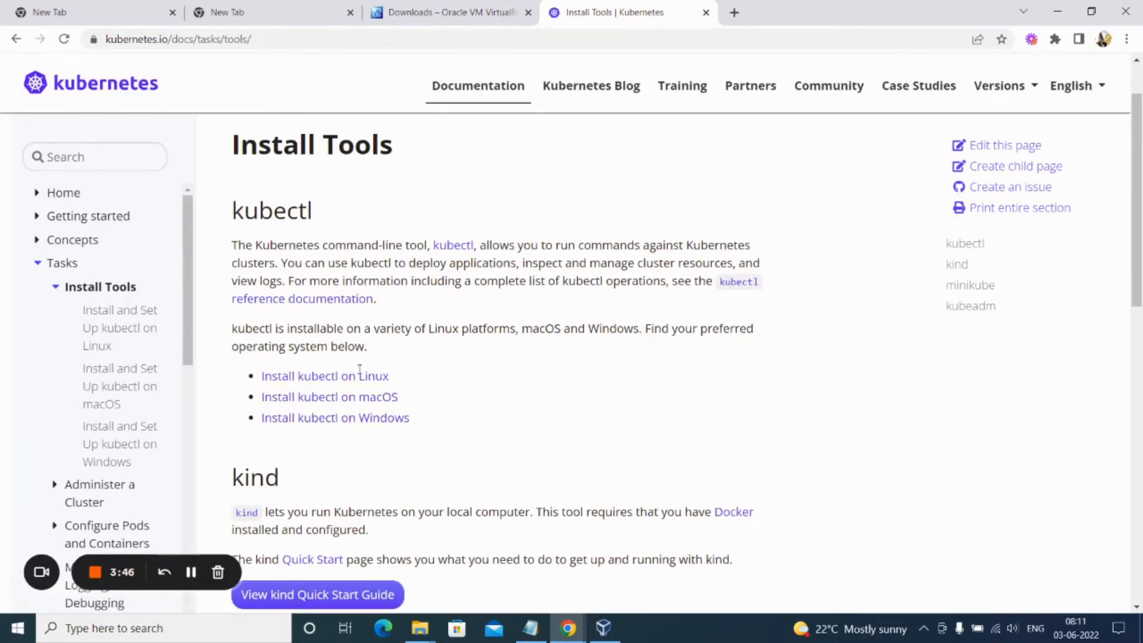
pyautogui.moveTo(368, 418)
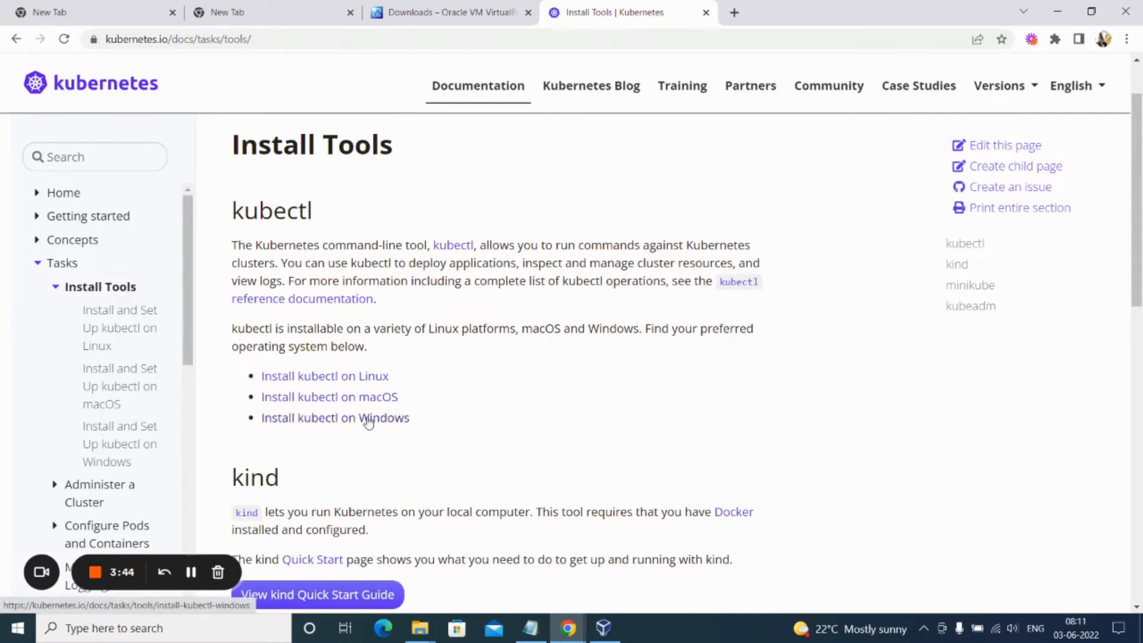
pyautogui.click(335, 418)
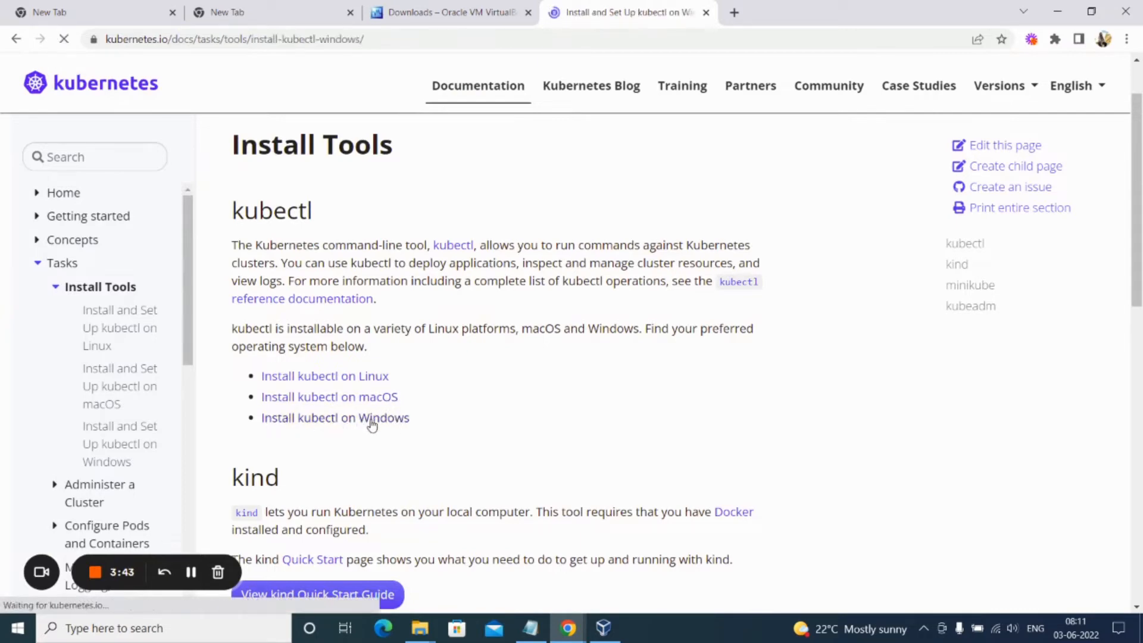
pyautogui.click(335, 417)
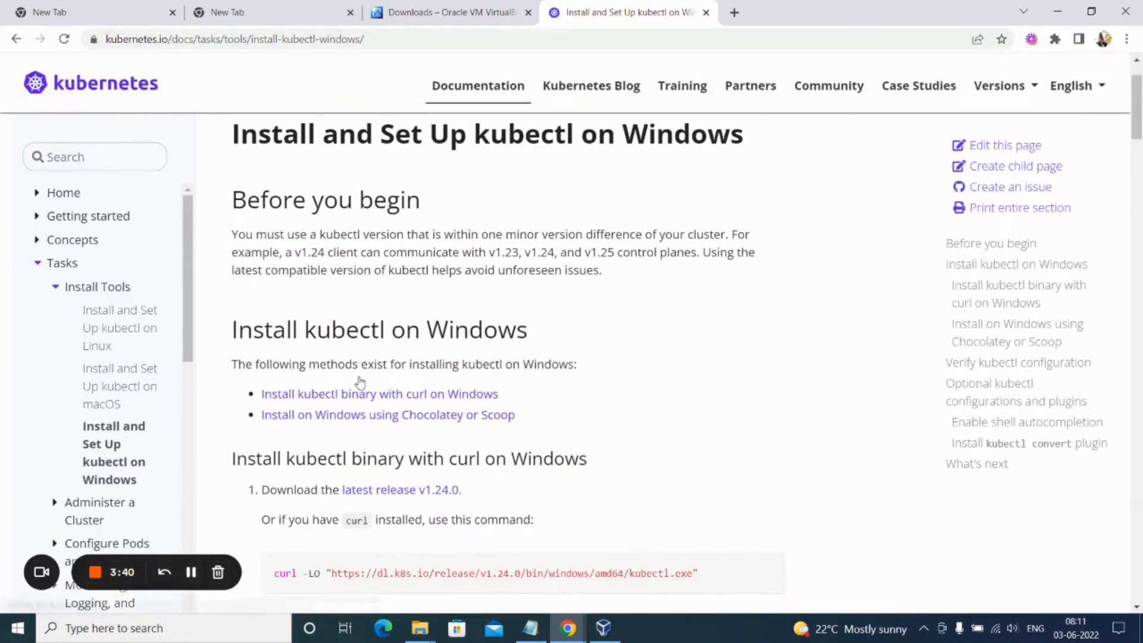
pyautogui.scroll(-3)
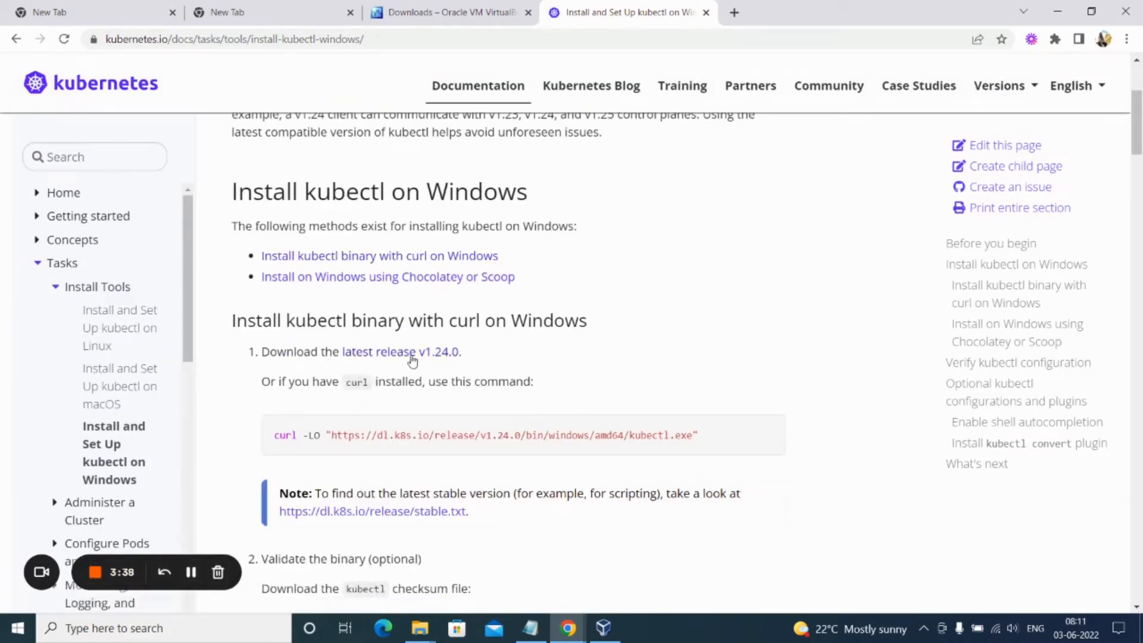
pyautogui.moveTo(601, 364)
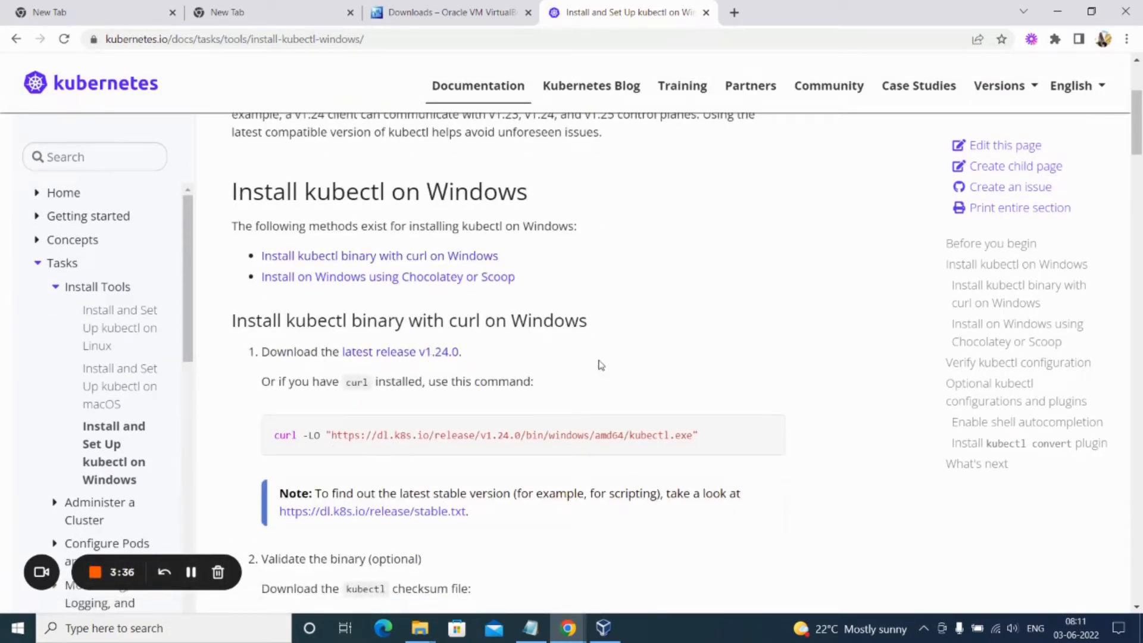
# Download the latest kubectl release v1.24.0 and return to the Install Tools page.
pyautogui.click(383, 351)
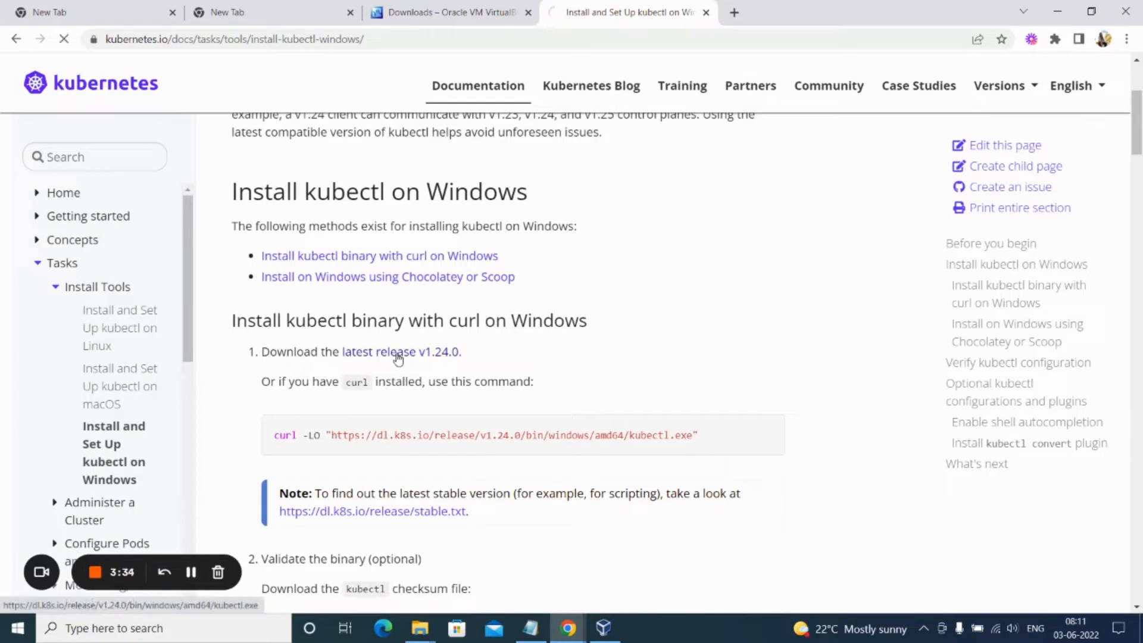
pyautogui.click(400, 351)
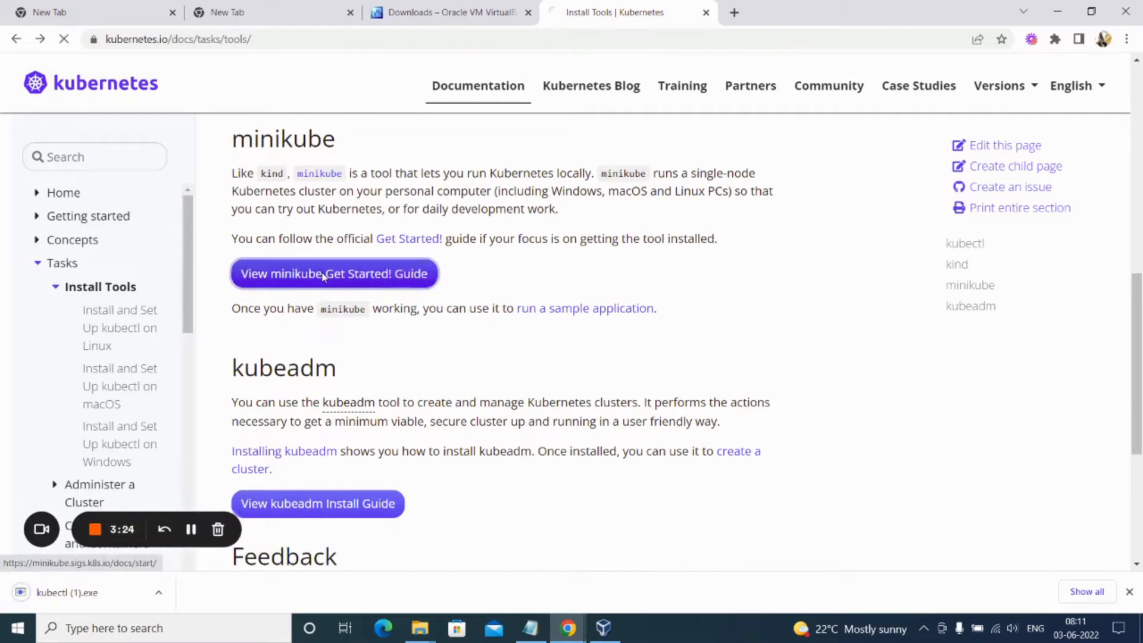
# Download the latest minikube Windows installer from the Get Started guide.
pyautogui.click(333, 274)
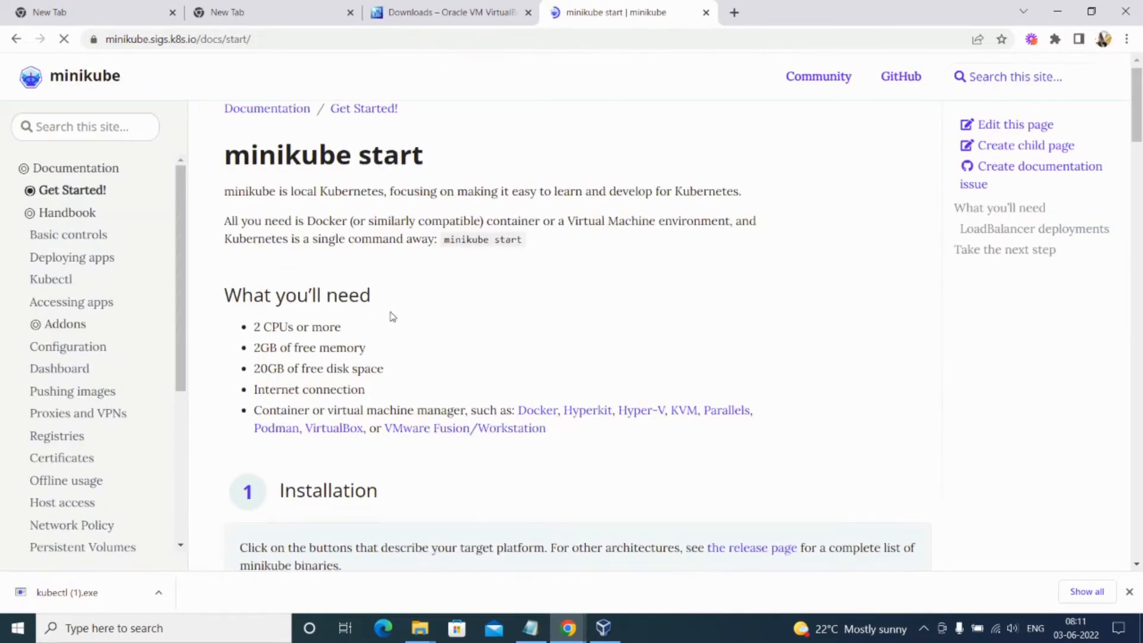
pyautogui.scroll(-3)
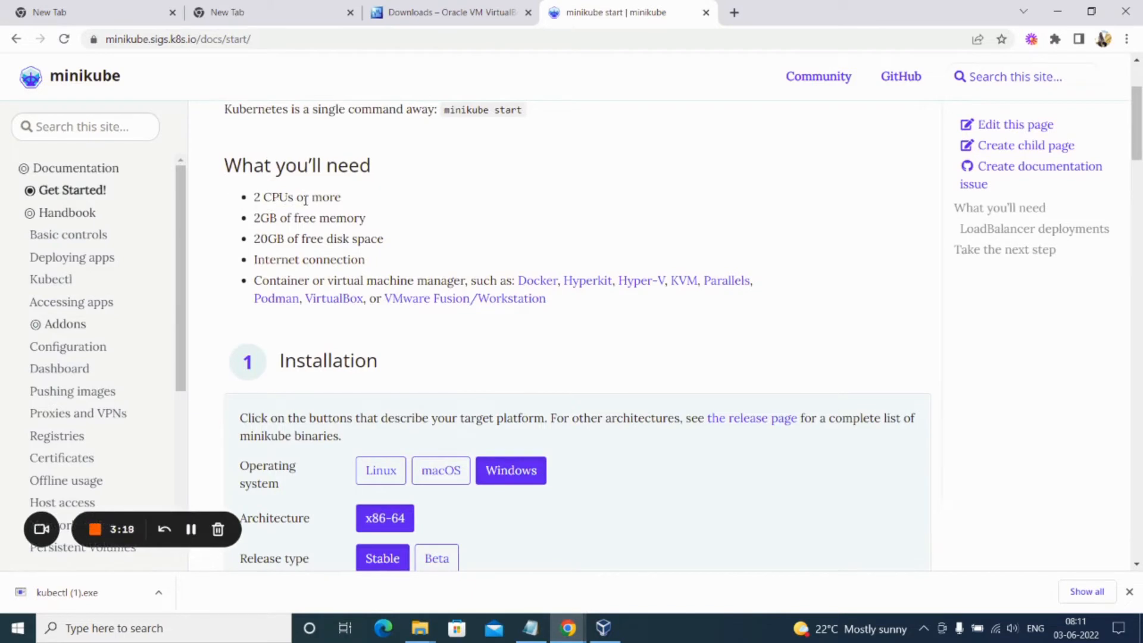
pyautogui.moveTo(308, 308)
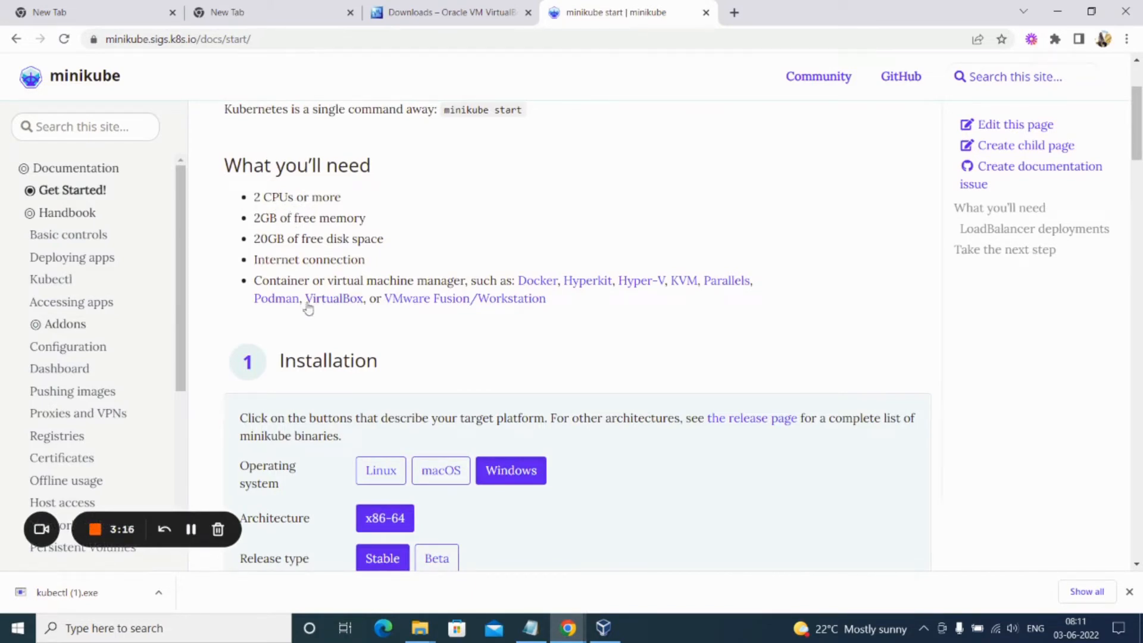
pyautogui.moveTo(334, 306)
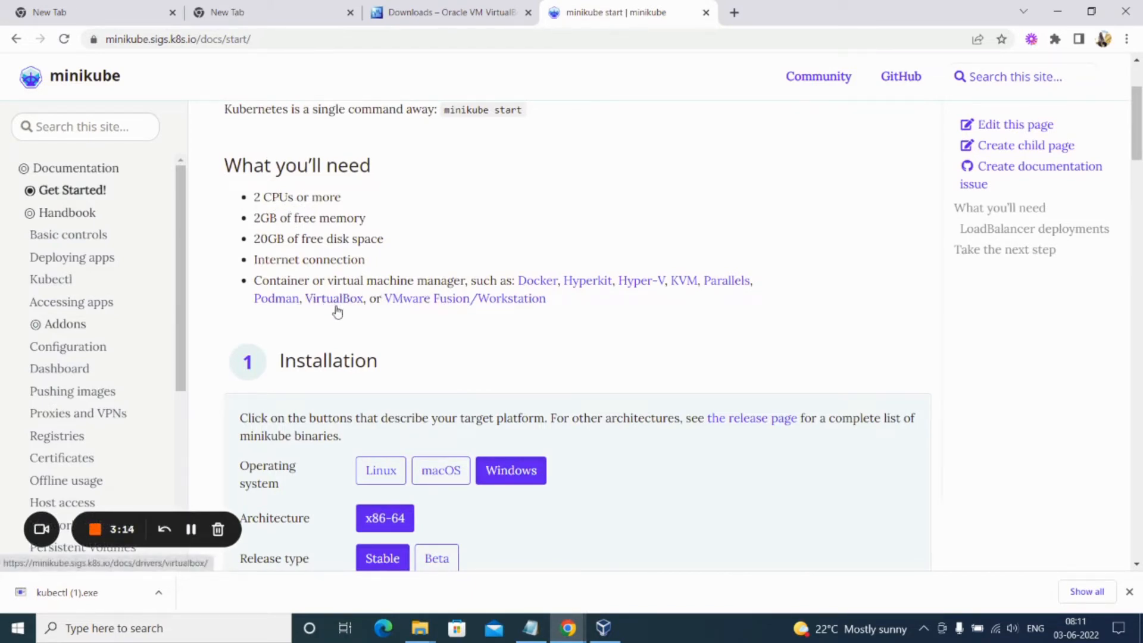
pyautogui.moveTo(344, 305)
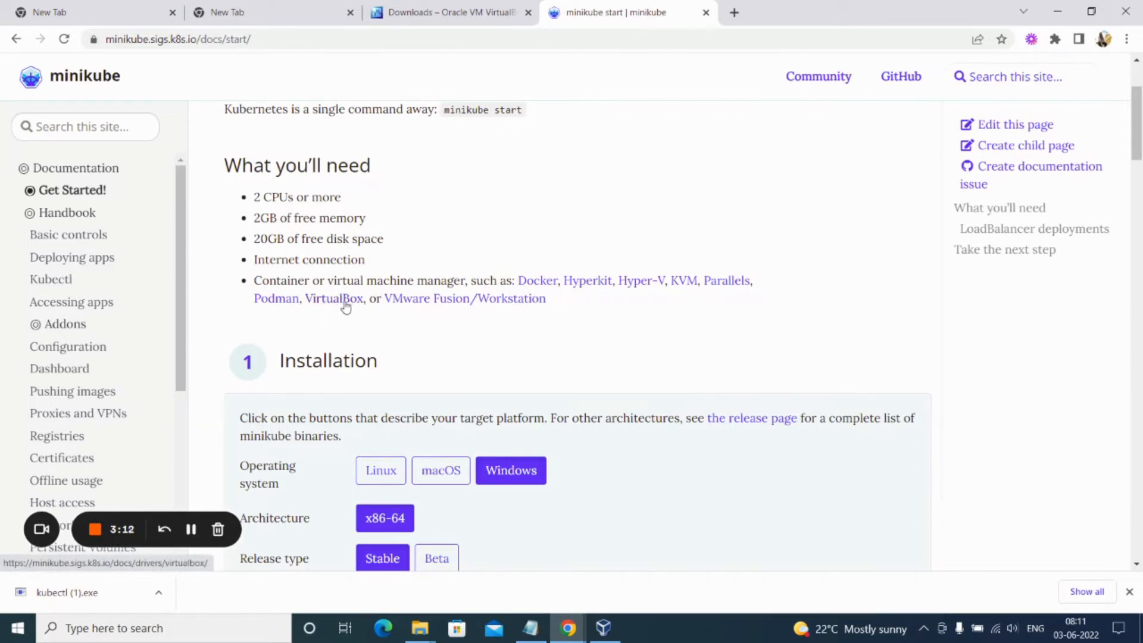
pyautogui.scroll(-3)
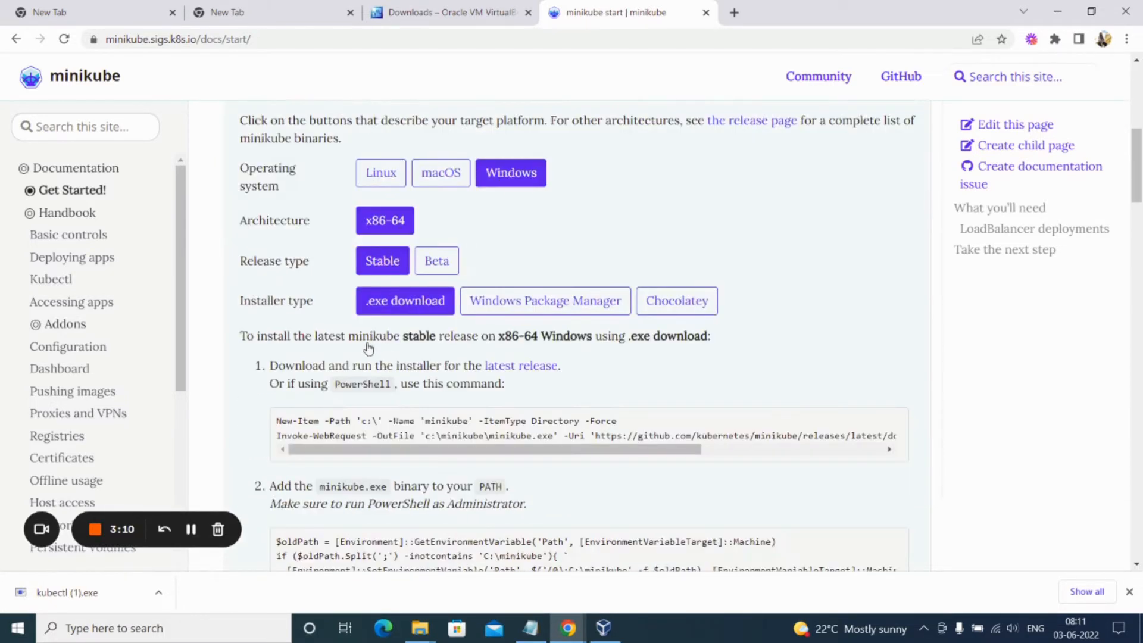
pyautogui.click(441, 172)
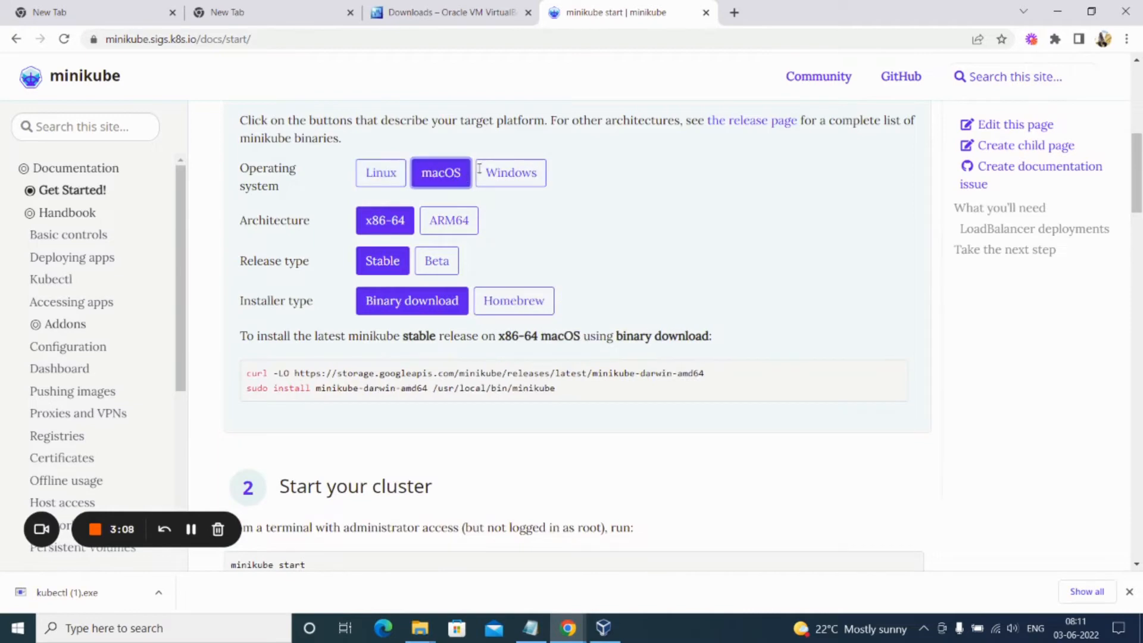
pyautogui.click(511, 172)
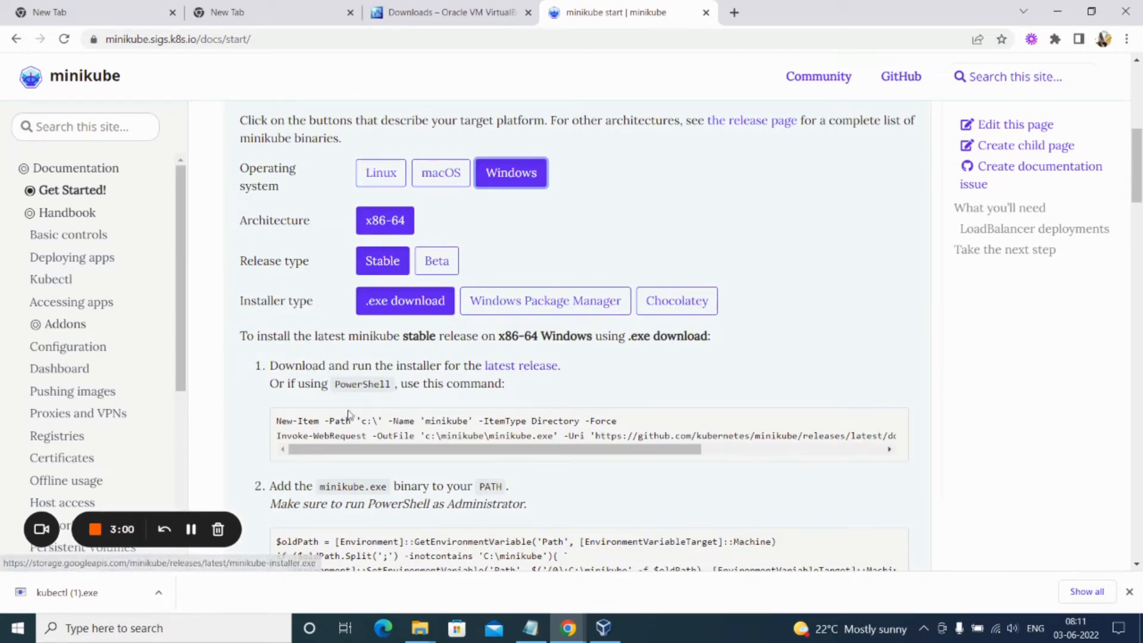
pyautogui.click(522, 366)
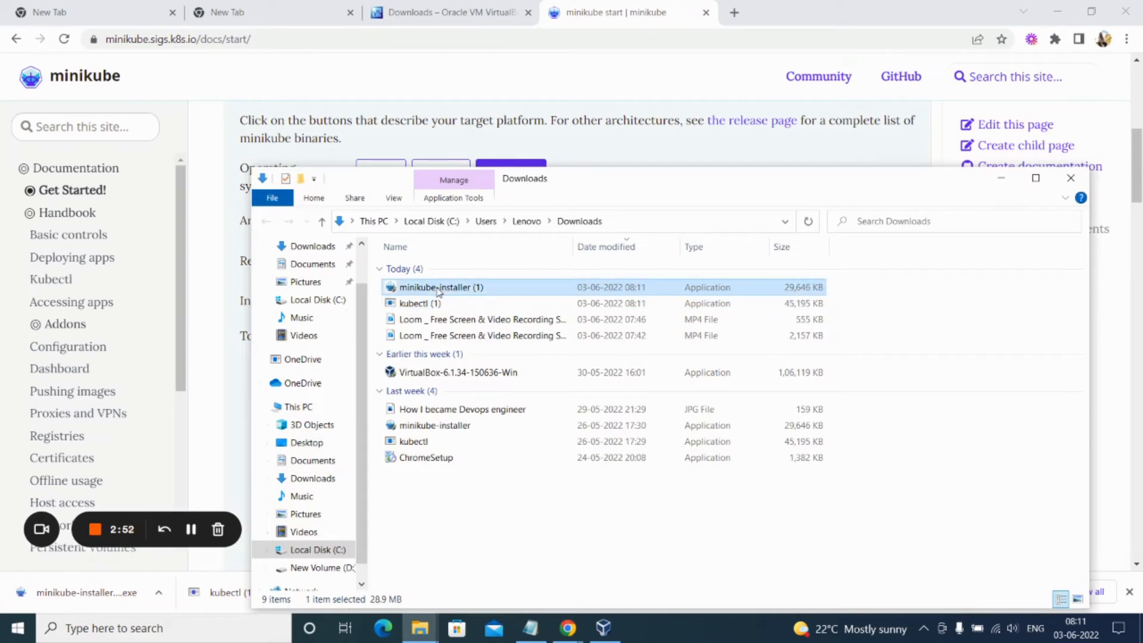
# Move the downloaded installers into a new kubernetes_cluster folder on the C: drive.
pyautogui.click(419, 304)
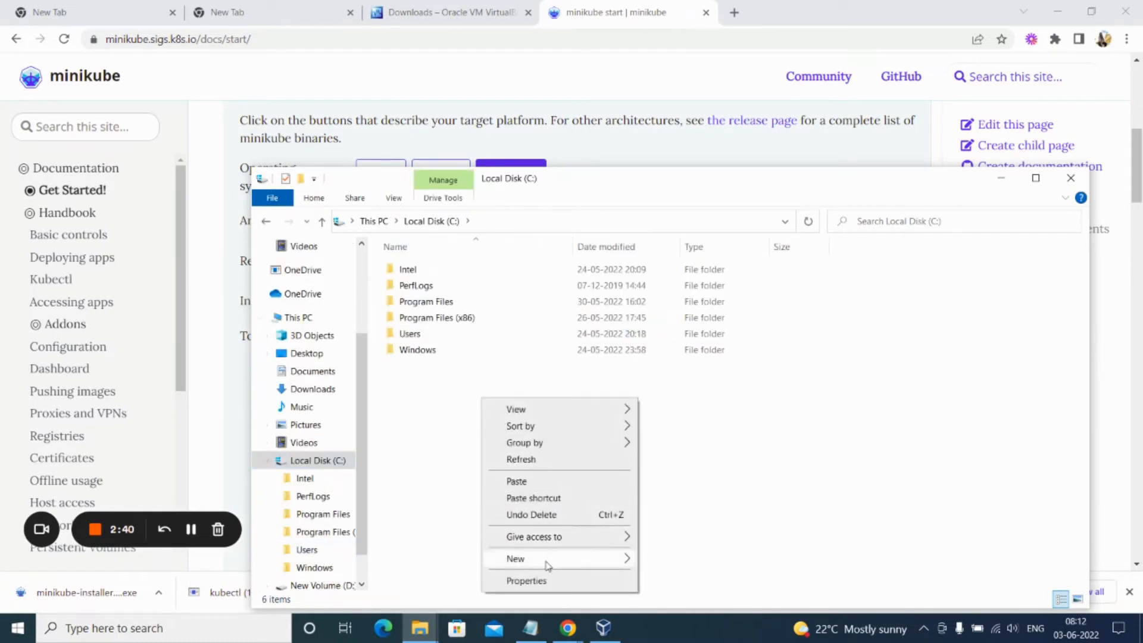
pyautogui.click(516, 559)
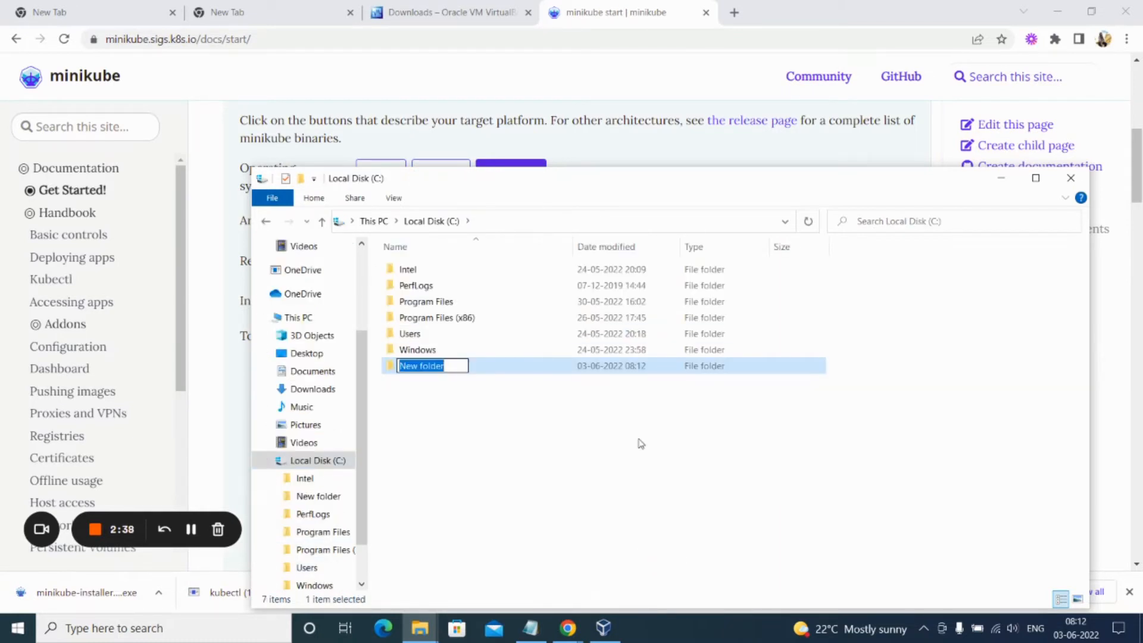
pyautogui.write('kubernet')
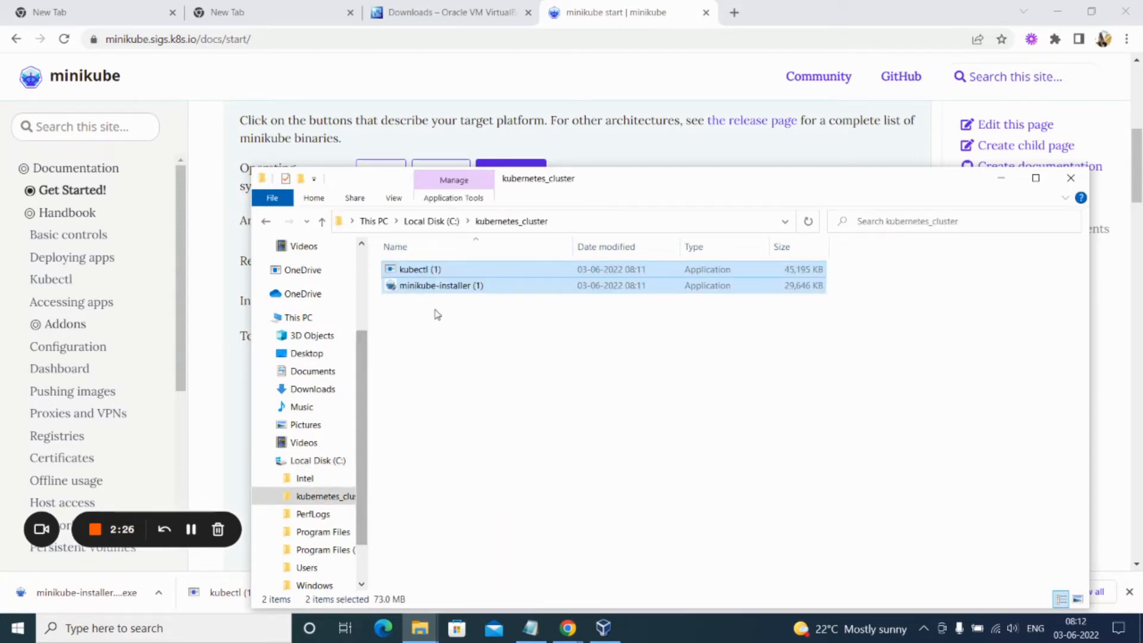
# Rename kubectl and minikube-installer to drop the (1) suffix.
pyautogui.rightClick(441, 285)
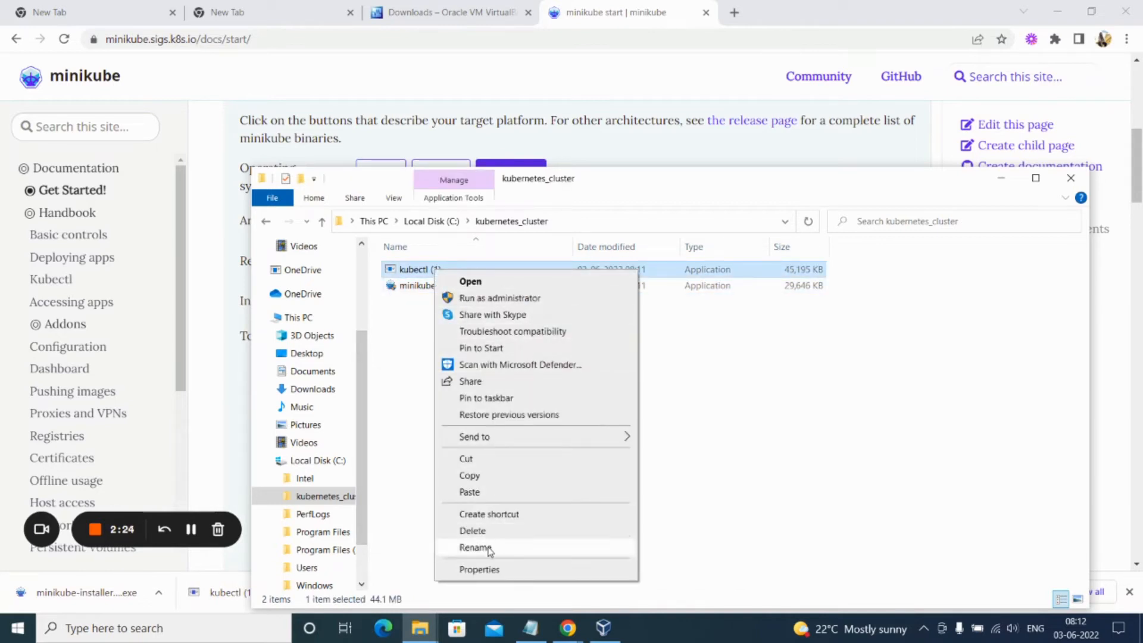
pyautogui.click(476, 548)
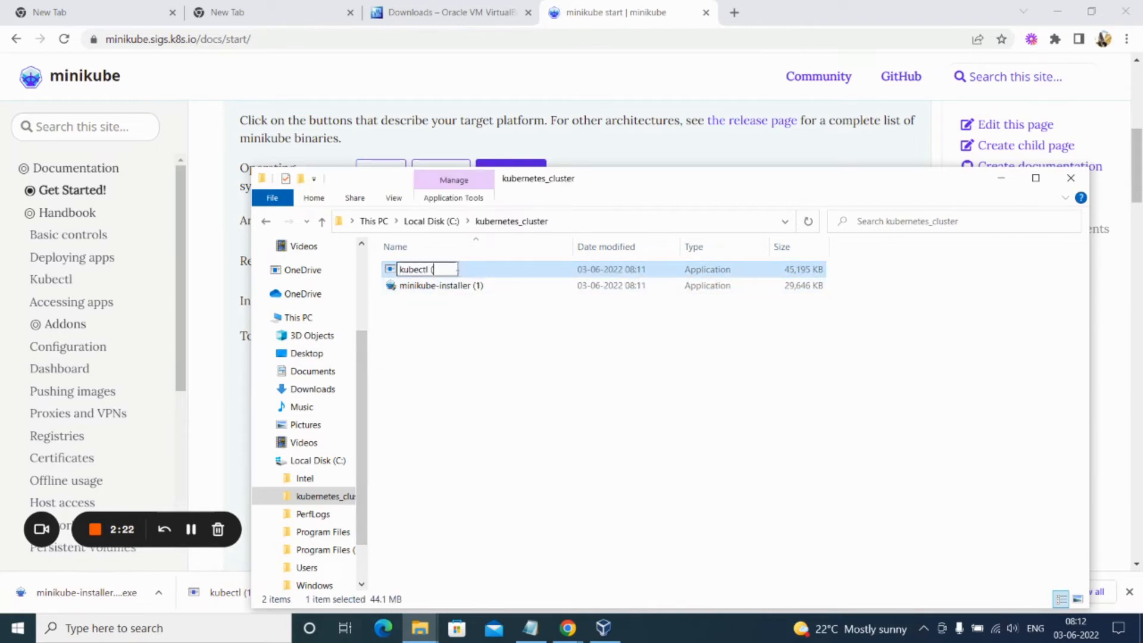
pyautogui.rightClick(440, 285)
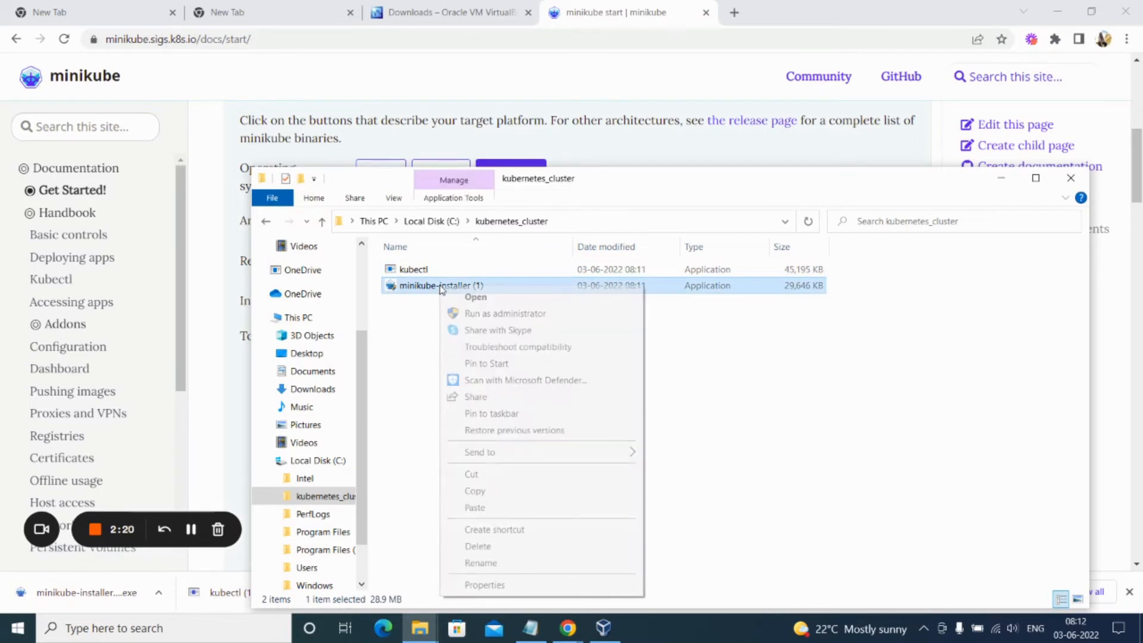
pyautogui.click(480, 563)
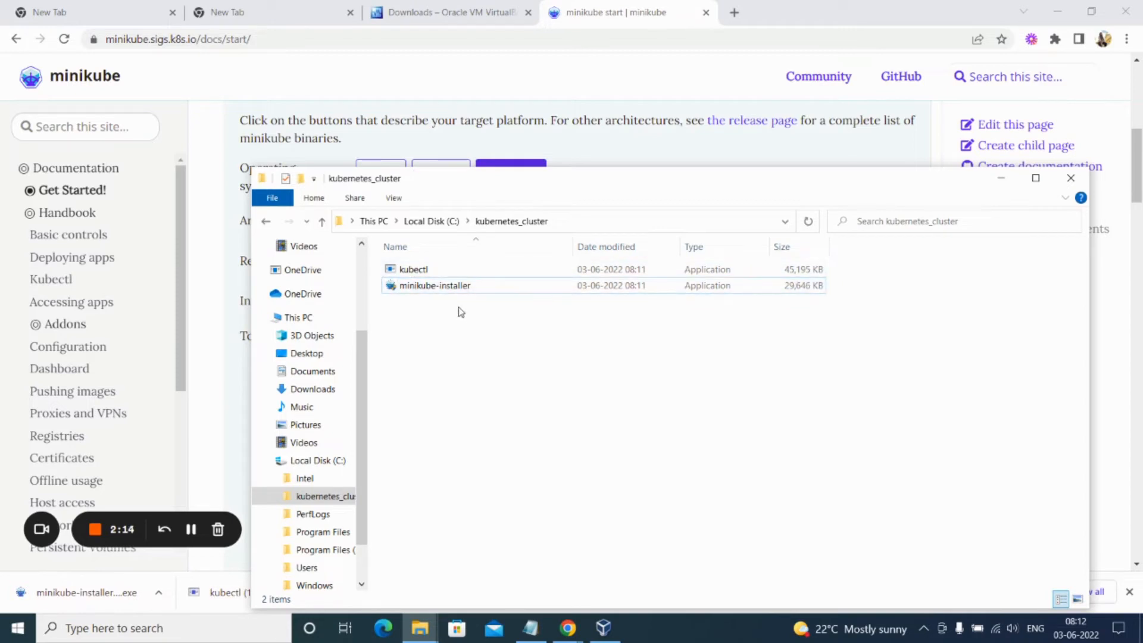
# Launch Command Prompt via the cmd search and run minikube version.
pyautogui.click(414, 269)
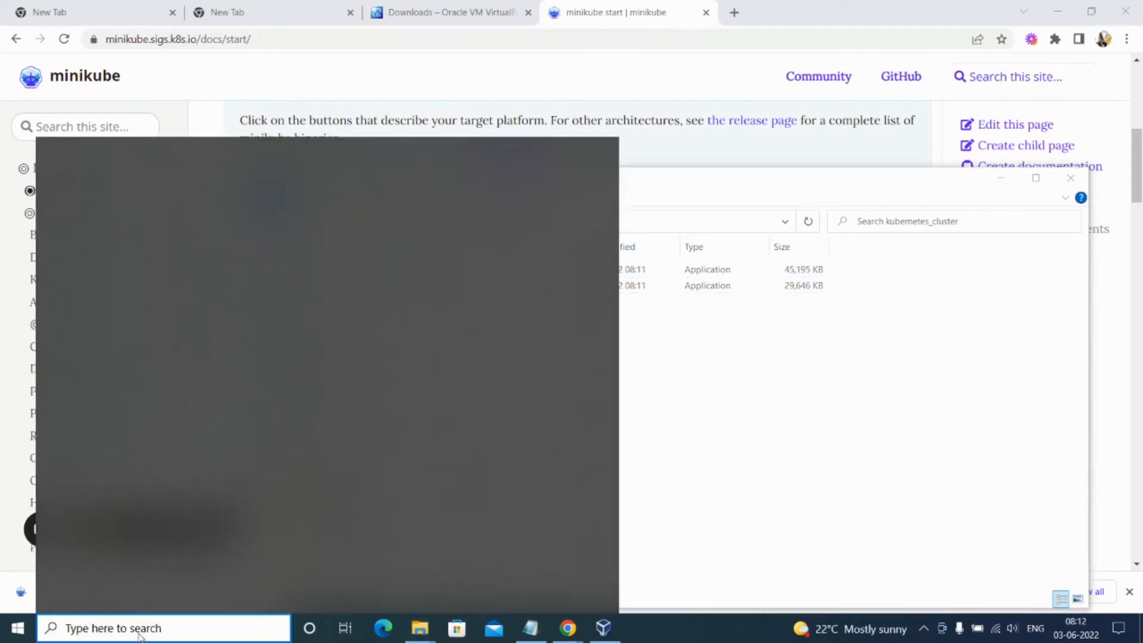
pyautogui.write('c')
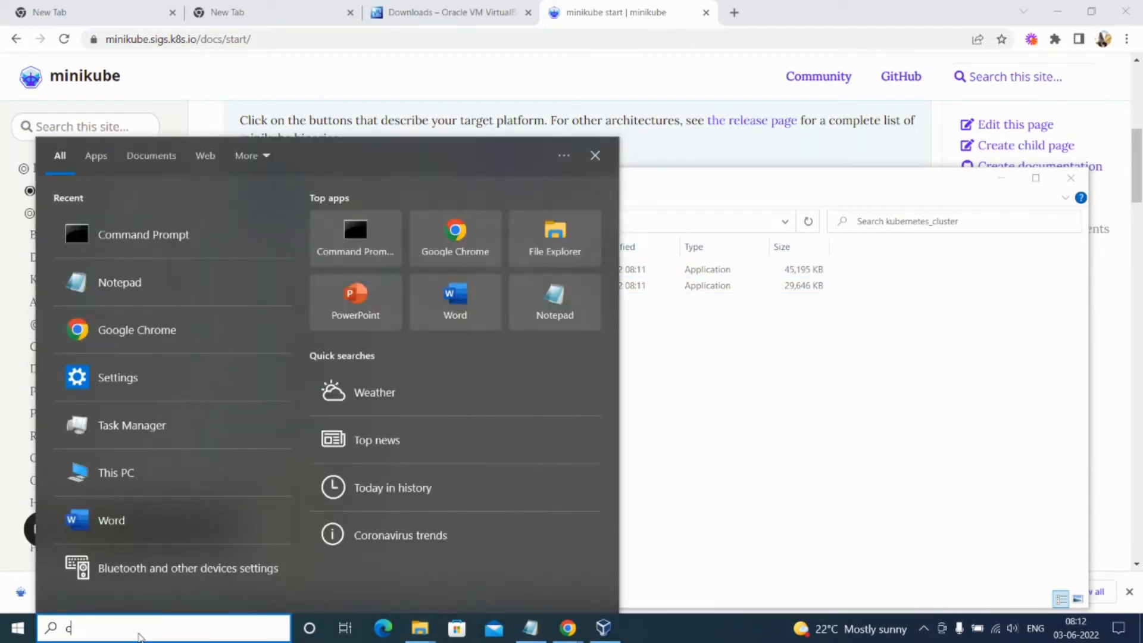
pyautogui.write('md')
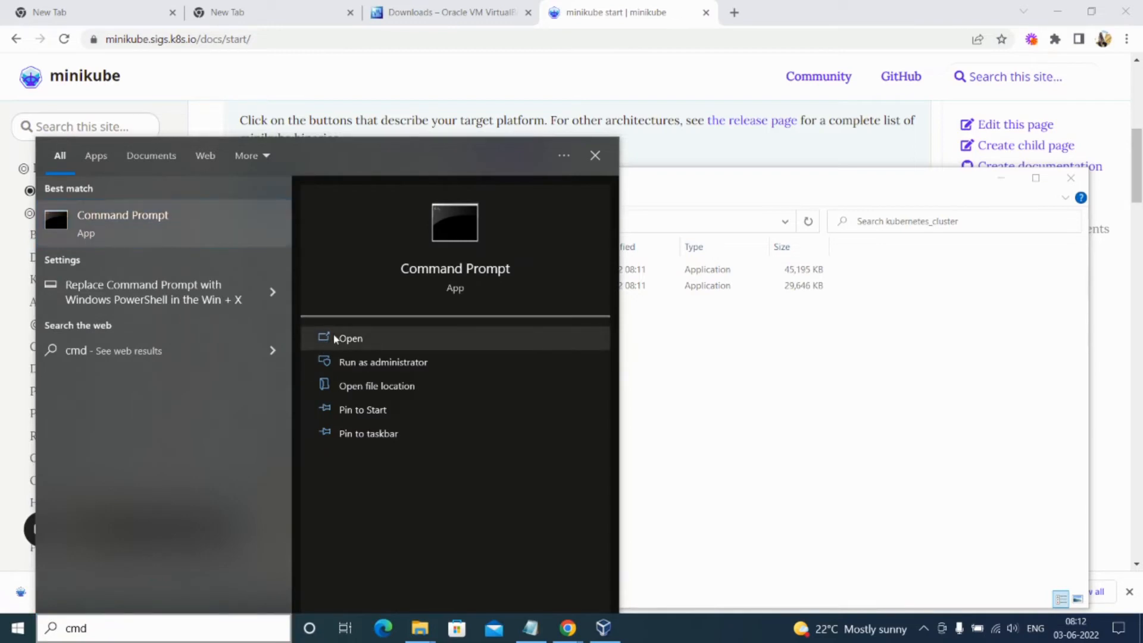
pyautogui.click(350, 337)
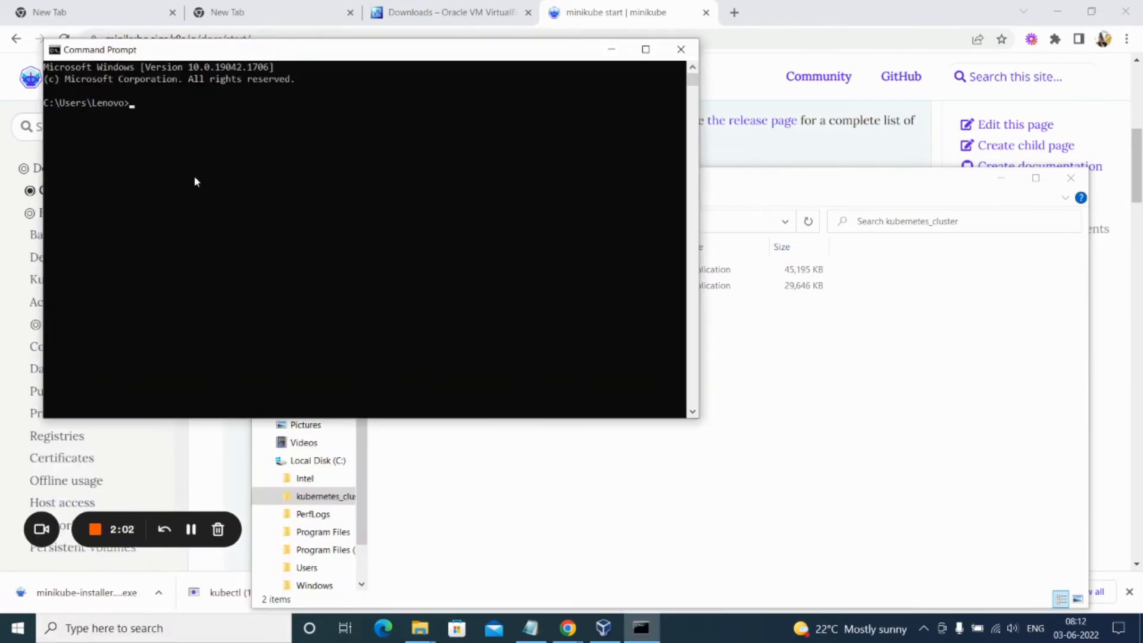
pyautogui.write('miniku')
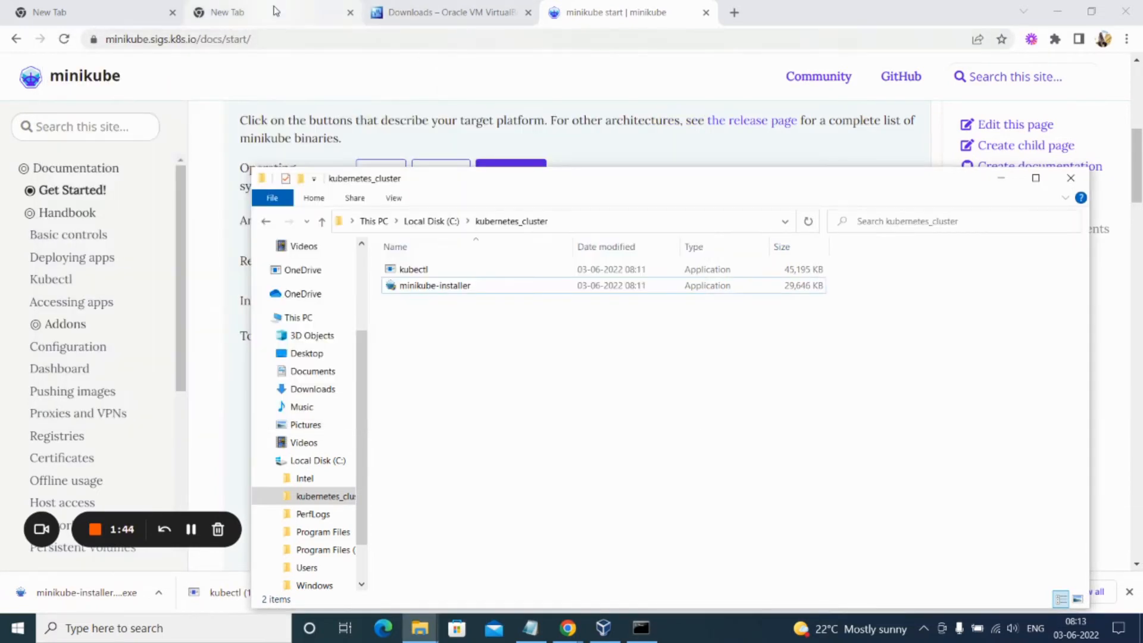
pyautogui.moveTo(191, 528)
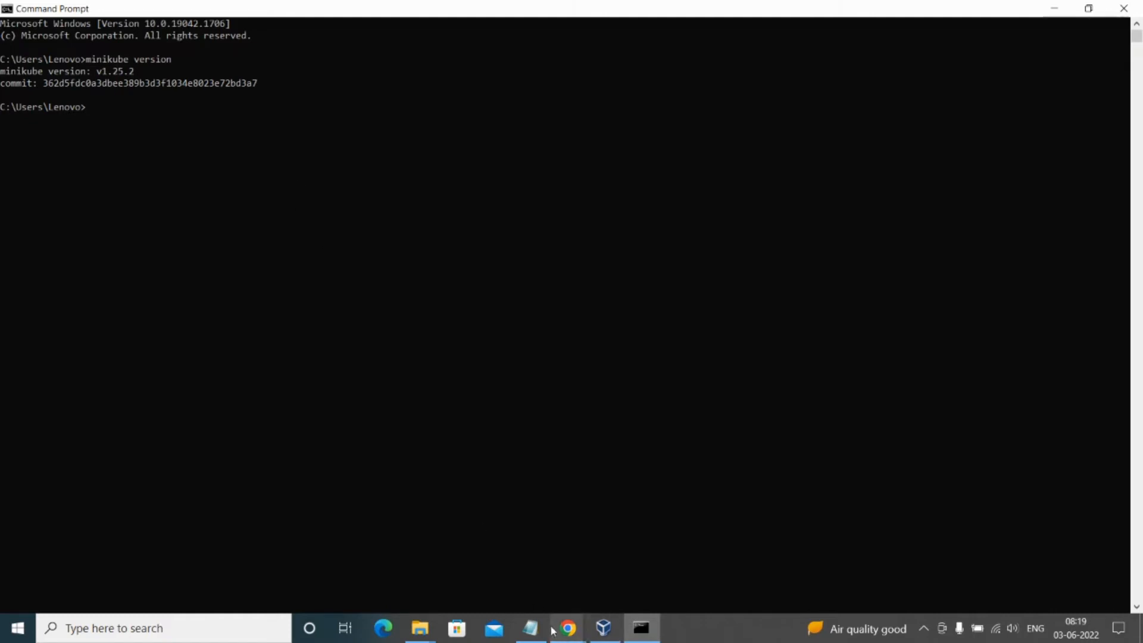
# Run minikube start --no-vtx-check --driver=virtualbox from the notes' command list.
pyautogui.click(530, 627)
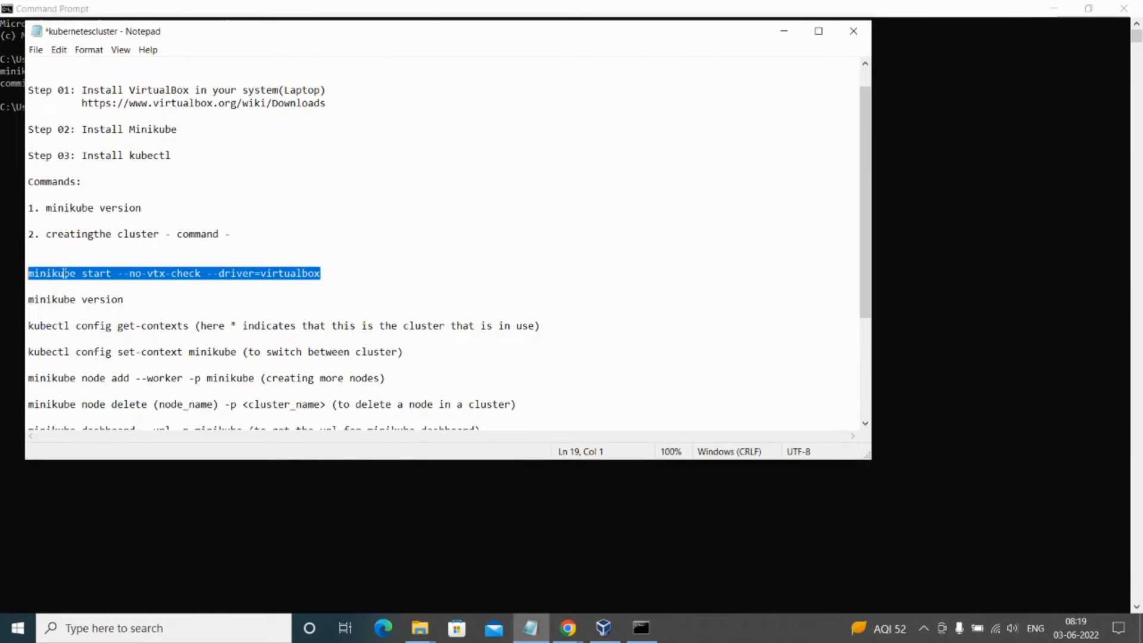
pyautogui.click(640, 628)
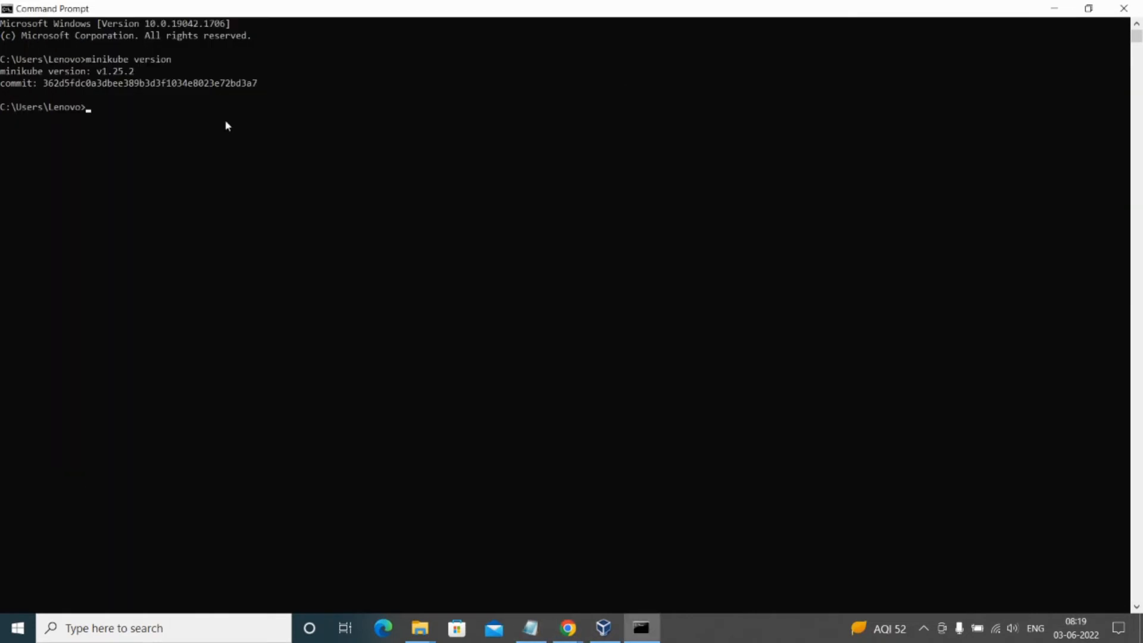
pyautogui.write('minikube start --no-vtx-check --driver=virtualbox')
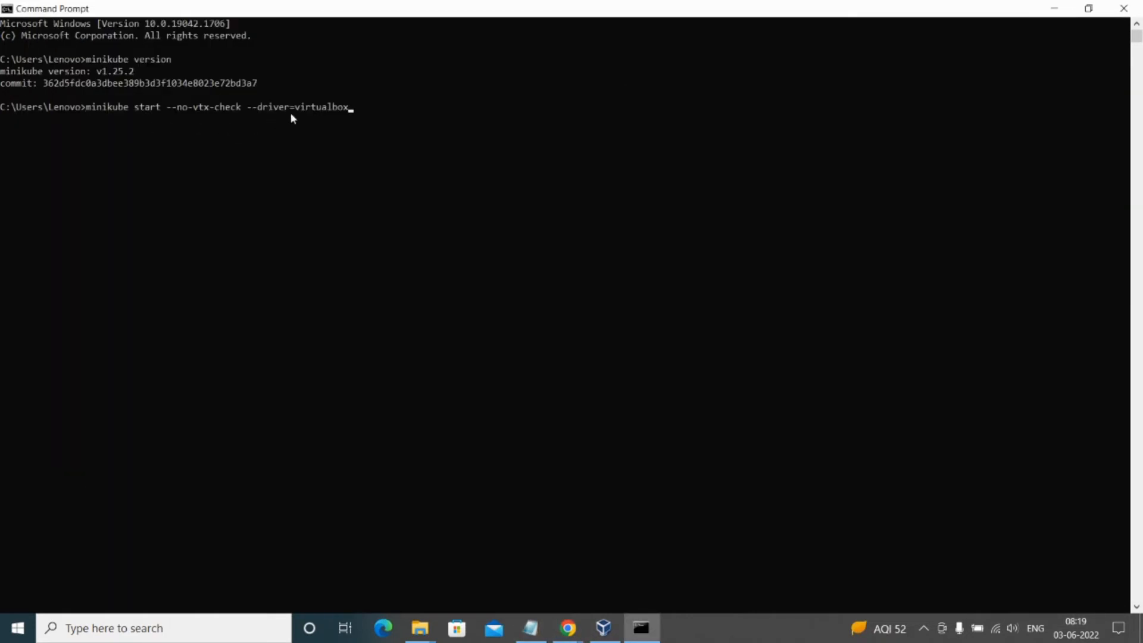
pyautogui.moveTo(337, 119)
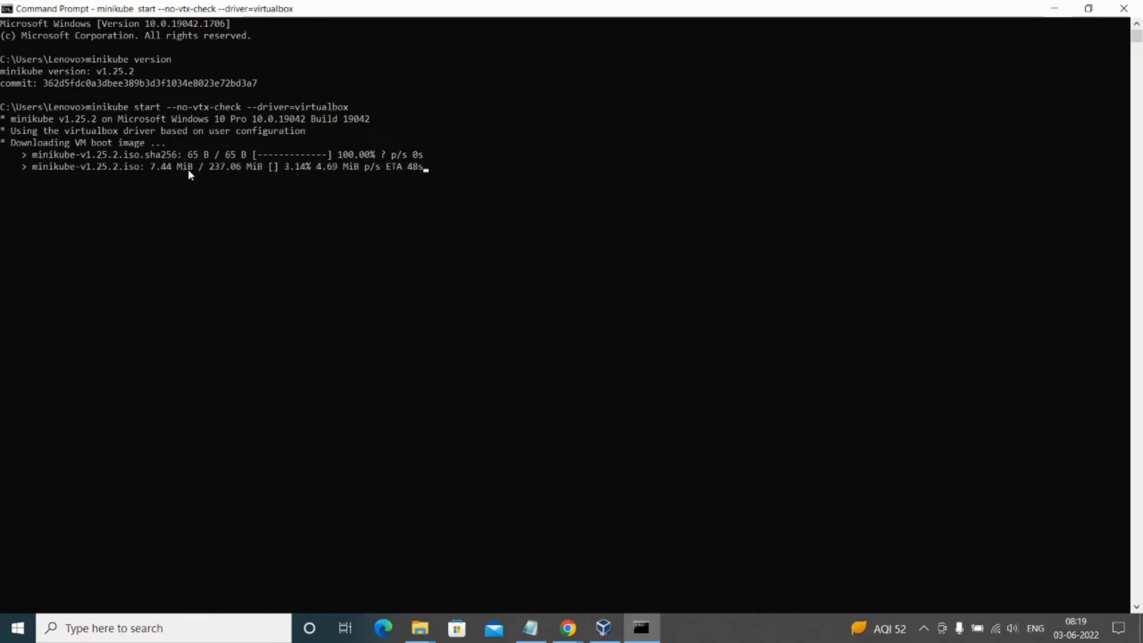
pyautogui.moveTo(178, 255)
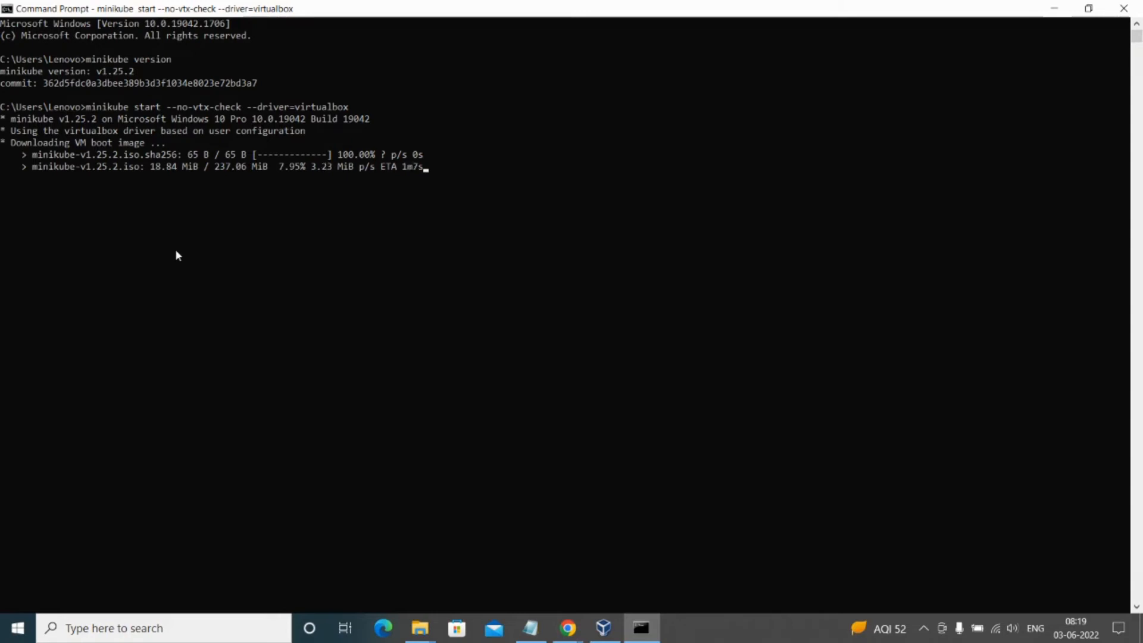
pyautogui.moveTo(567, 627)
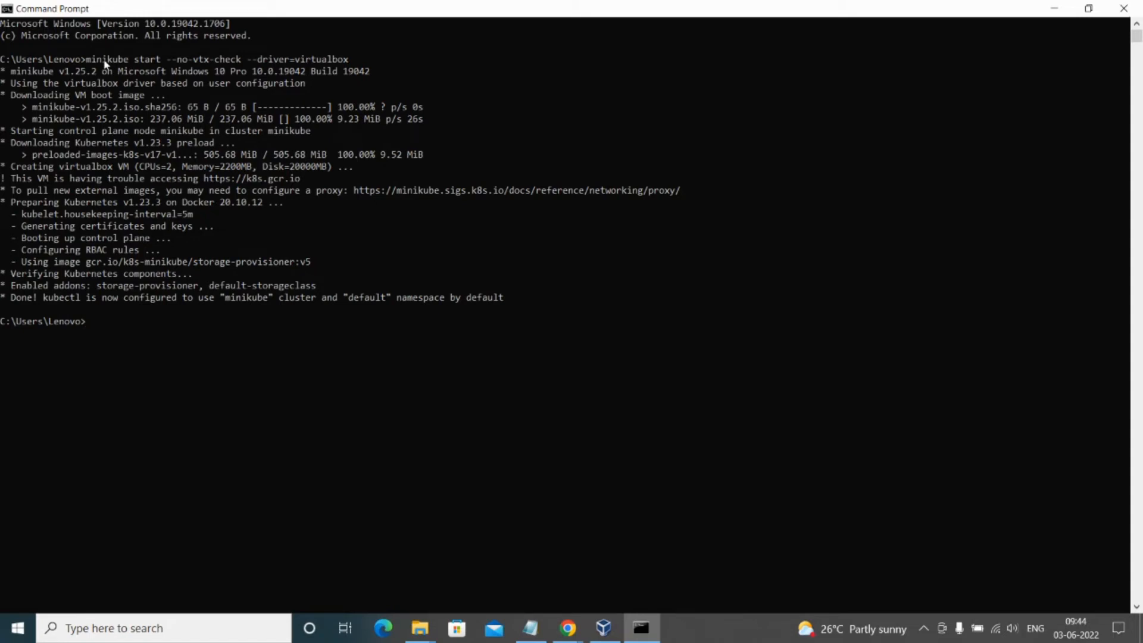
pyautogui.moveTo(128, 330)
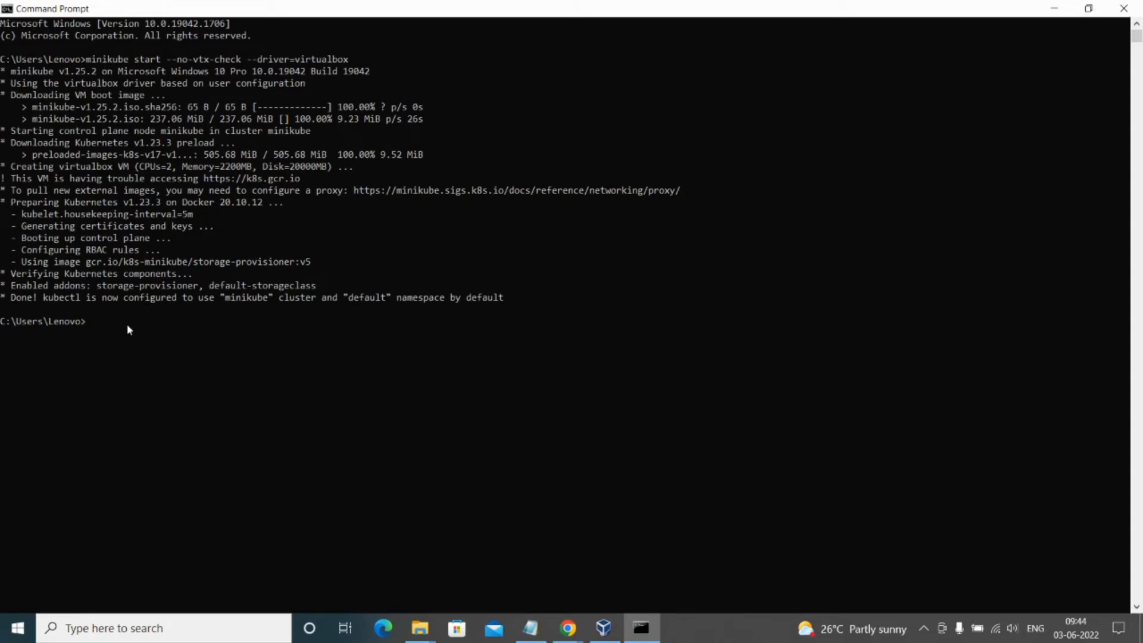
# Run minikube status to show host, kubelet and apiserver Running.
pyautogui.write('minikube s')
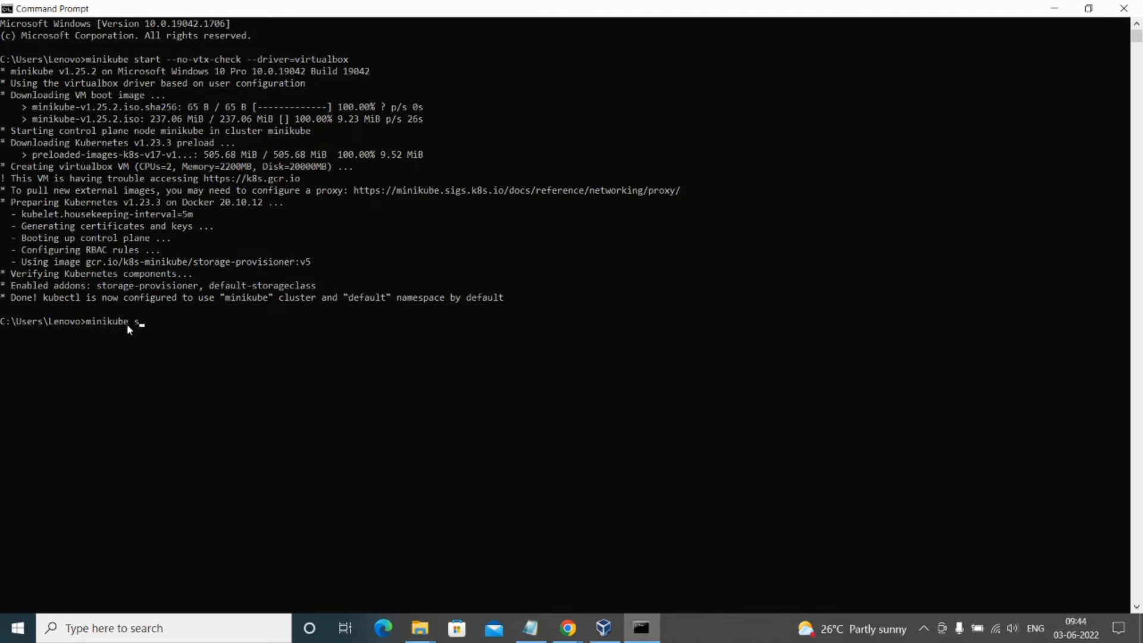
pyautogui.write('tatus')
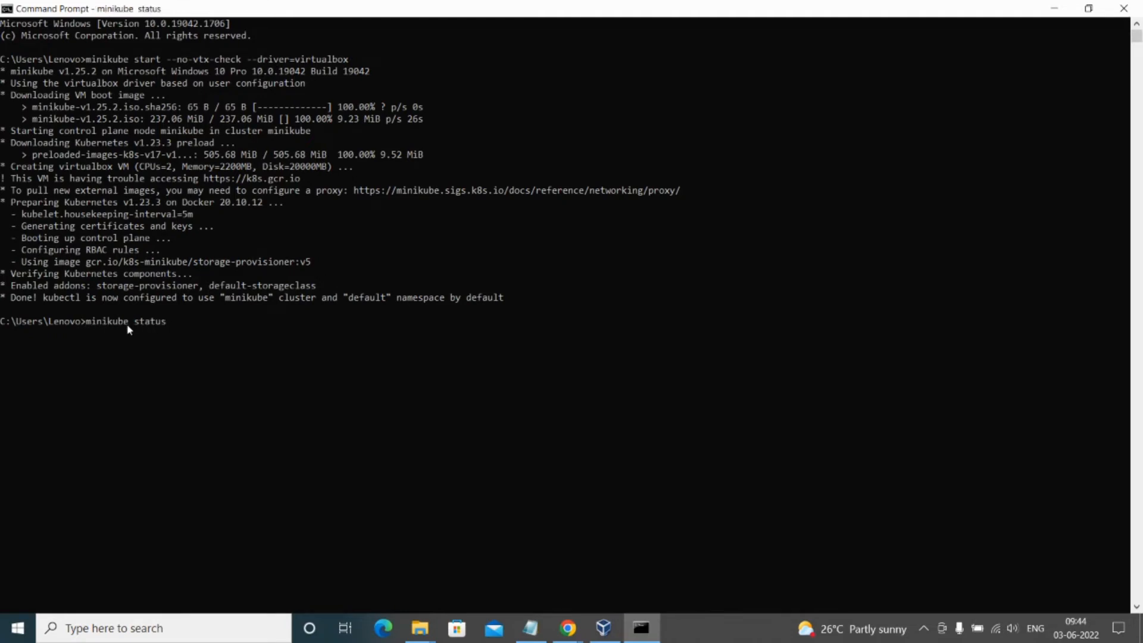
pyautogui.moveTo(49, 373)
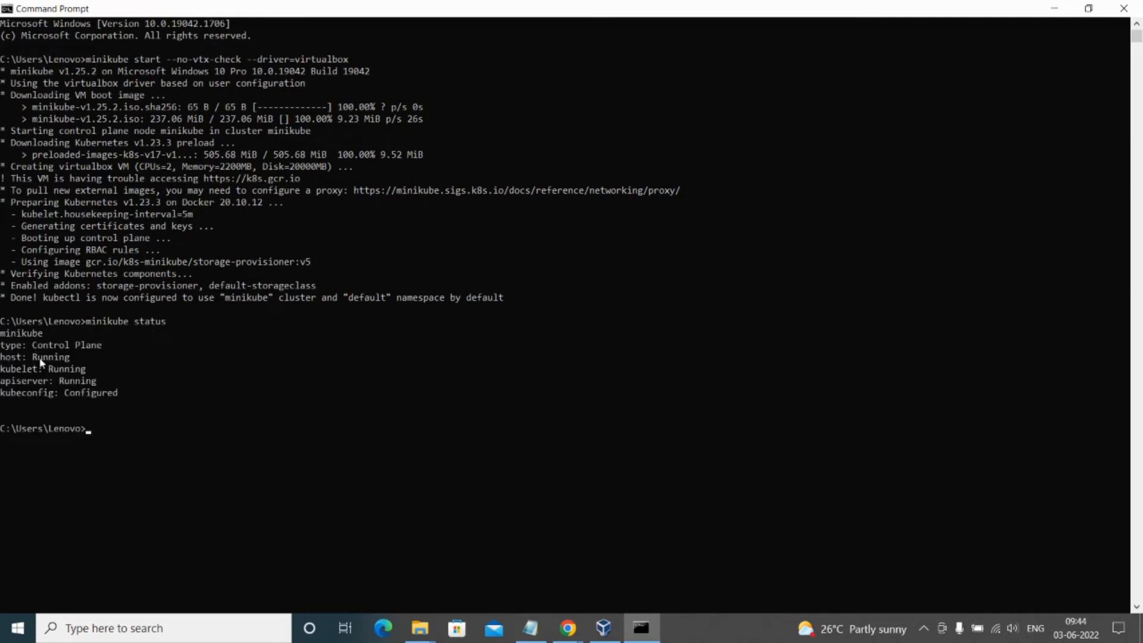
pyautogui.moveTo(21, 365)
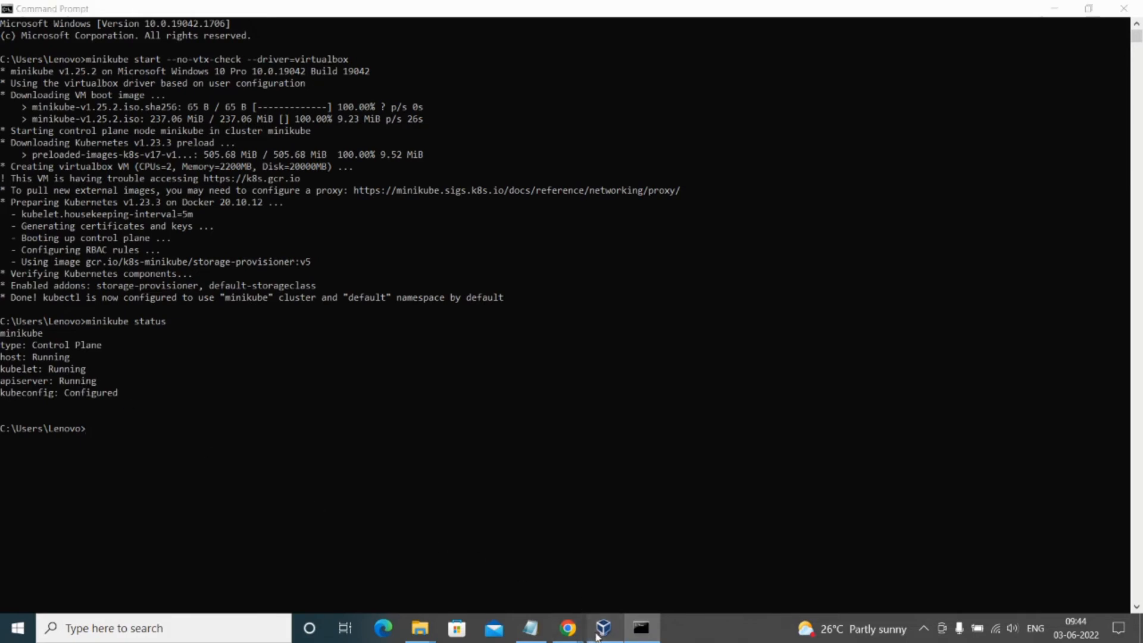
# Run kubectl get nodes to list the minikube node as Ready.
pyautogui.click(602, 628)
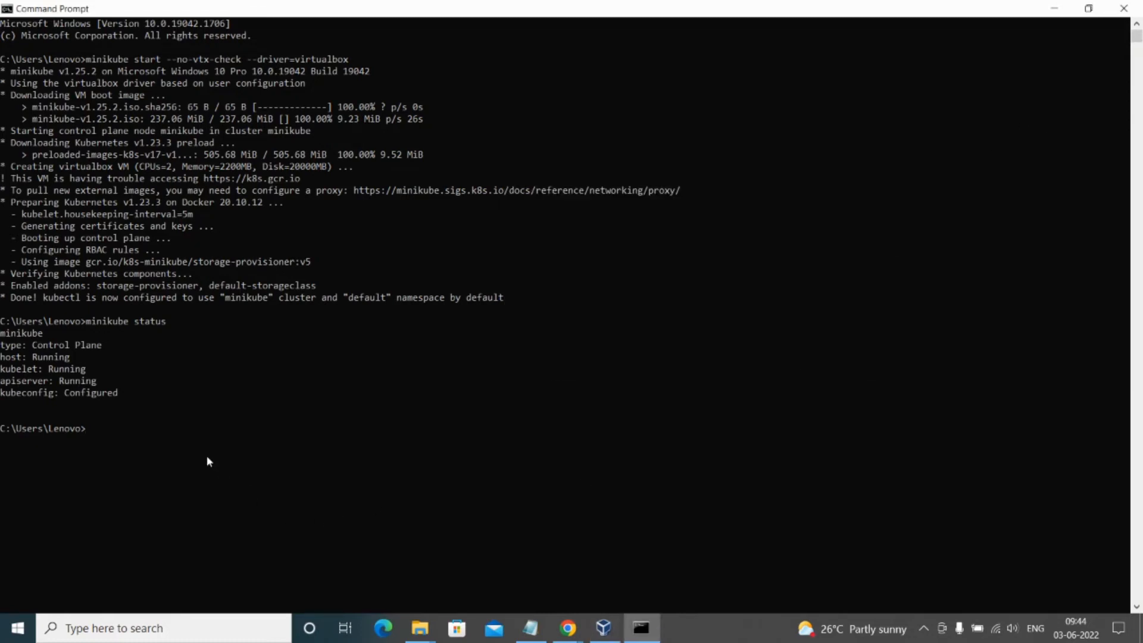
pyautogui.write('kubectl')
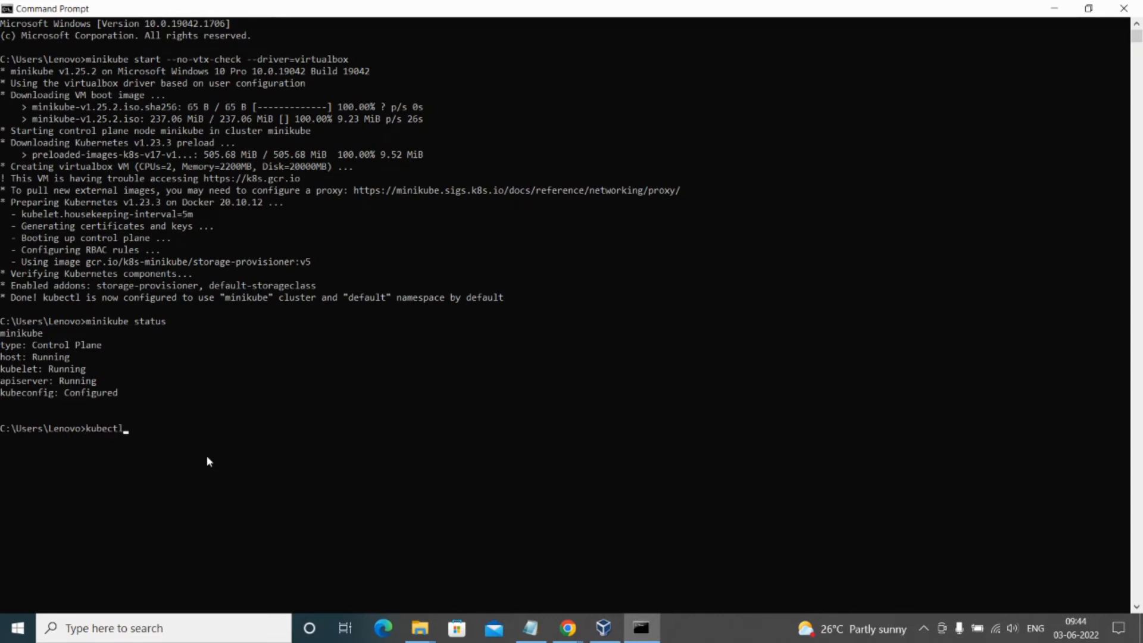
pyautogui.write('get nodes')
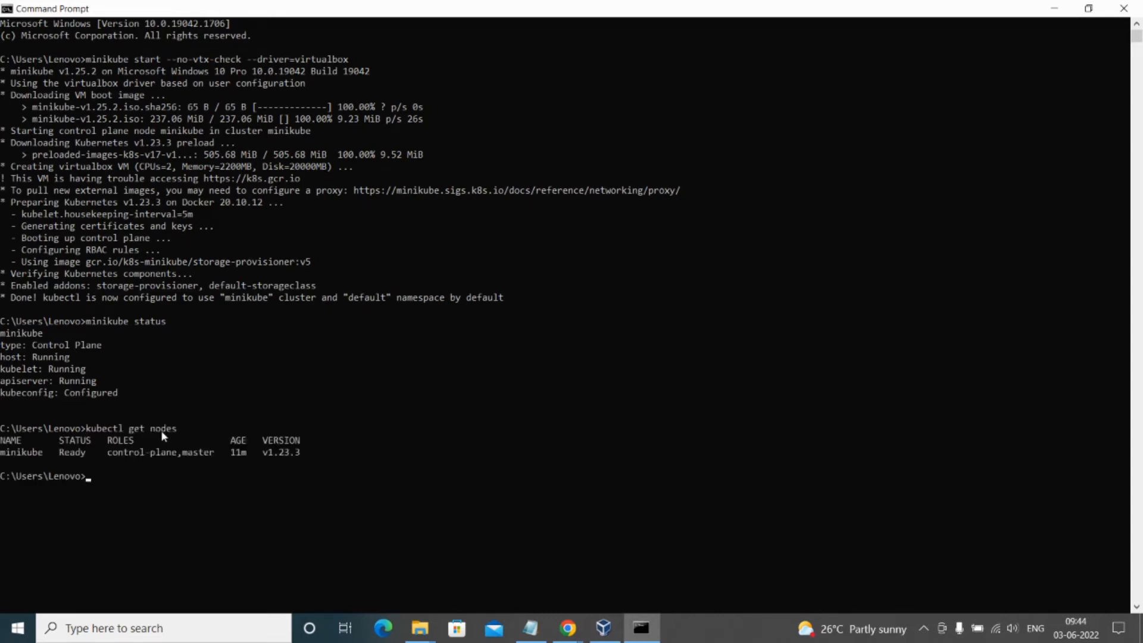
pyautogui.moveTo(115, 444)
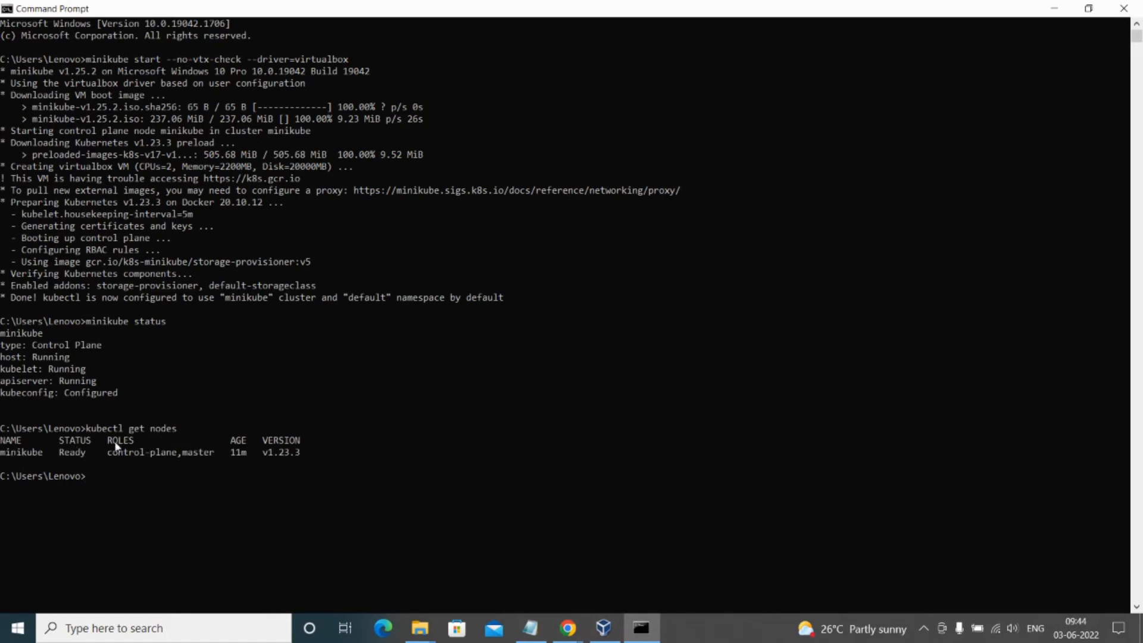
pyautogui.moveTo(266, 450)
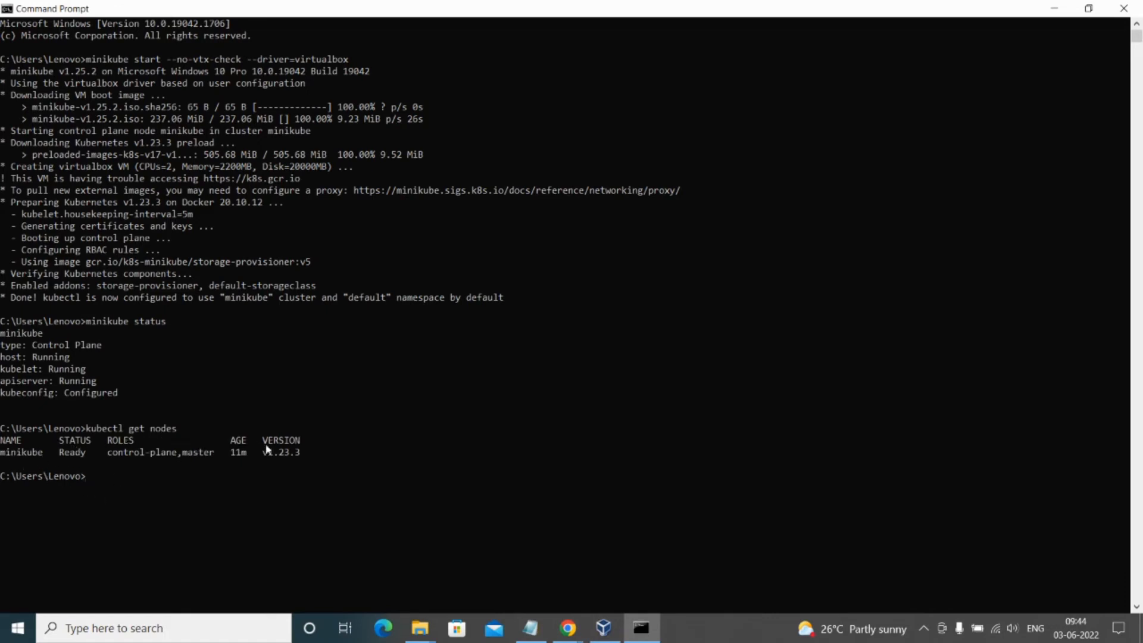
pyautogui.moveTo(182, 502)
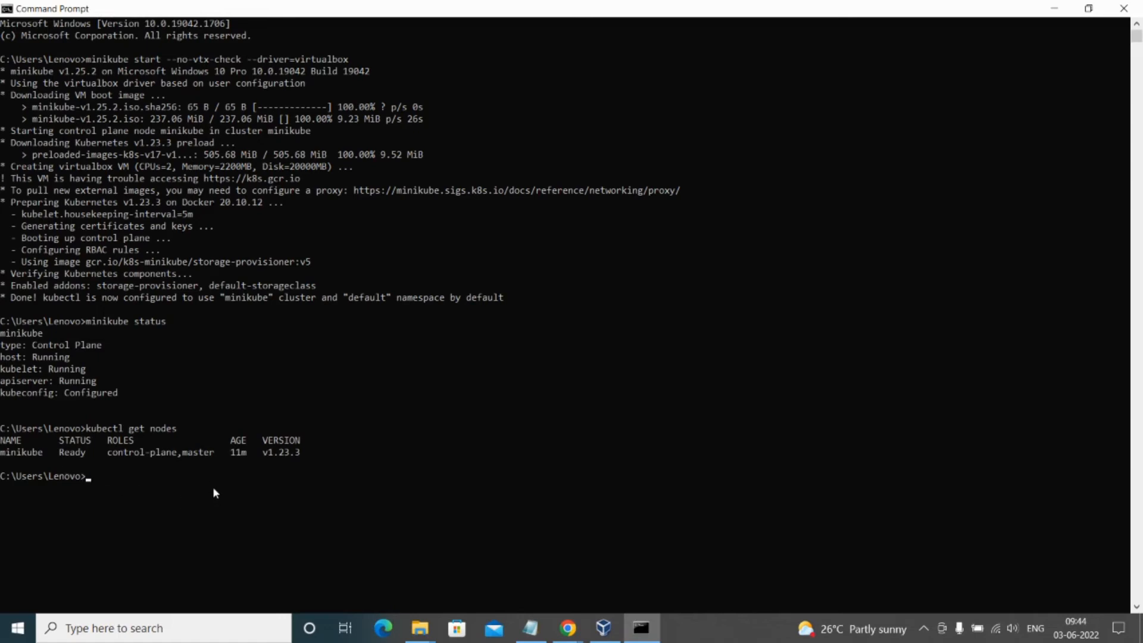
pyautogui.moveTo(358, 576)
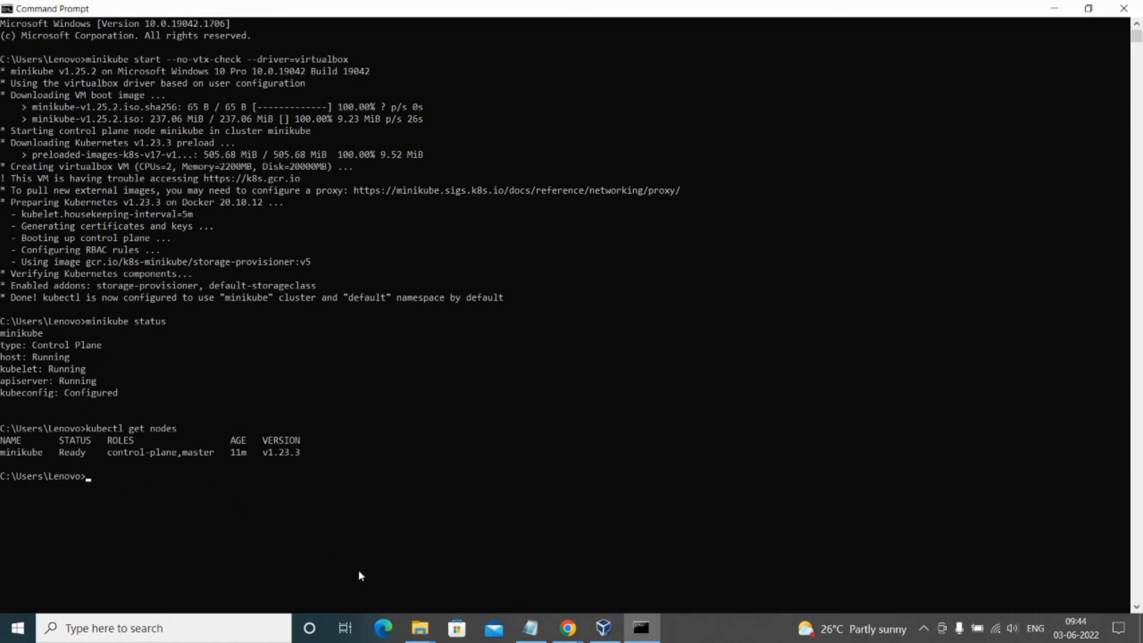
# Bring the Notepad command notes back up to find the get-contexts command.
pyautogui.click(530, 628)
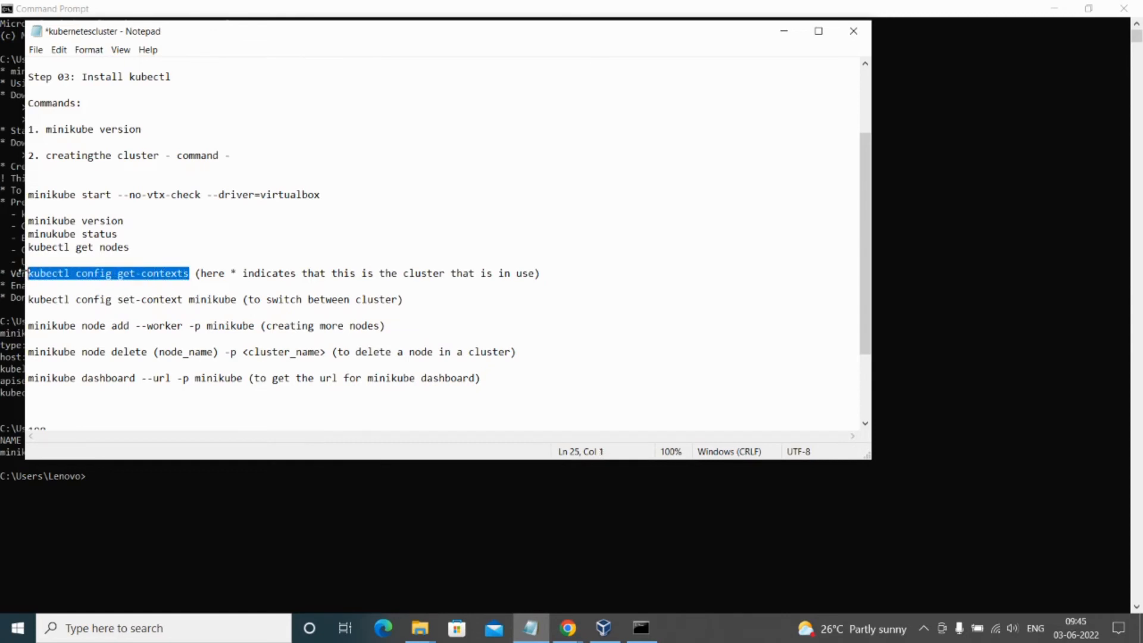
pyautogui.moveTo(451, 236)
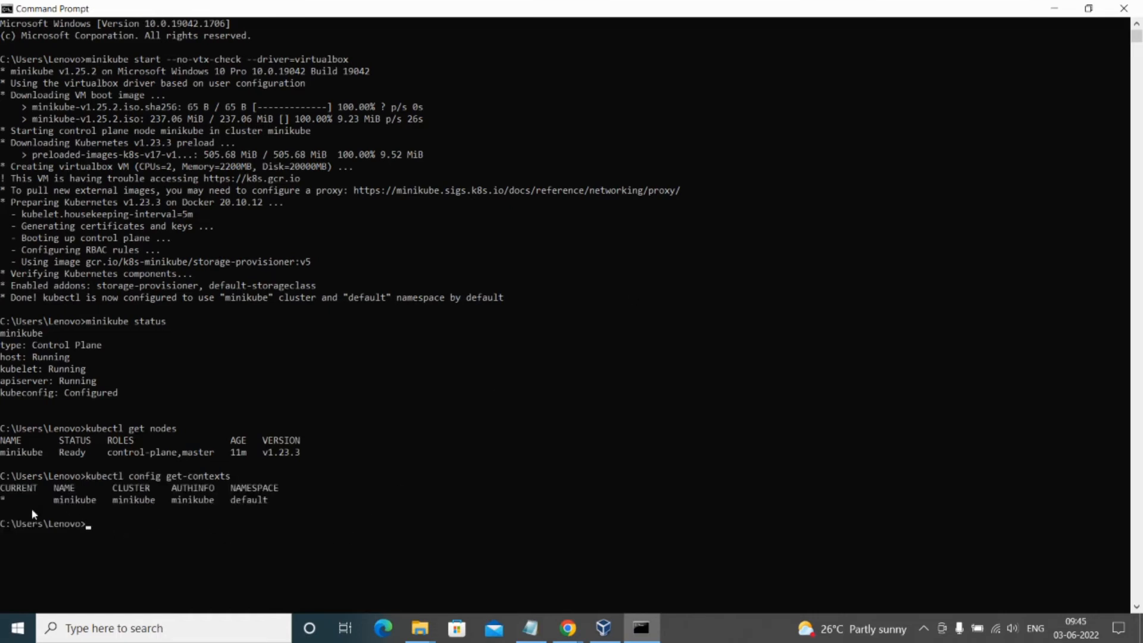
pyautogui.moveTo(254, 396)
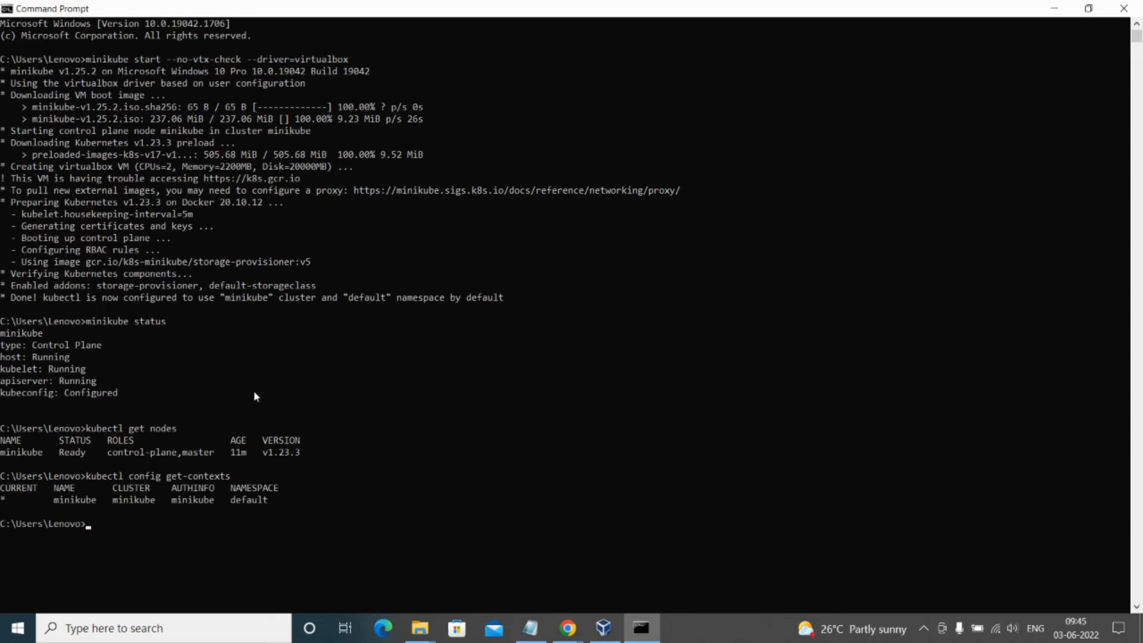
pyautogui.moveTo(104, 502)
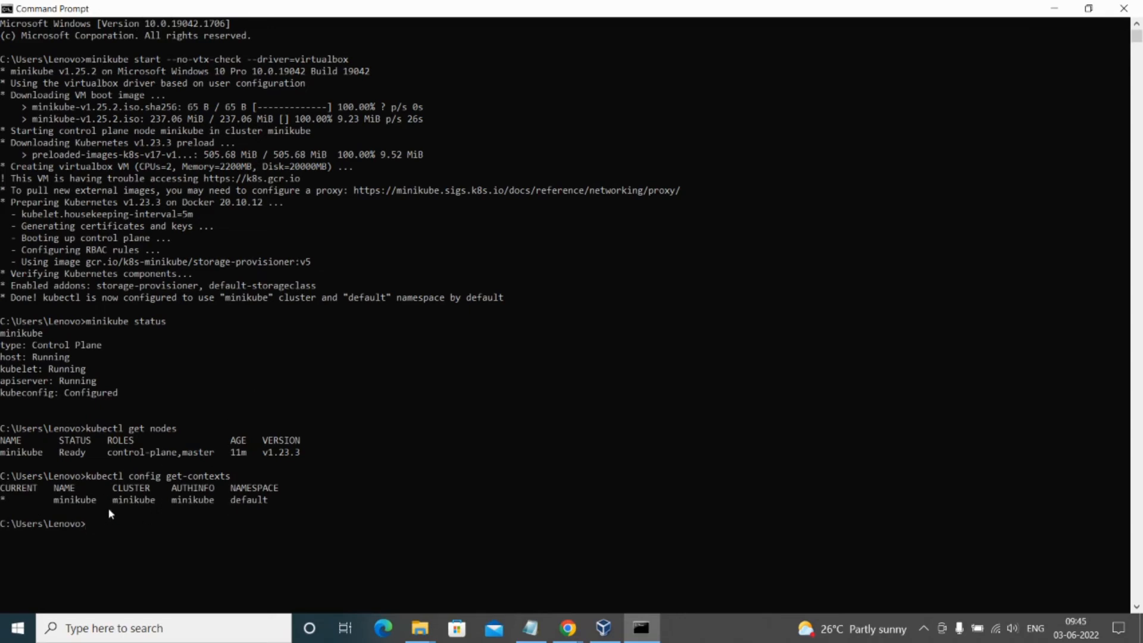
pyautogui.moveTo(58, 524)
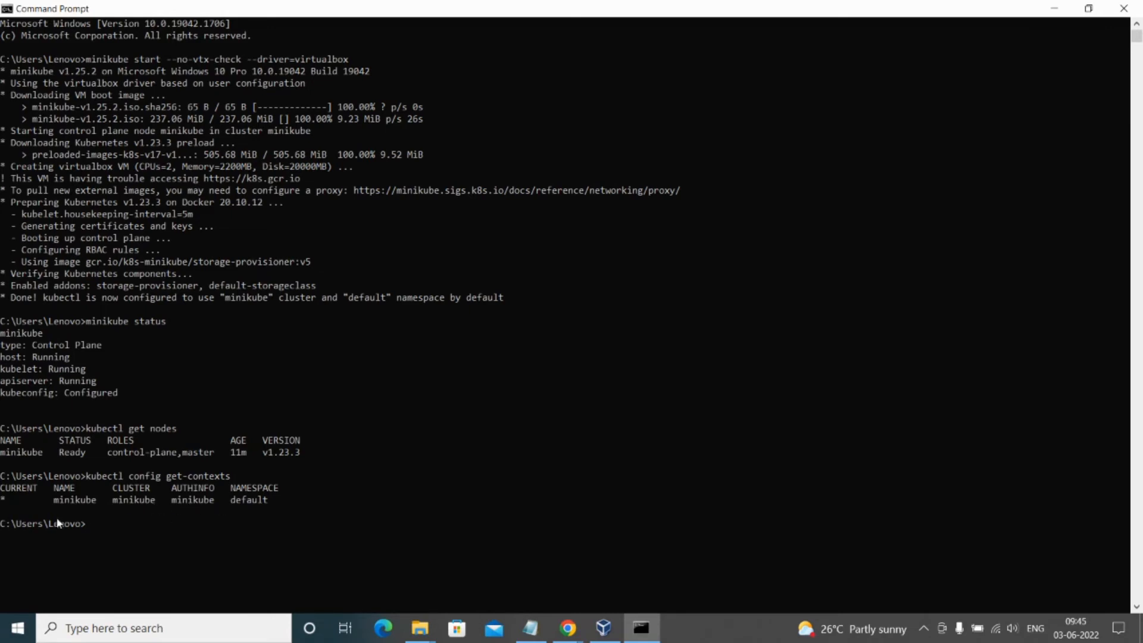
pyautogui.moveTo(10, 507)
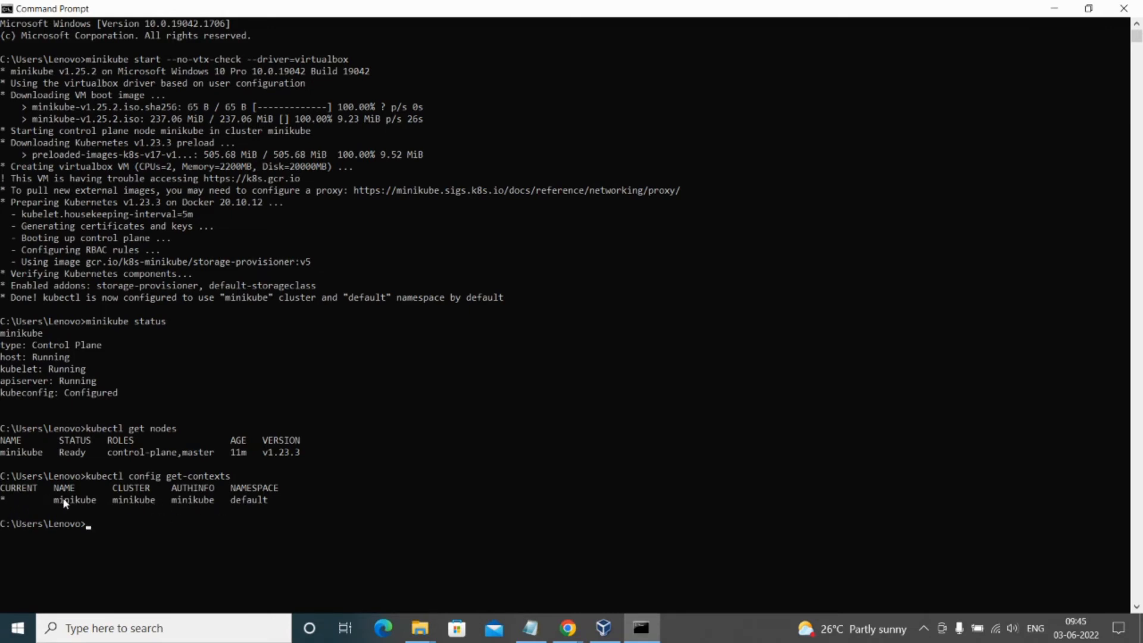
pyautogui.moveTo(25, 507)
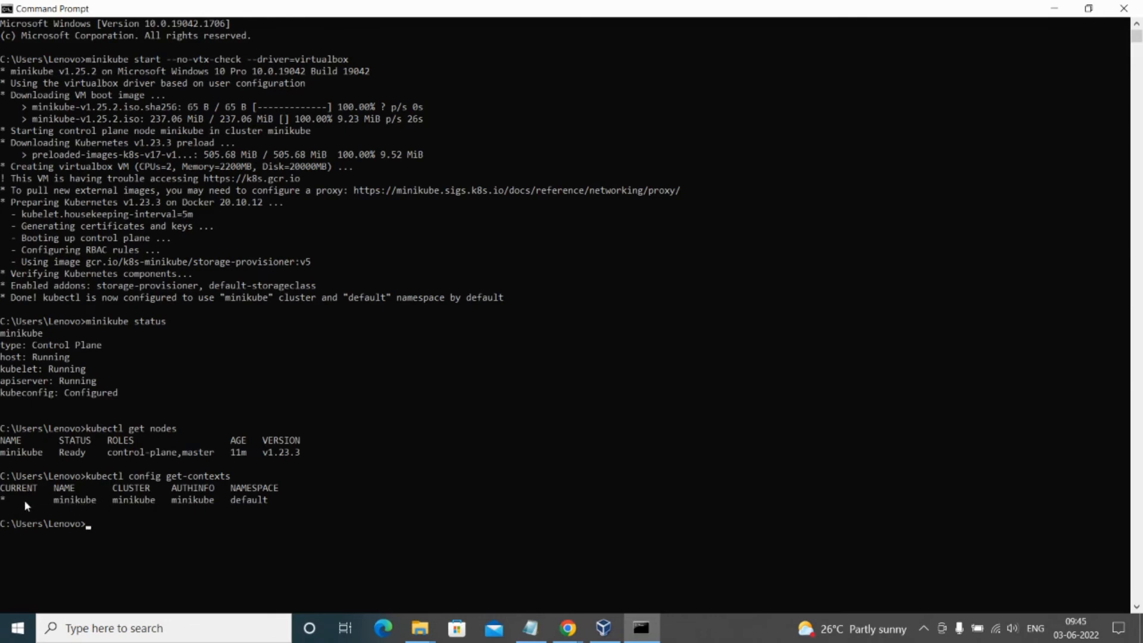
pyautogui.moveTo(82, 507)
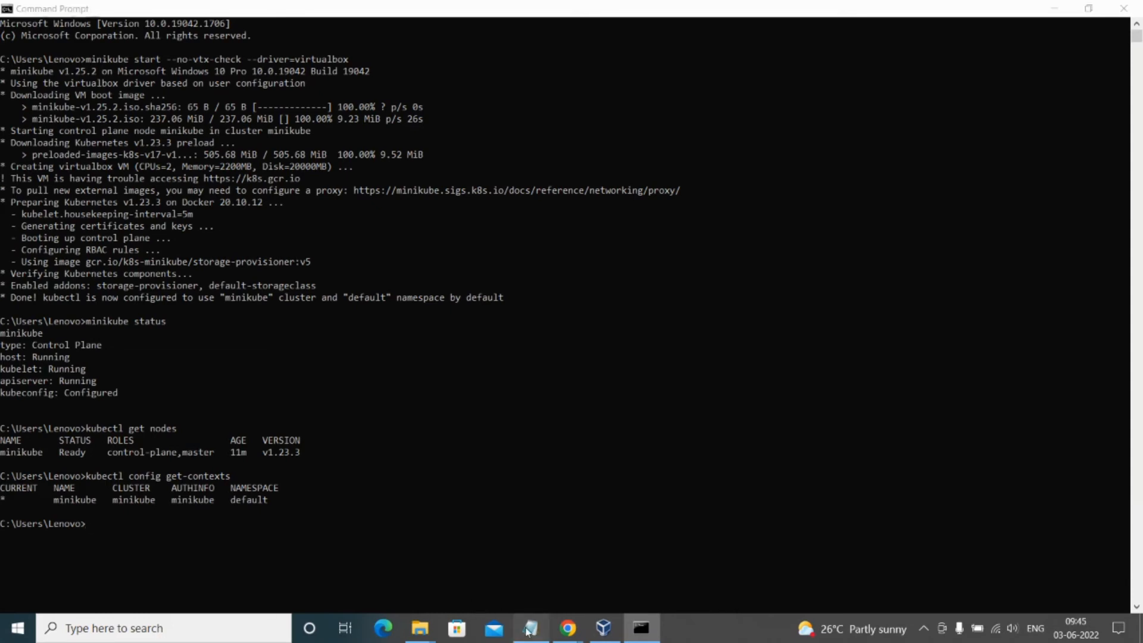
# Run kubectl config set-context minikube so the minikube context is reported modified.
pyautogui.click(530, 628)
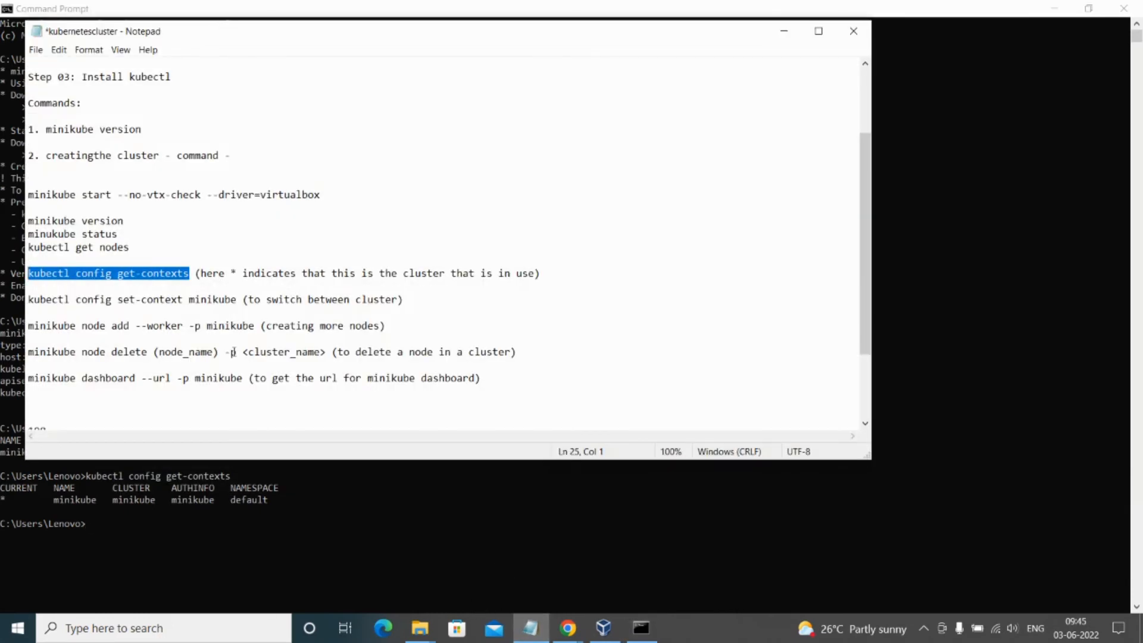
pyautogui.moveTo(261, 298)
pyautogui.write('kubectl config set-context minikube')
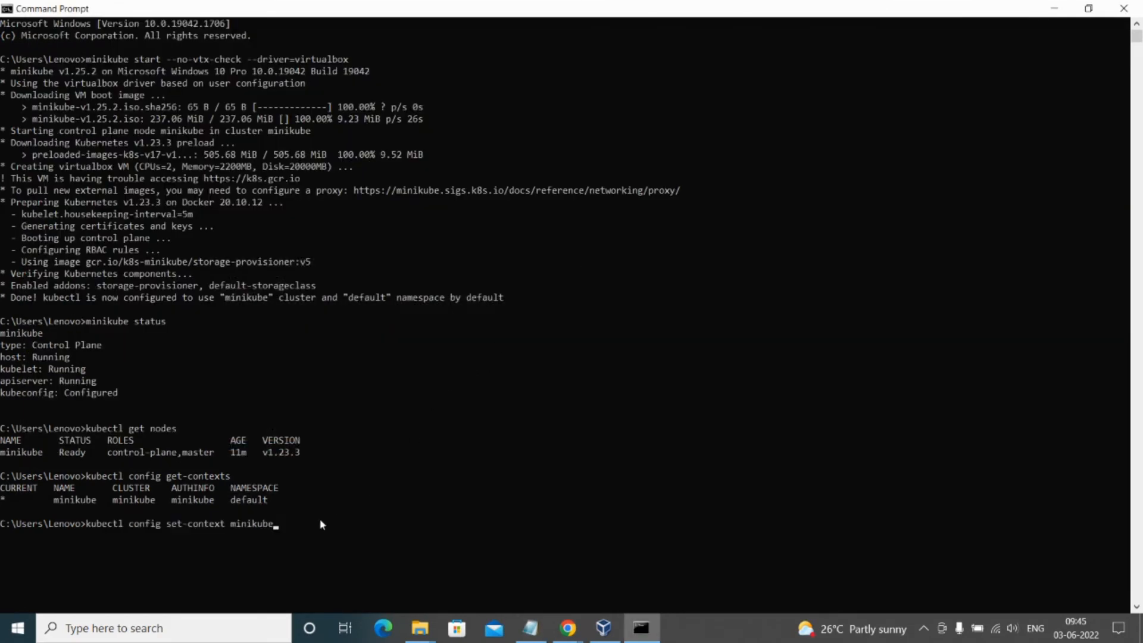
pyautogui.moveTo(257, 537)
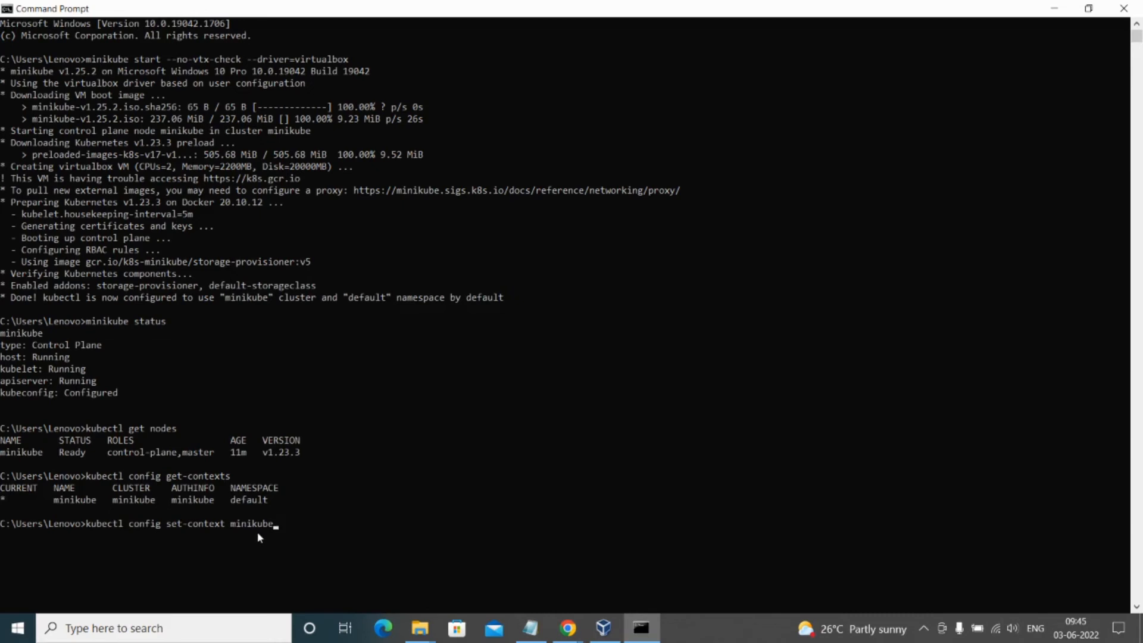
pyautogui.press('Enter')
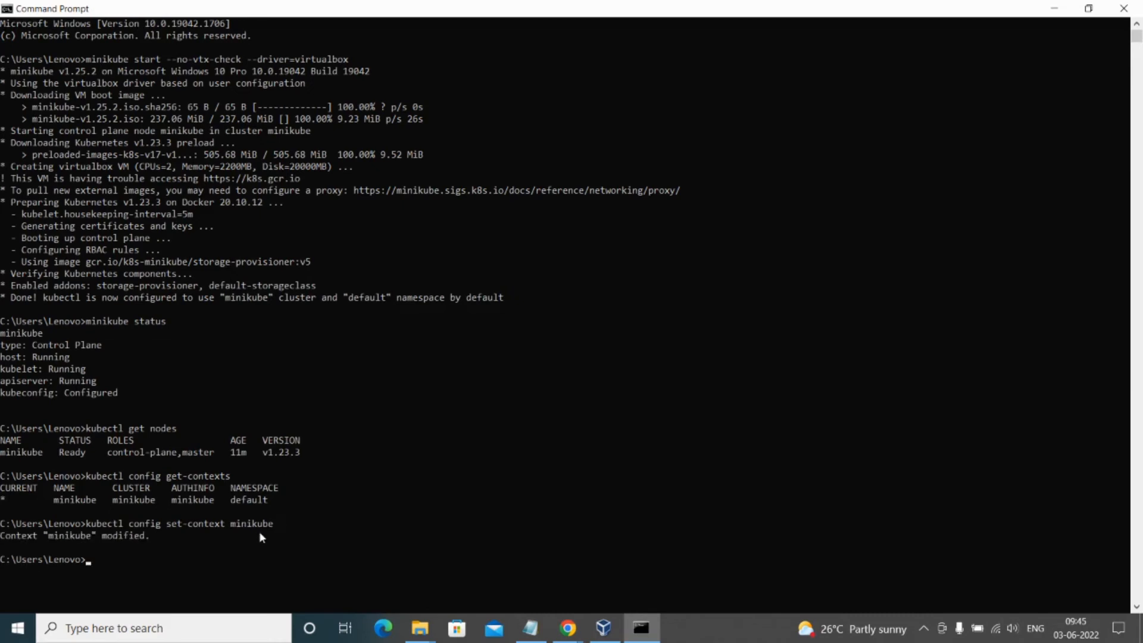
pyautogui.moveTo(151, 541)
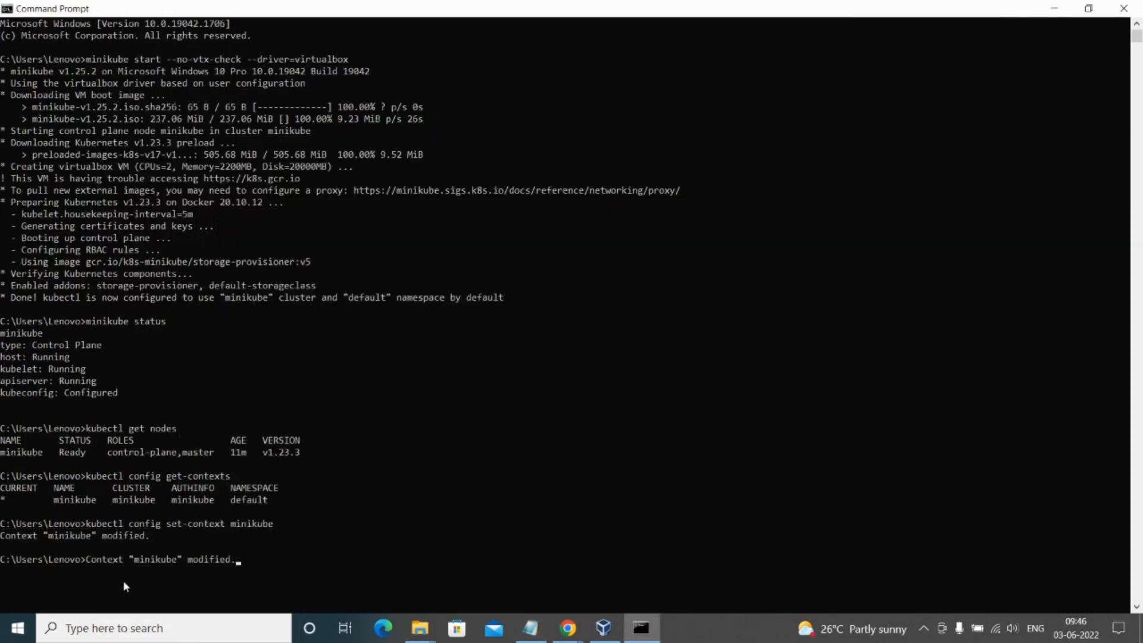
pyautogui.moveTo(566, 627)
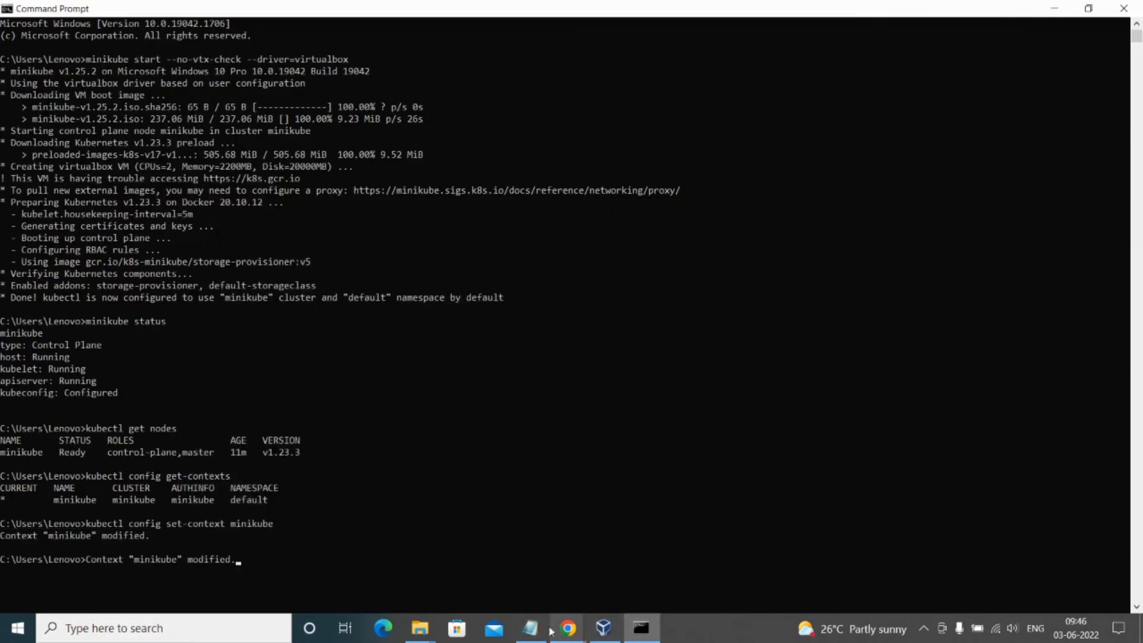
# Enter minikube dashboard --url -p minikube at the prompt, copied from the notes.
pyautogui.click(531, 628)
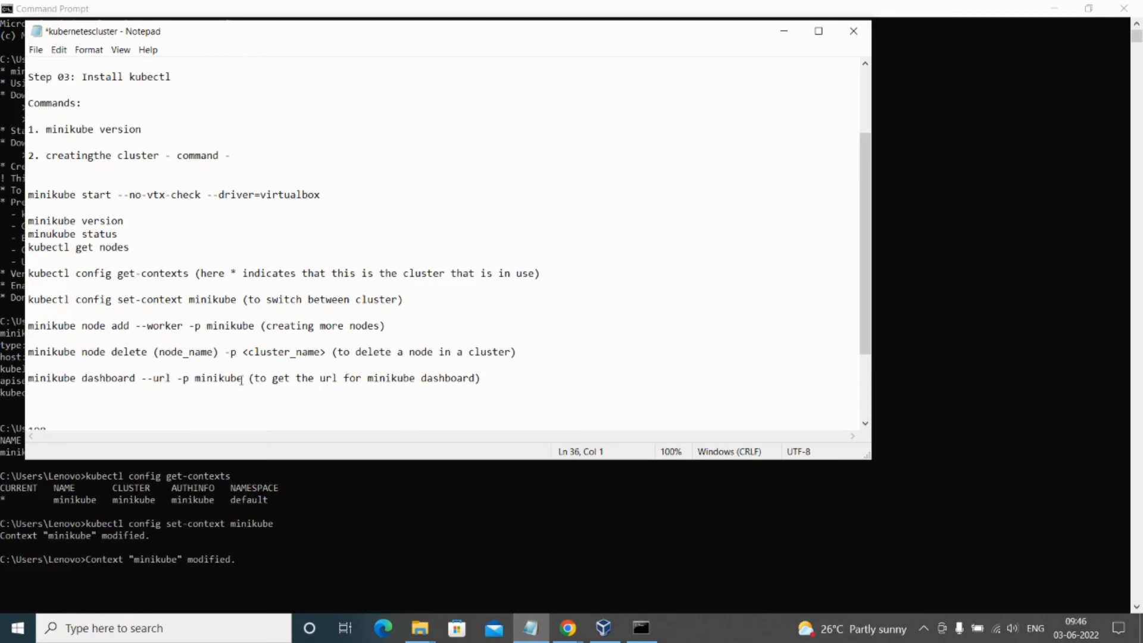
pyautogui.moveTo(28, 378); pyautogui.dragTo(243, 378)
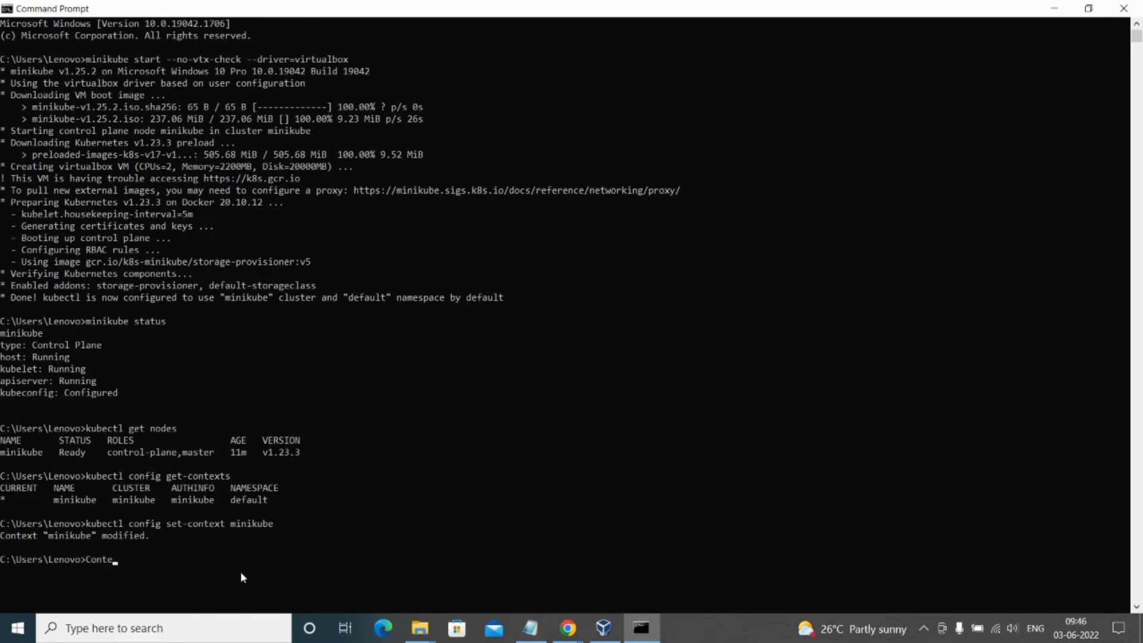
pyautogui.write('minikube dashboard --url -p minikube')
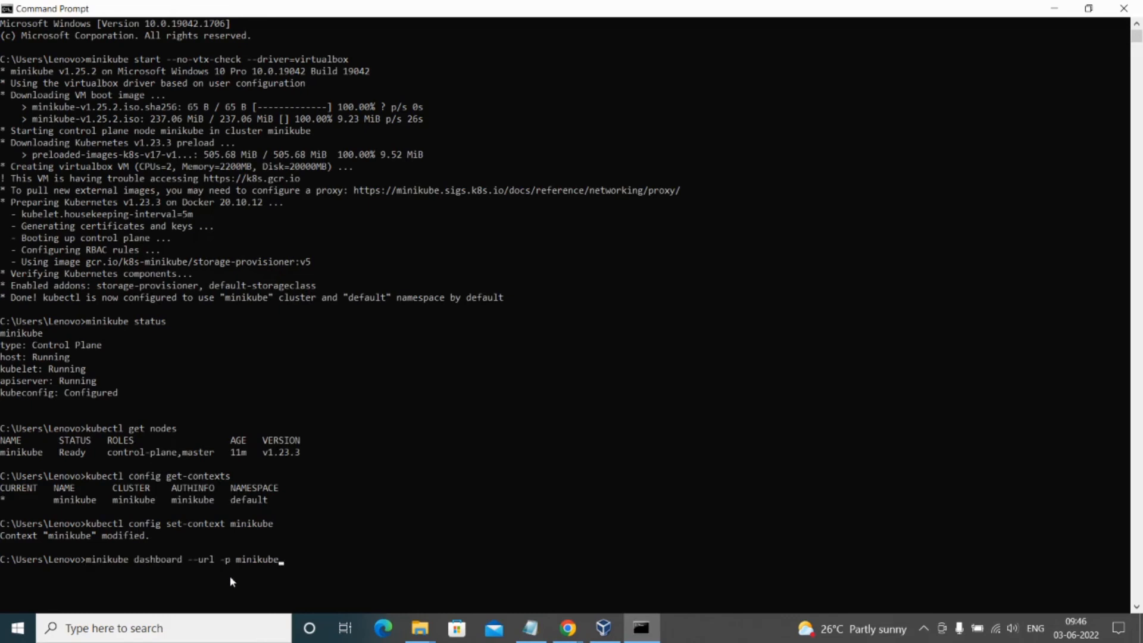
pyautogui.moveTo(300, 543)
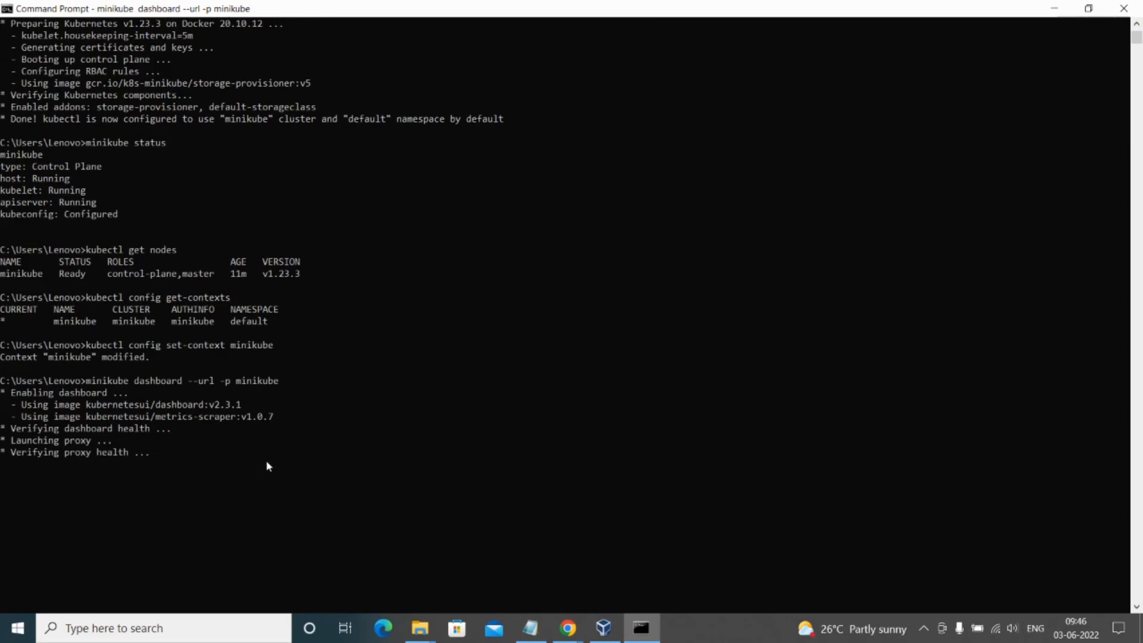
pyautogui.moveTo(15, 443)
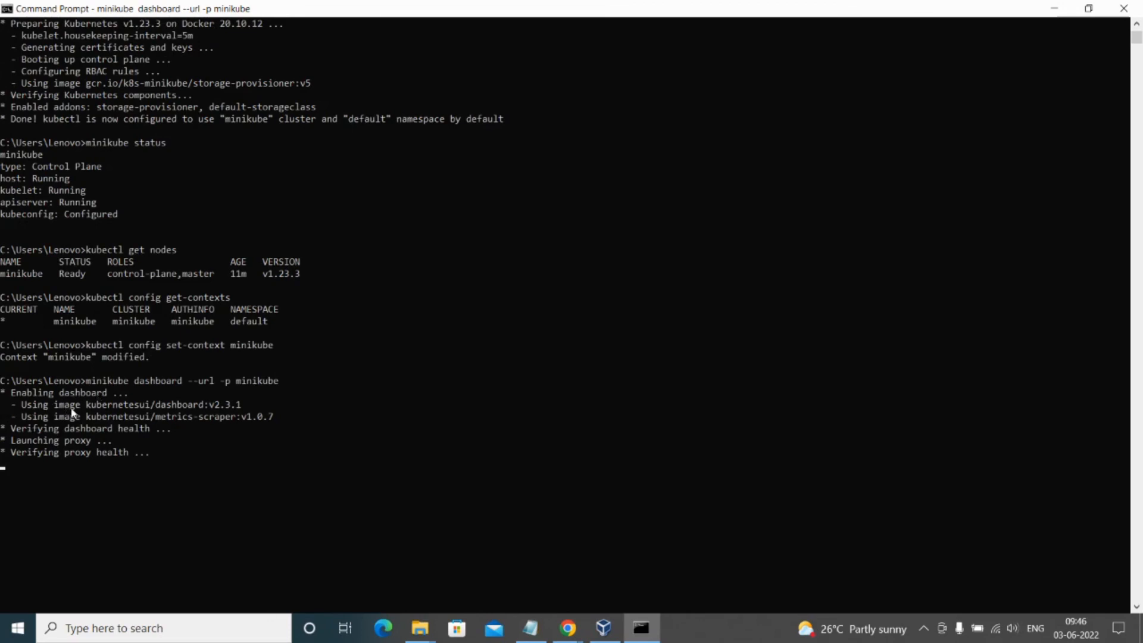
pyautogui.moveTo(179, 472)
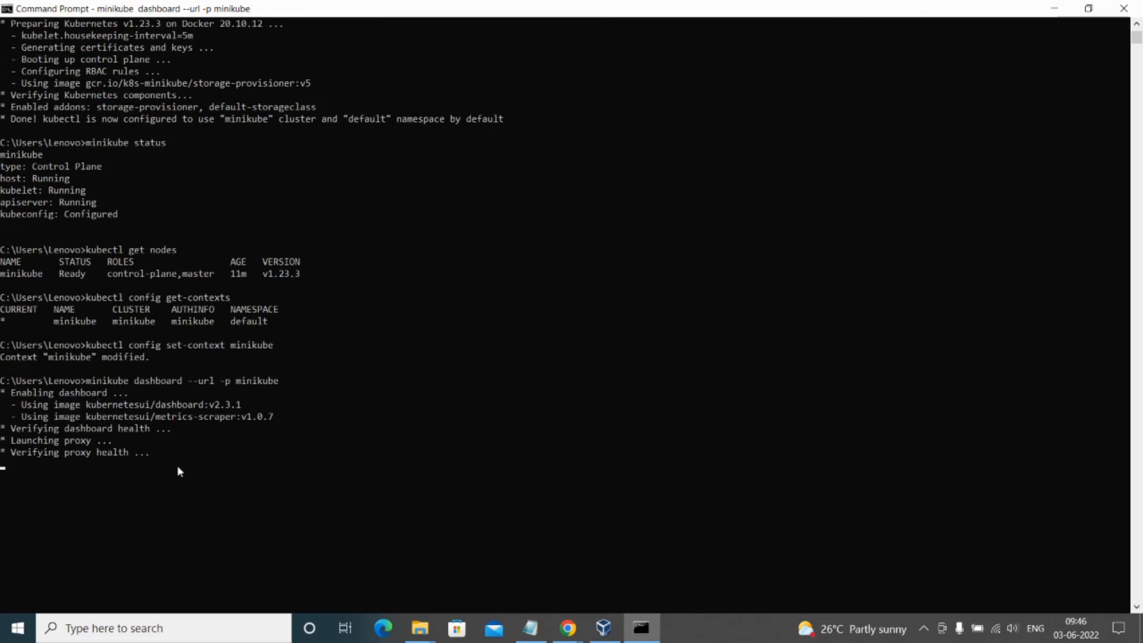
pyautogui.moveTo(182, 478)
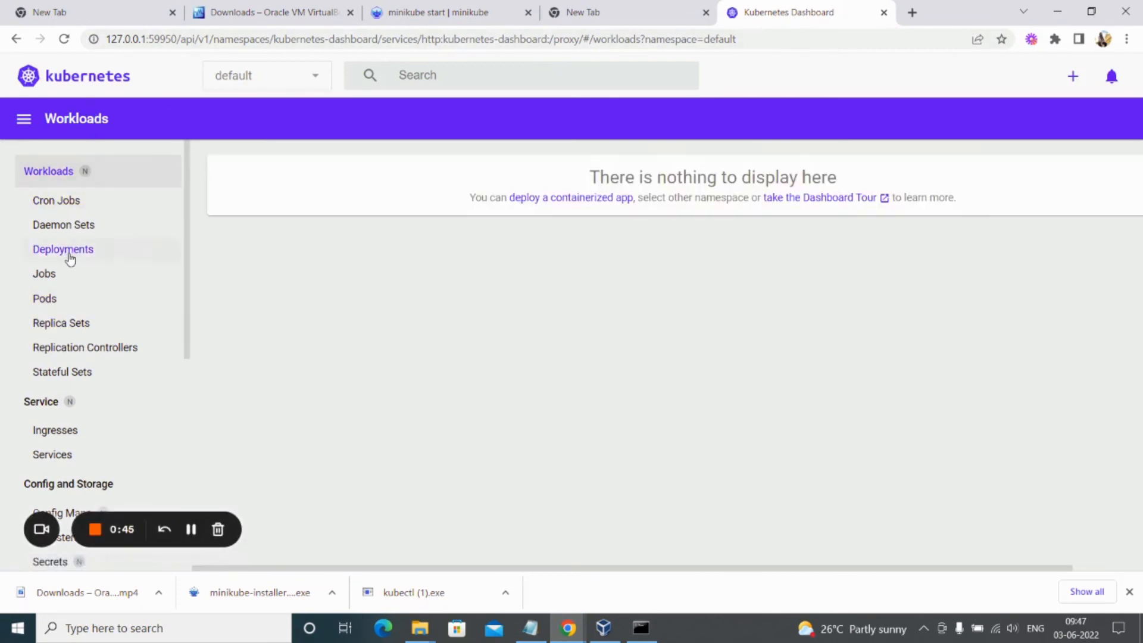
# Show Cluster > Nodes in the dashboard and check the minikube node's Ready column is True.
pyautogui.click(44, 297)
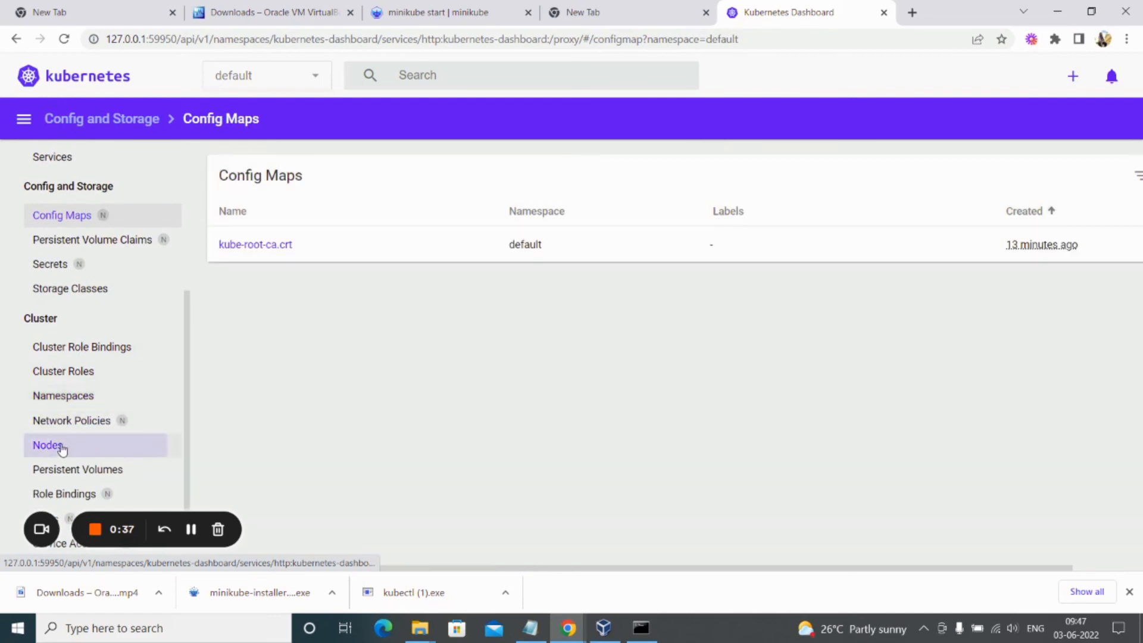
pyautogui.click(47, 444)
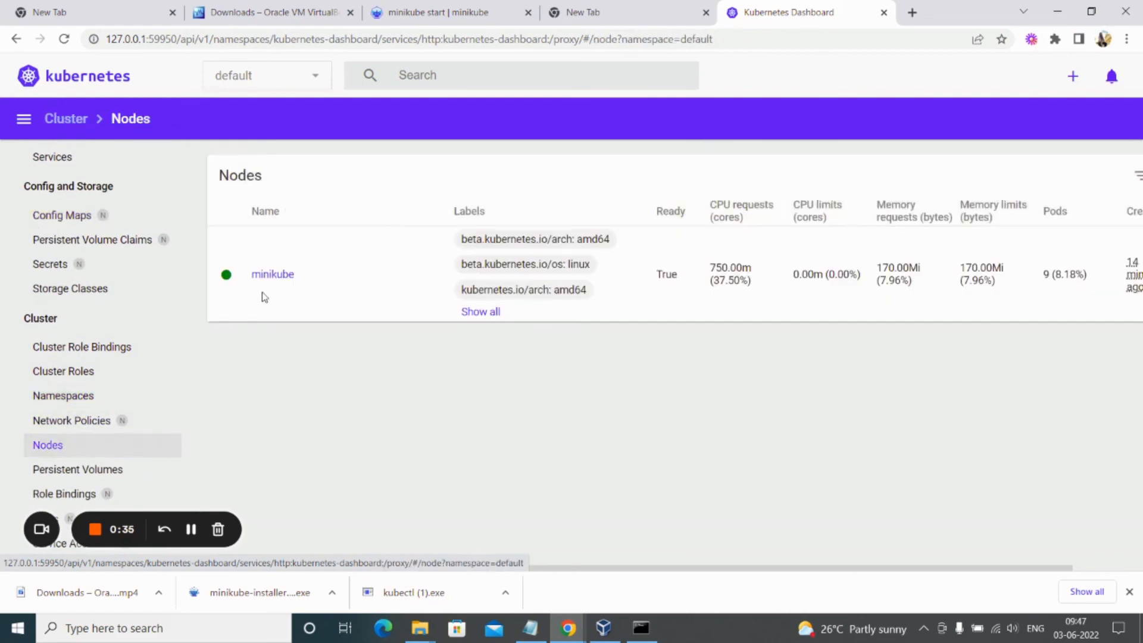
pyautogui.moveTo(269, 300)
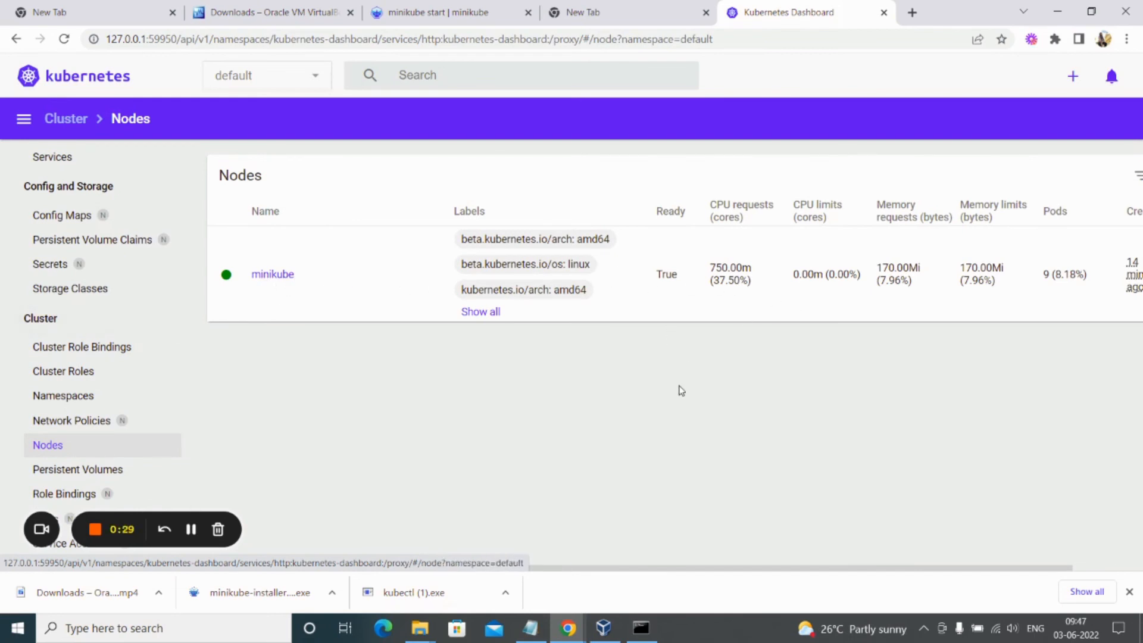
pyautogui.hscroll(3)
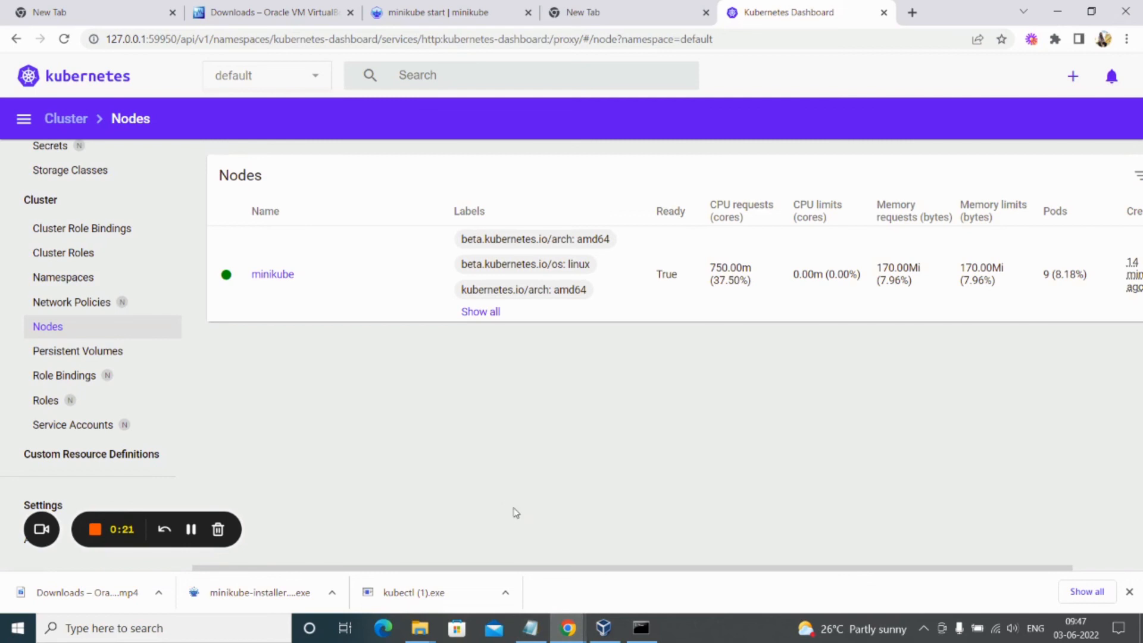
pyautogui.moveTo(518, 488)
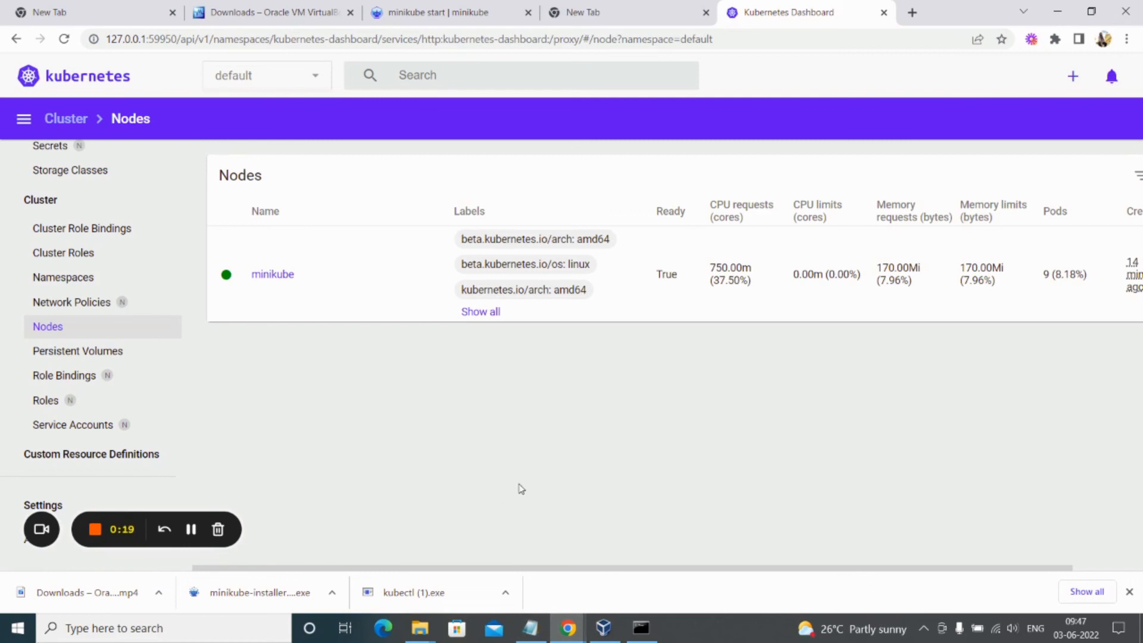